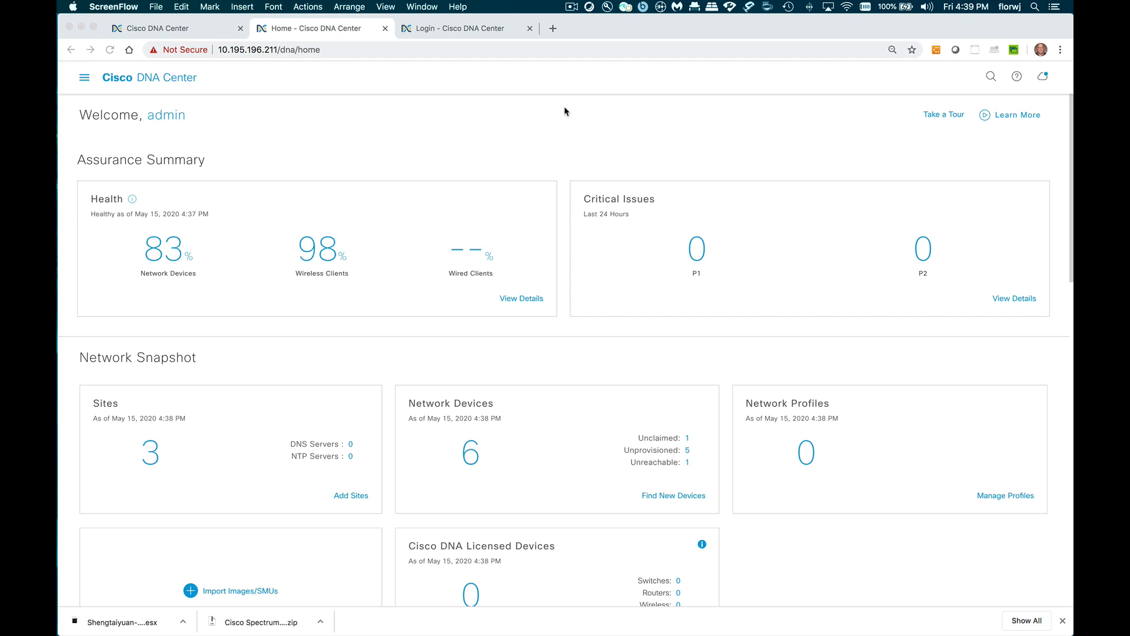
mouse_move(340, 142)
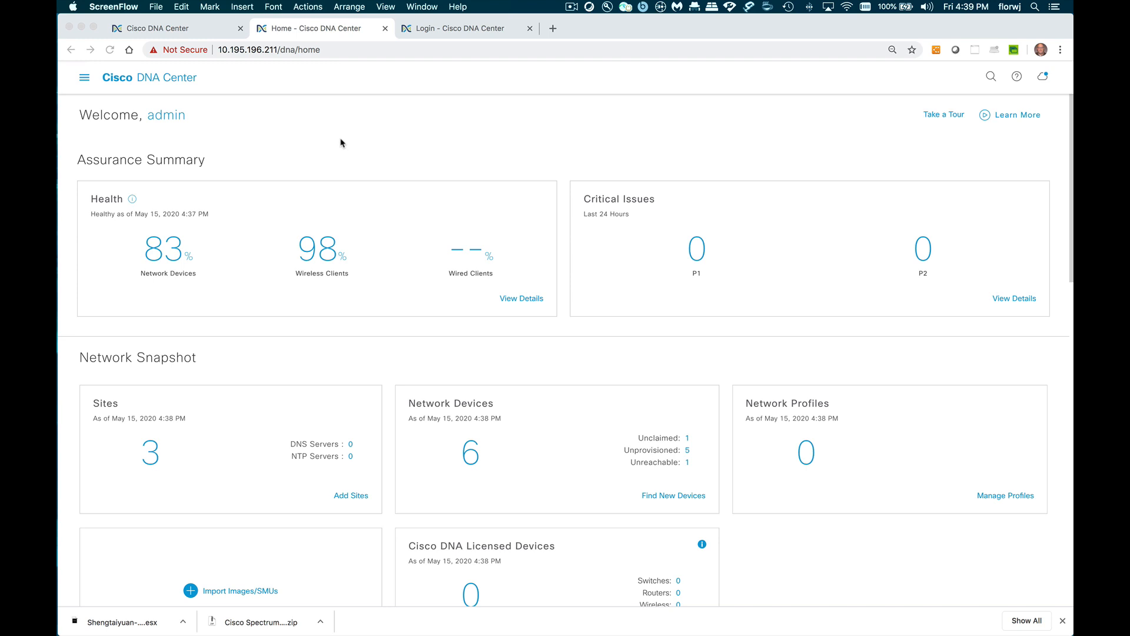
mouse_move(85, 78)
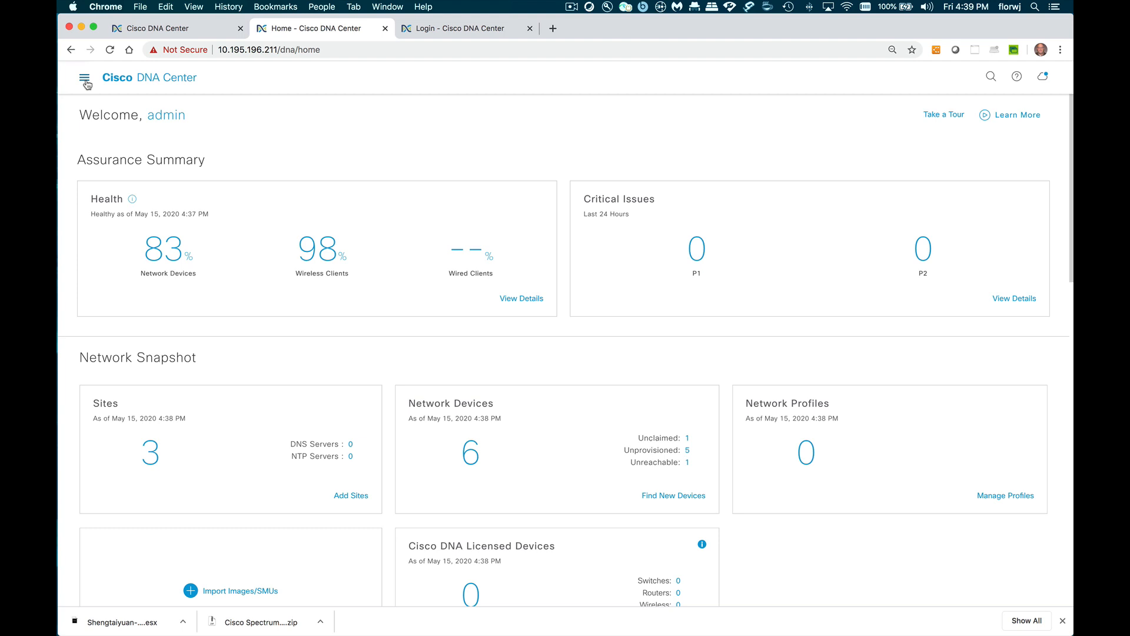
Expand the Assurance submenu from the main navigation to list its dashboards.
left_click(85, 78)
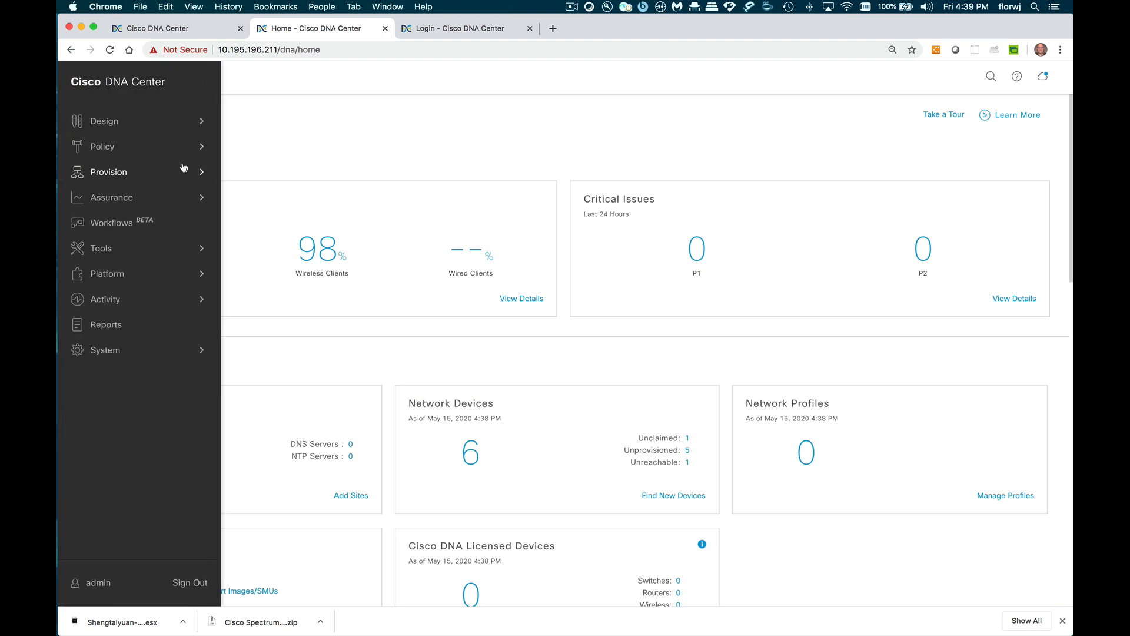
mouse_move(113, 198)
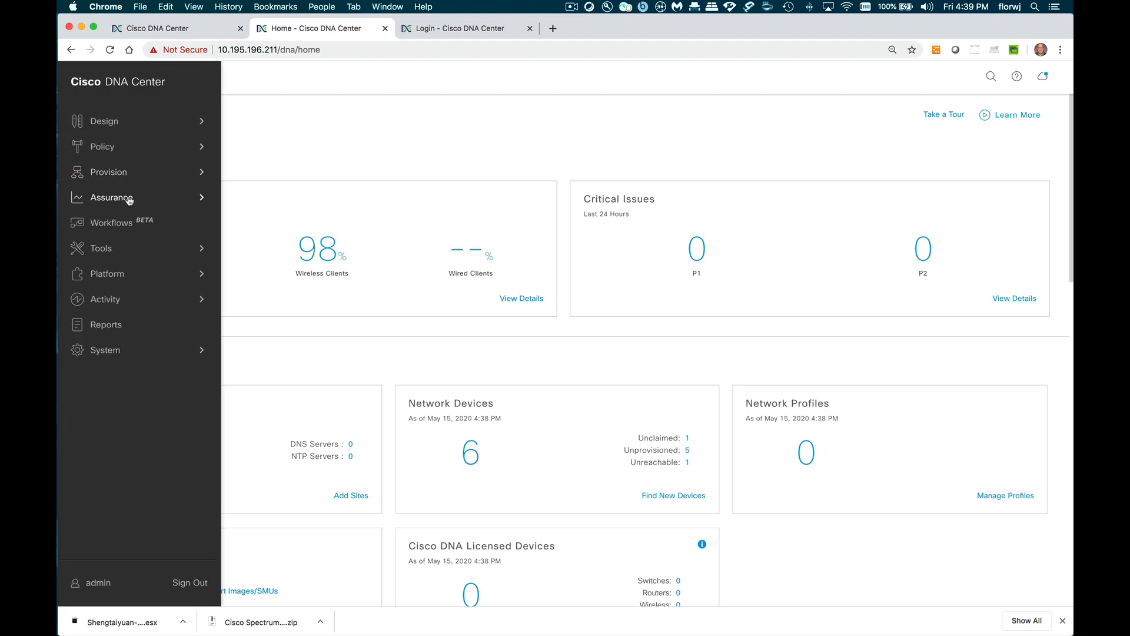
left_click(114, 197)
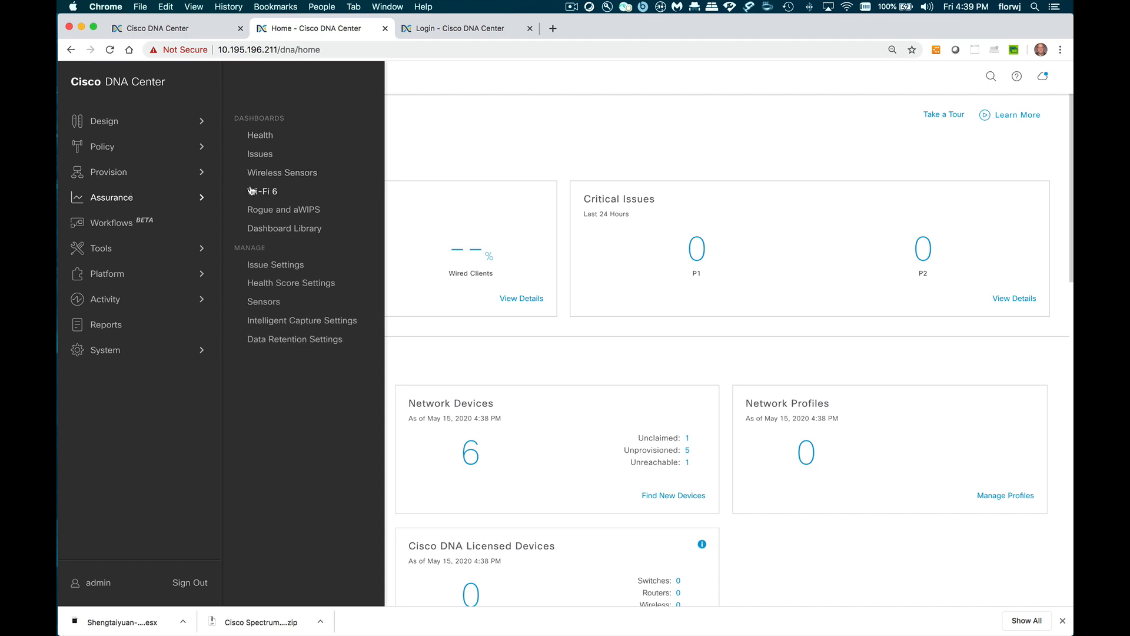
mouse_move(262, 191)
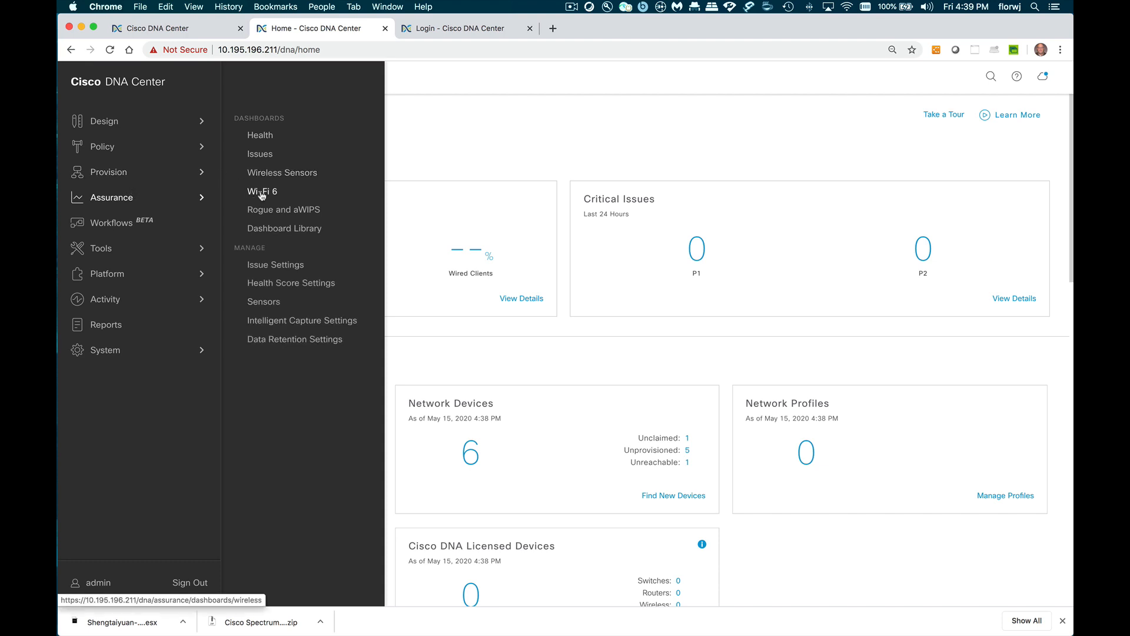
Show the Wi-Fi 6 dashboard's Global site health table with San Jose expanded to SJC18.
left_click(262, 191)
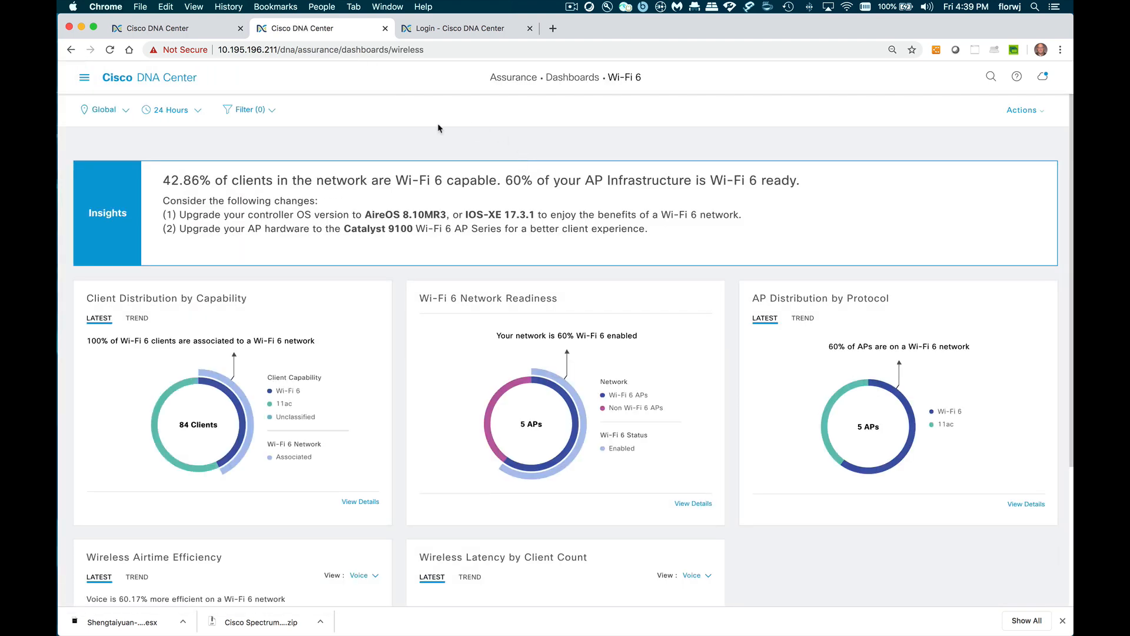
mouse_move(132, 137)
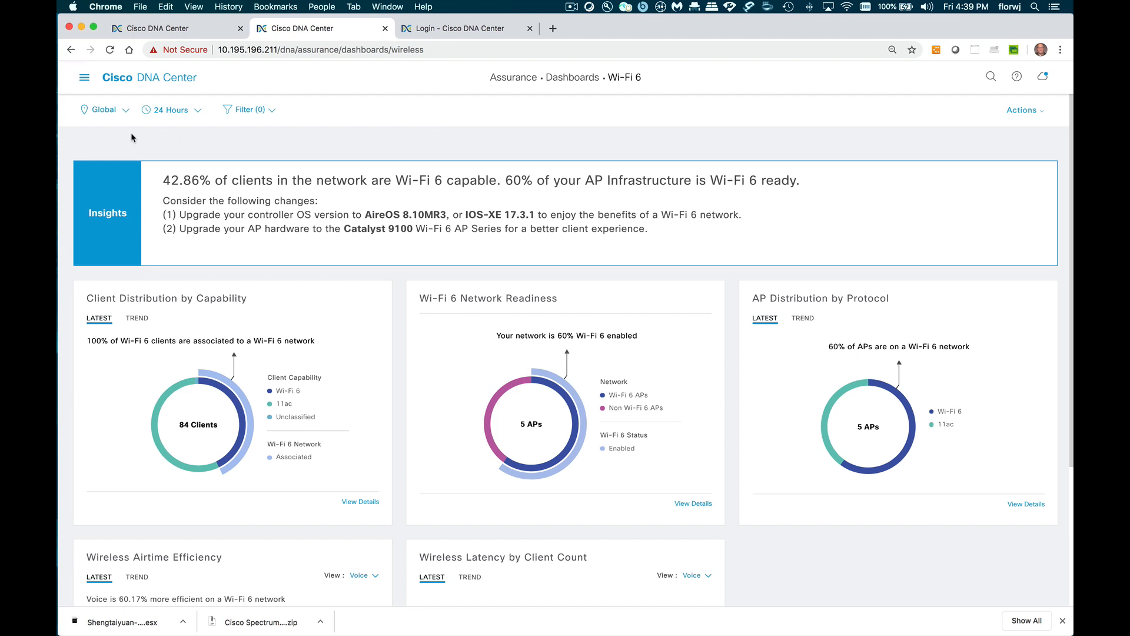
left_click(104, 109)
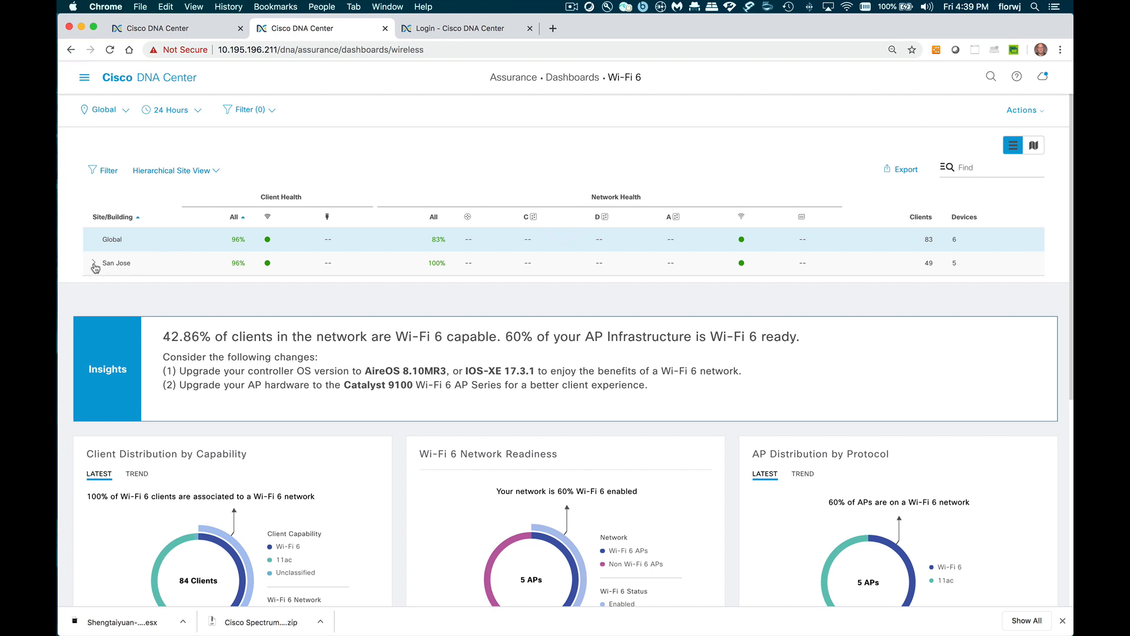
left_click(94, 262)
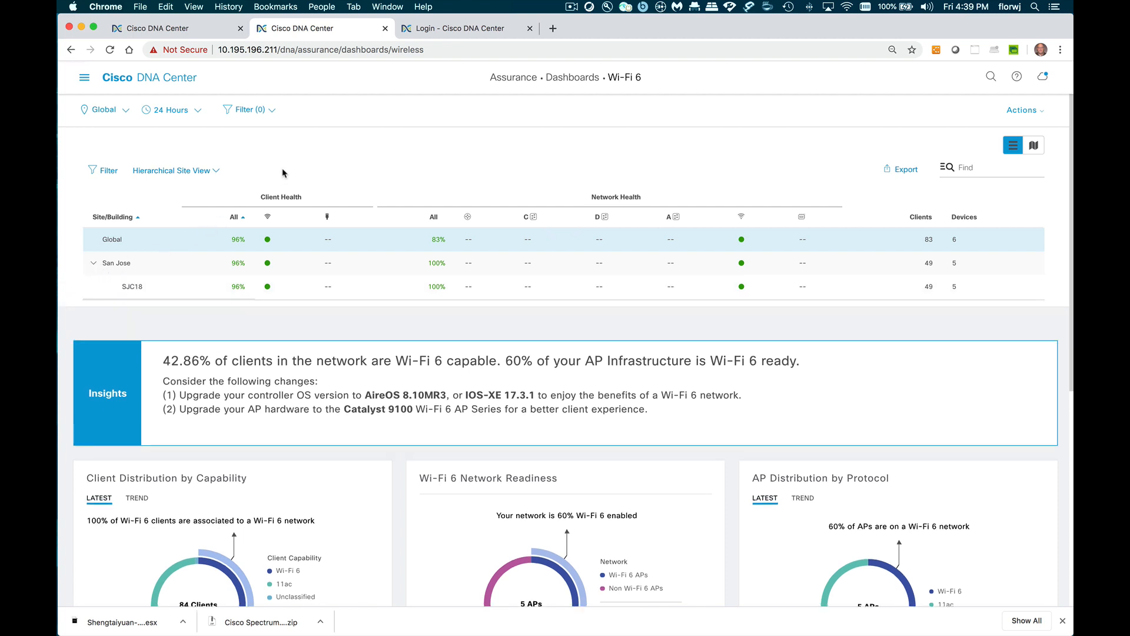
Apply a 7 Days time range starting May 1, 2020 to the Wi-Fi 6 dashboard.
left_click(169, 108)
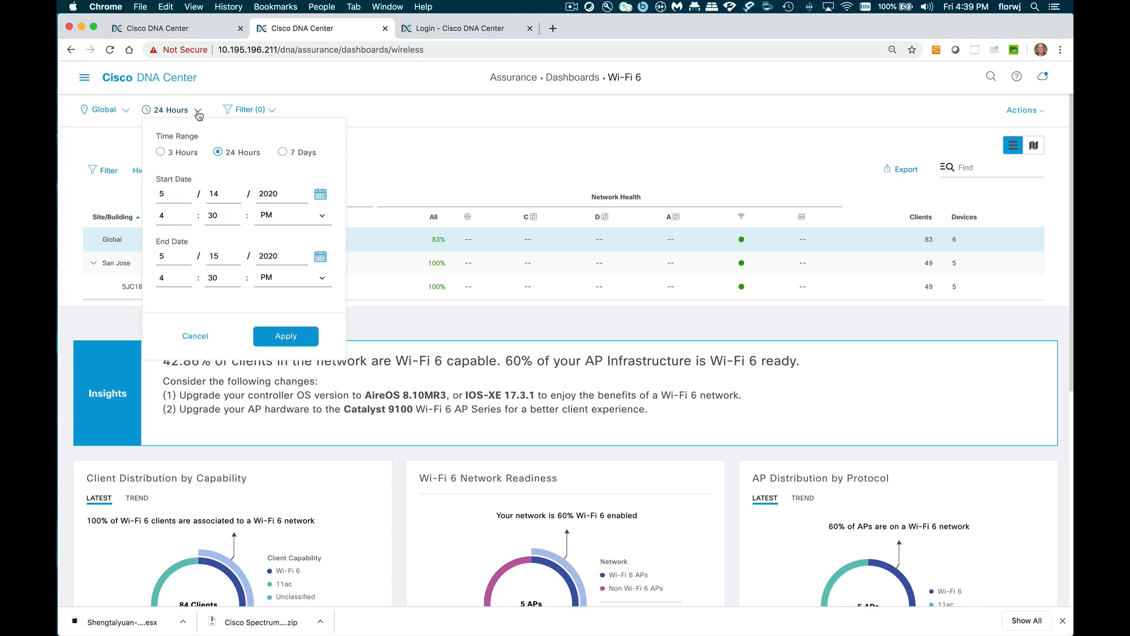
mouse_move(161, 156)
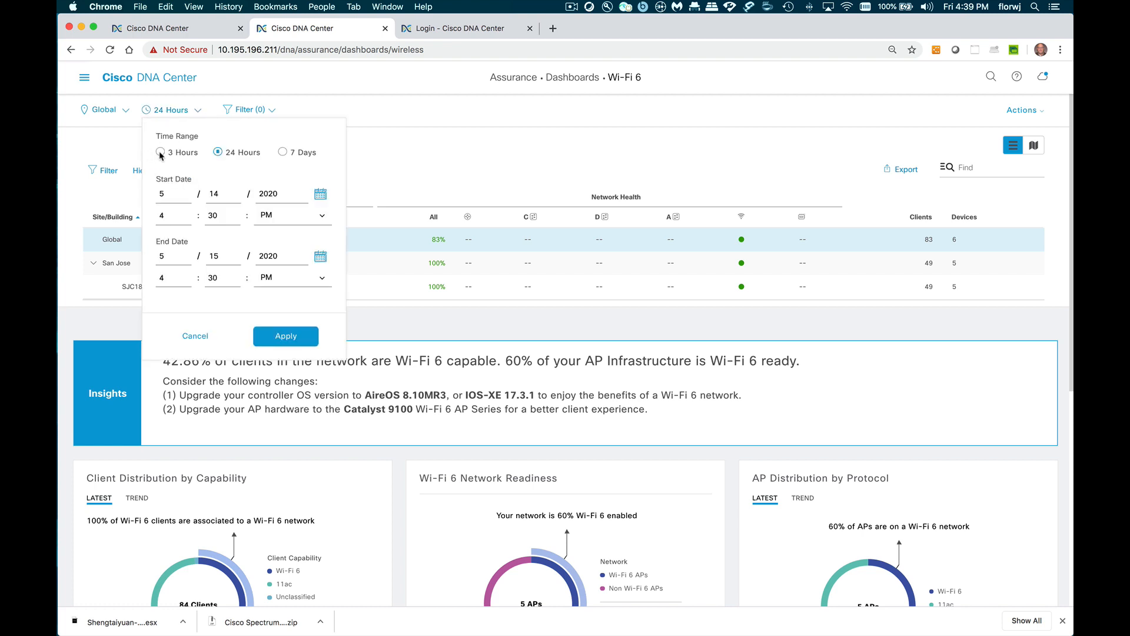
left_click(161, 152)
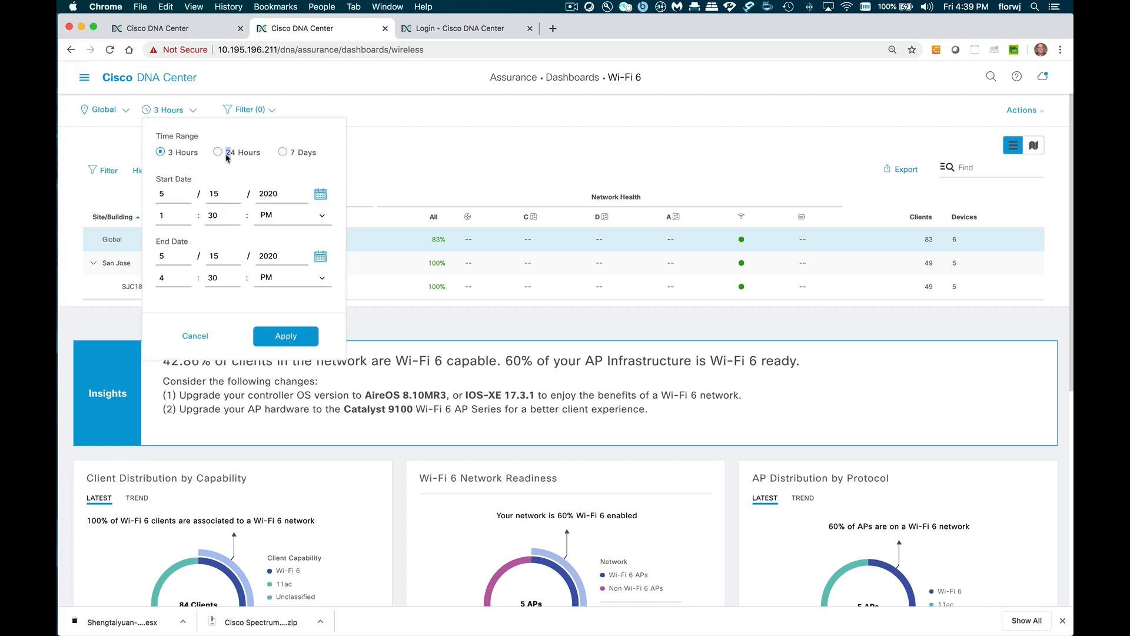
left_click(283, 152)
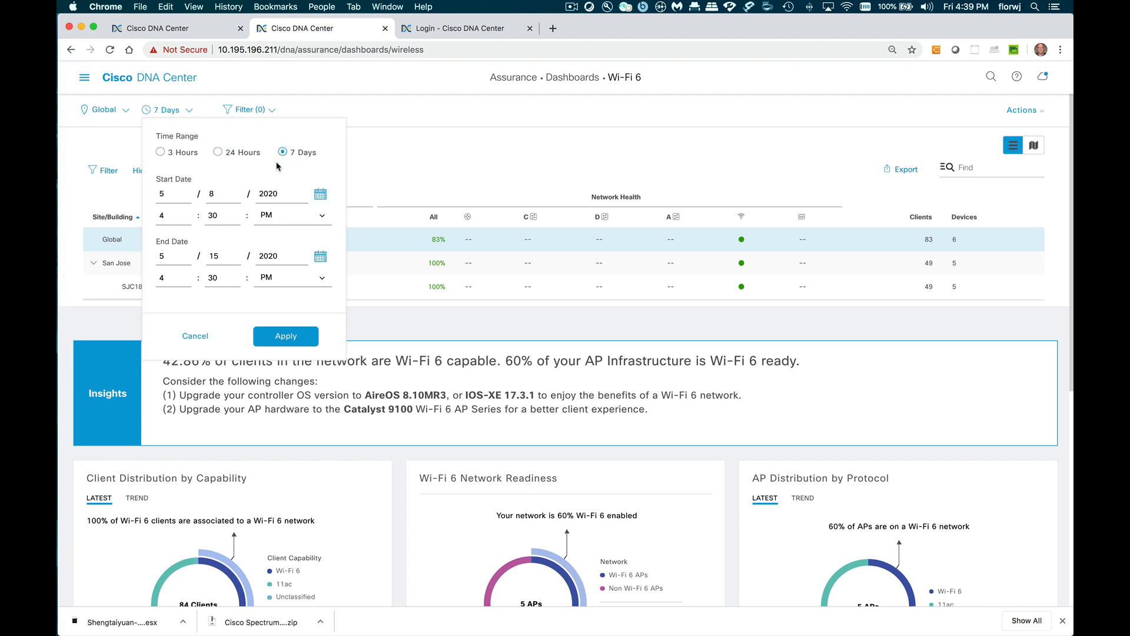
left_click(320, 255)
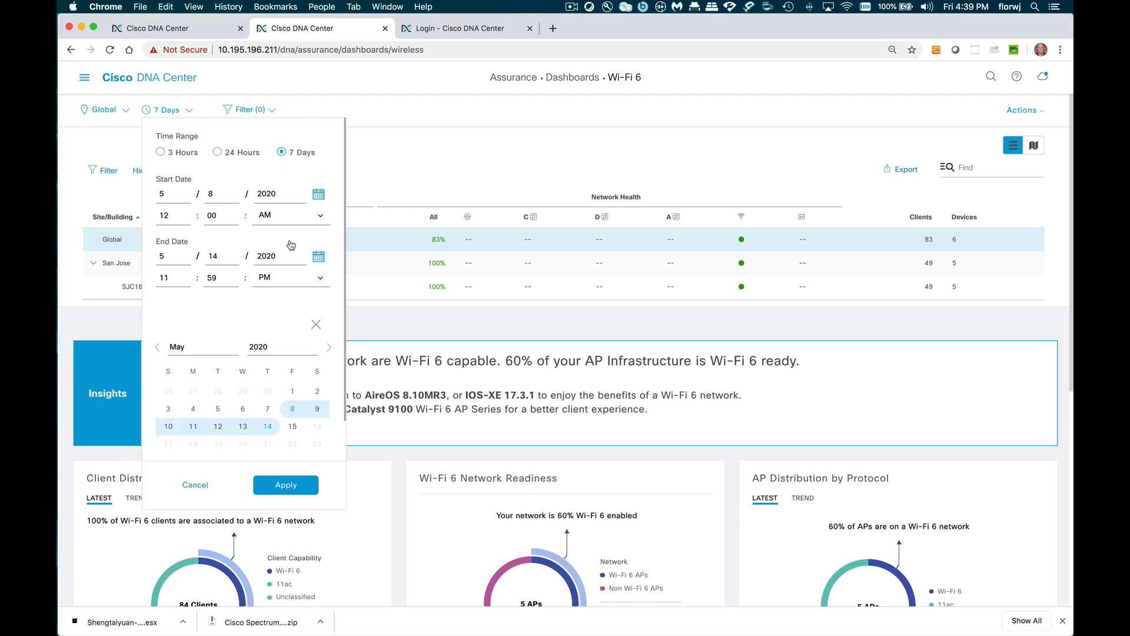
left_click(292, 386)
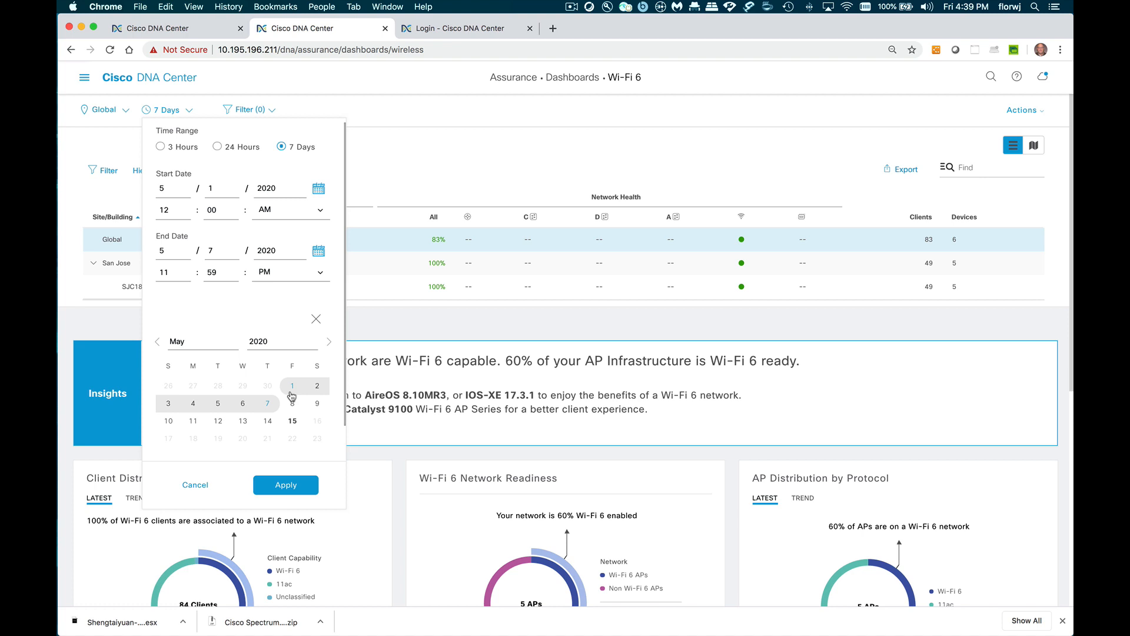
left_click(285, 483)
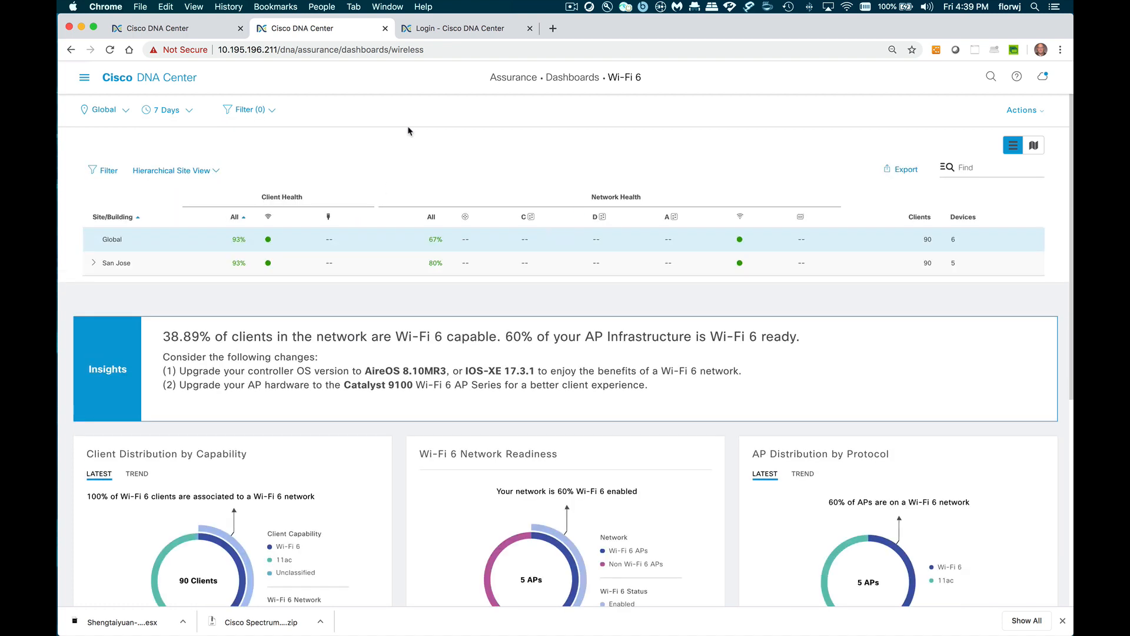
left_click(245, 108)
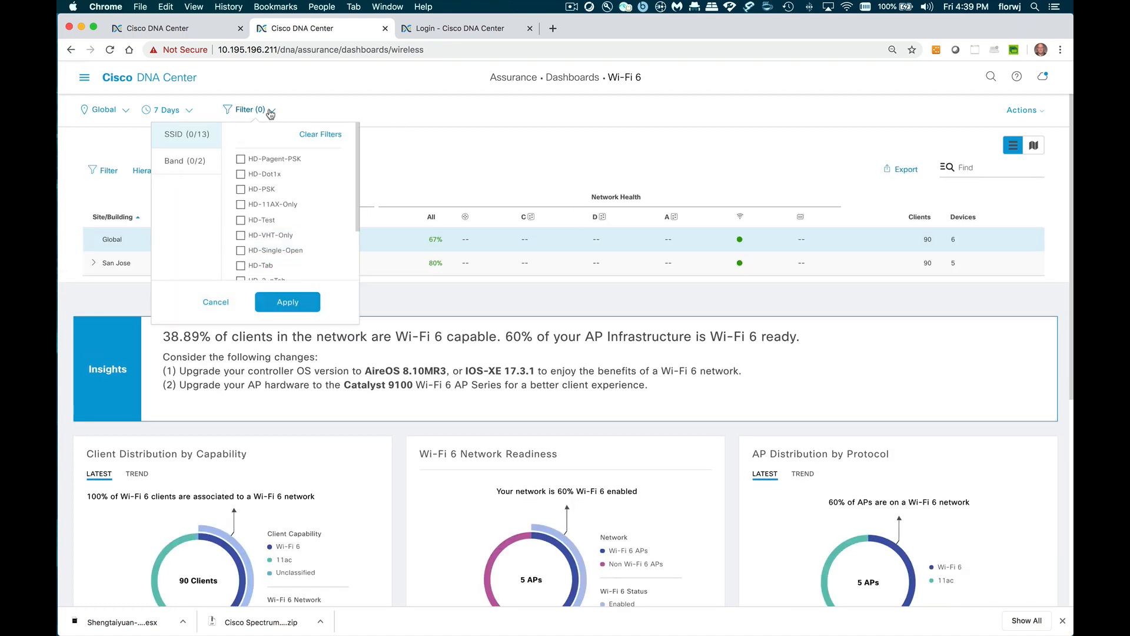
mouse_move(315, 183)
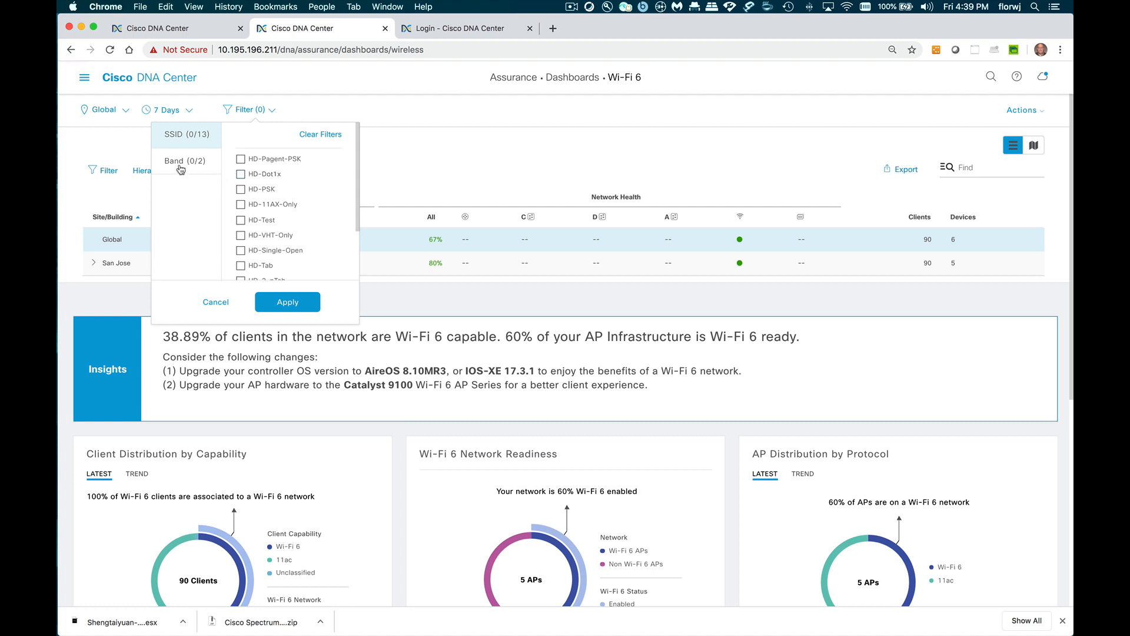
left_click(185, 160)
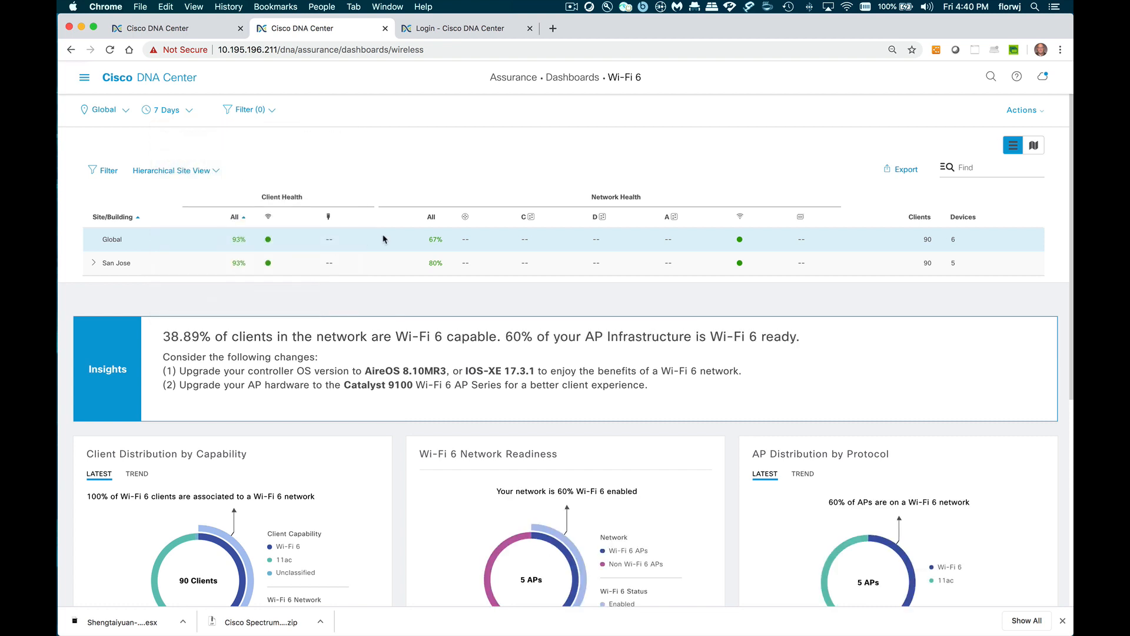
Scroll down to the Wireless Airtime Efficiency and Wireless Latency by Client Count charts.
scroll("down", 3)
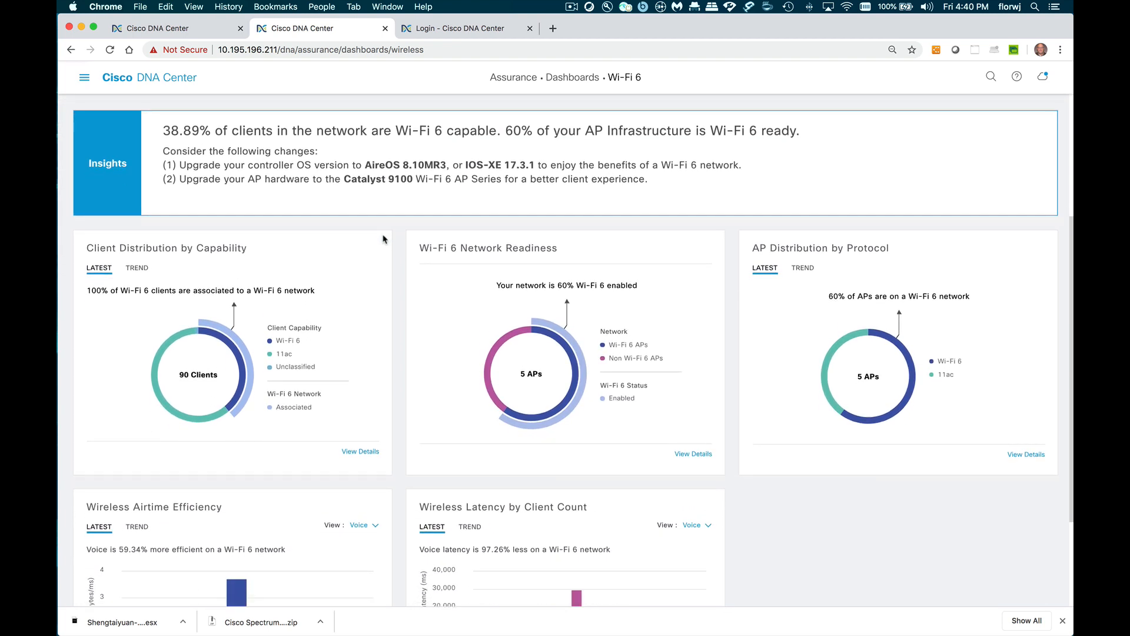
mouse_move(166, 228)
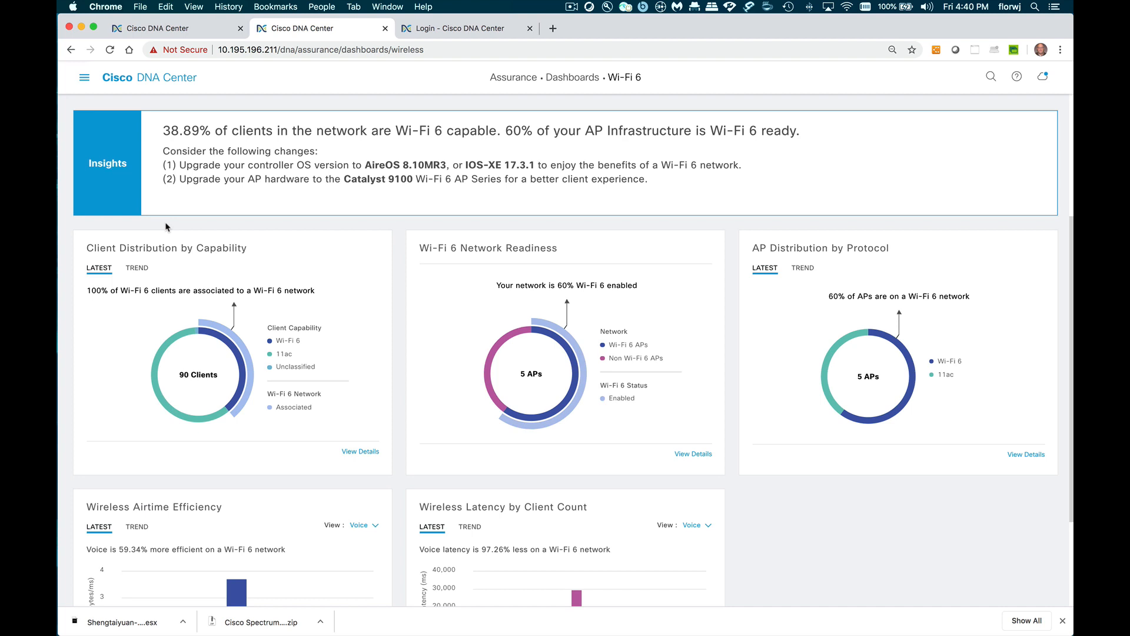
mouse_move(389, 252)
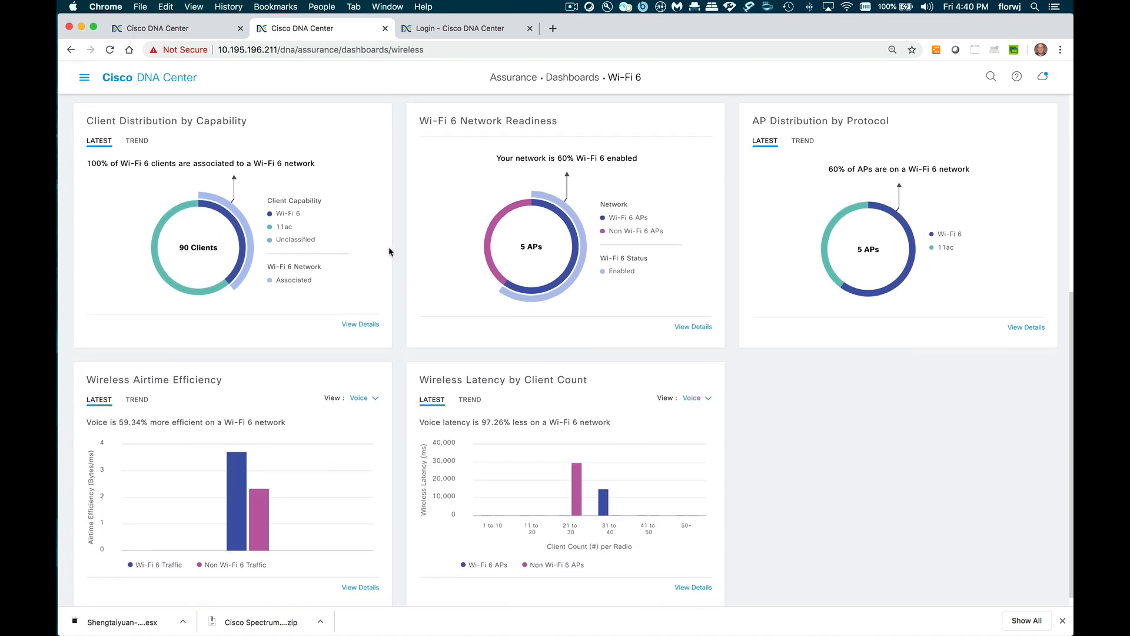
mouse_move(370, 187)
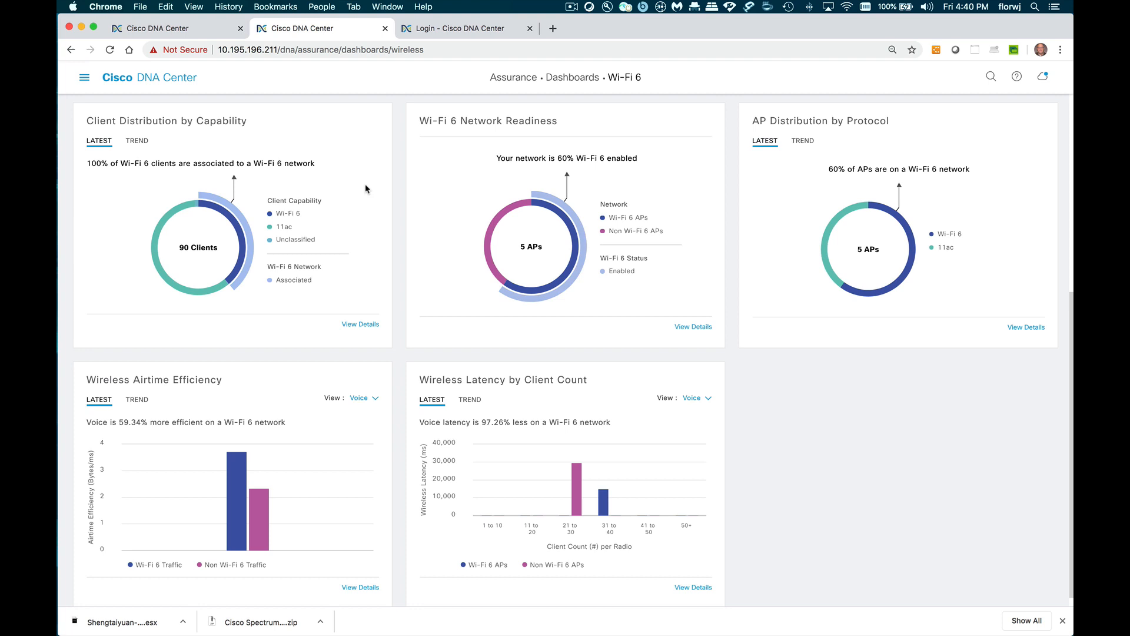
mouse_move(306, 139)
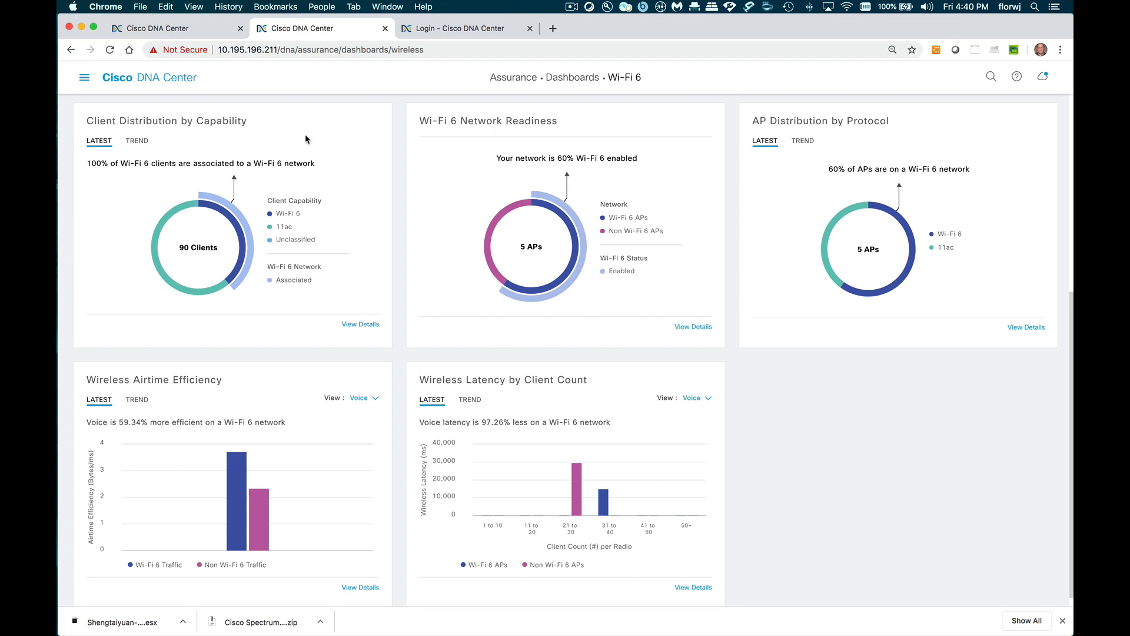
mouse_move(361, 134)
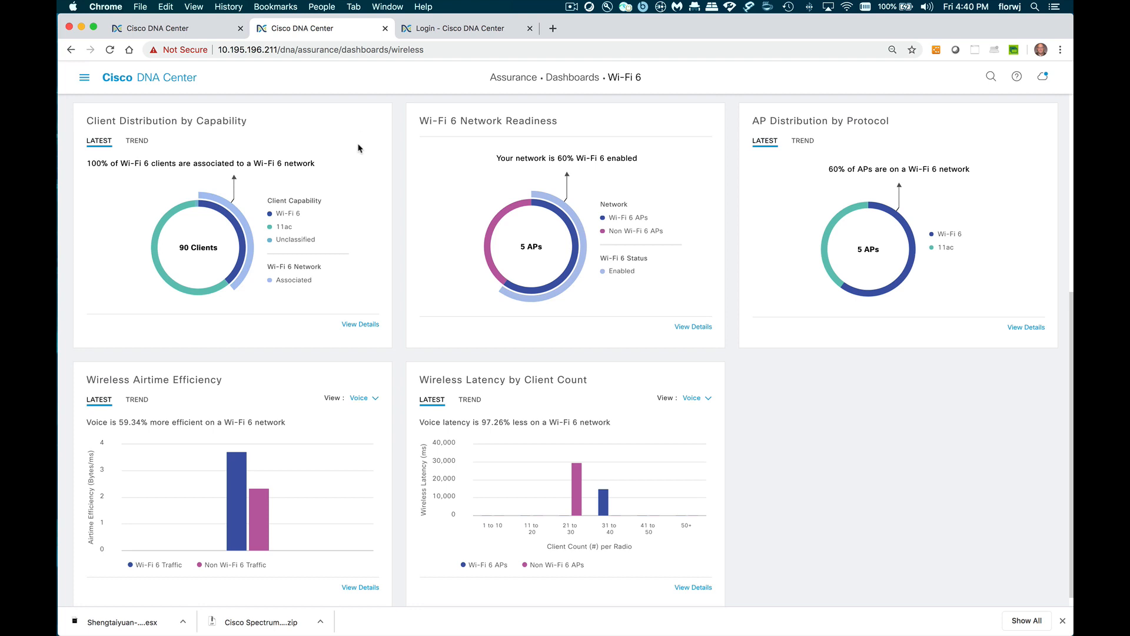
mouse_move(248, 225)
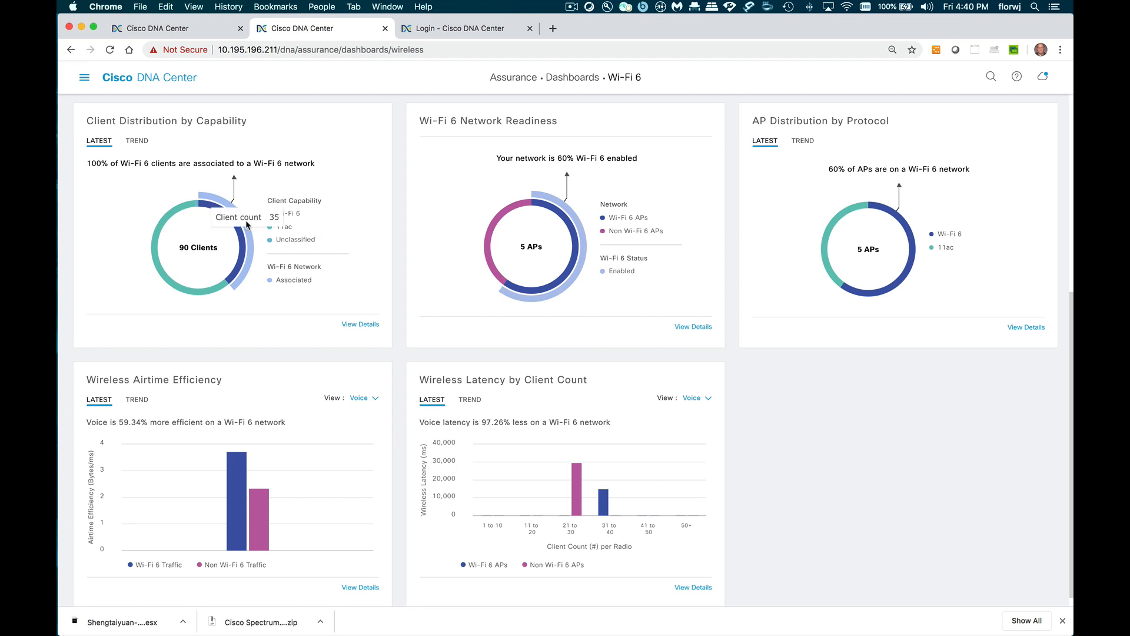
mouse_move(239, 236)
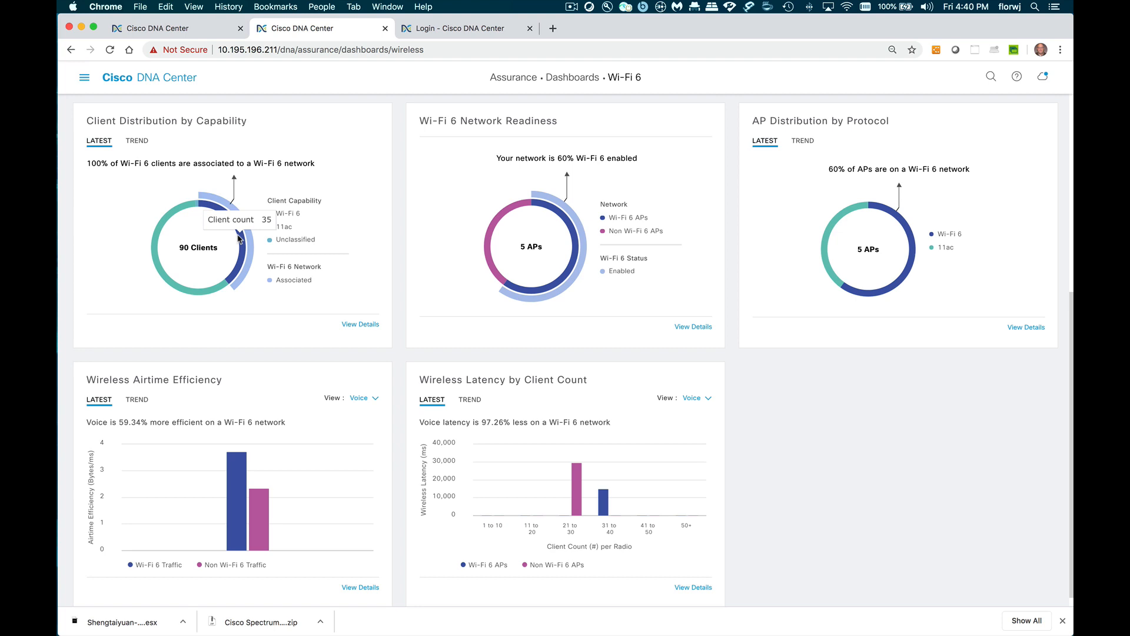
mouse_move(209, 158)
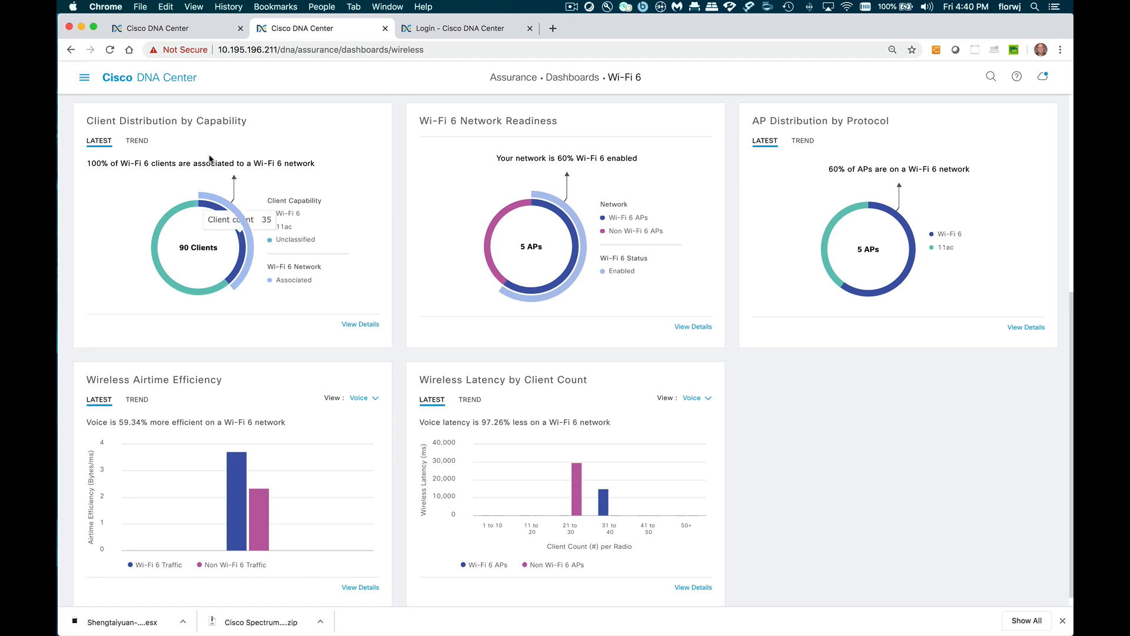
Switch the Client Distribution by Capability card to its TREND view.
left_click(137, 140)
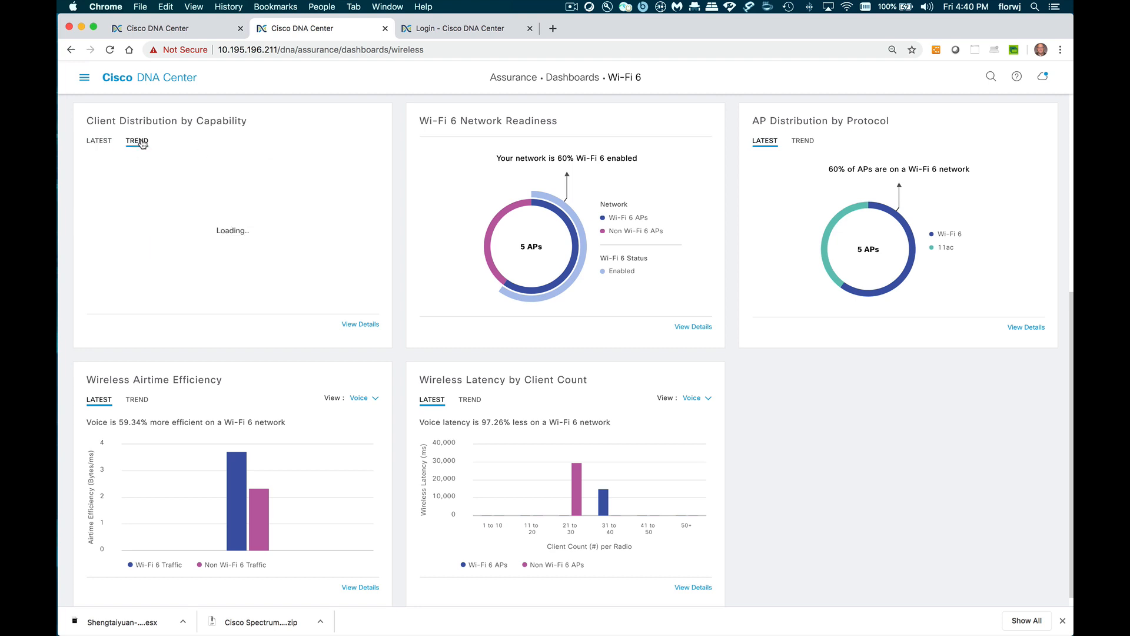
left_click(137, 140)
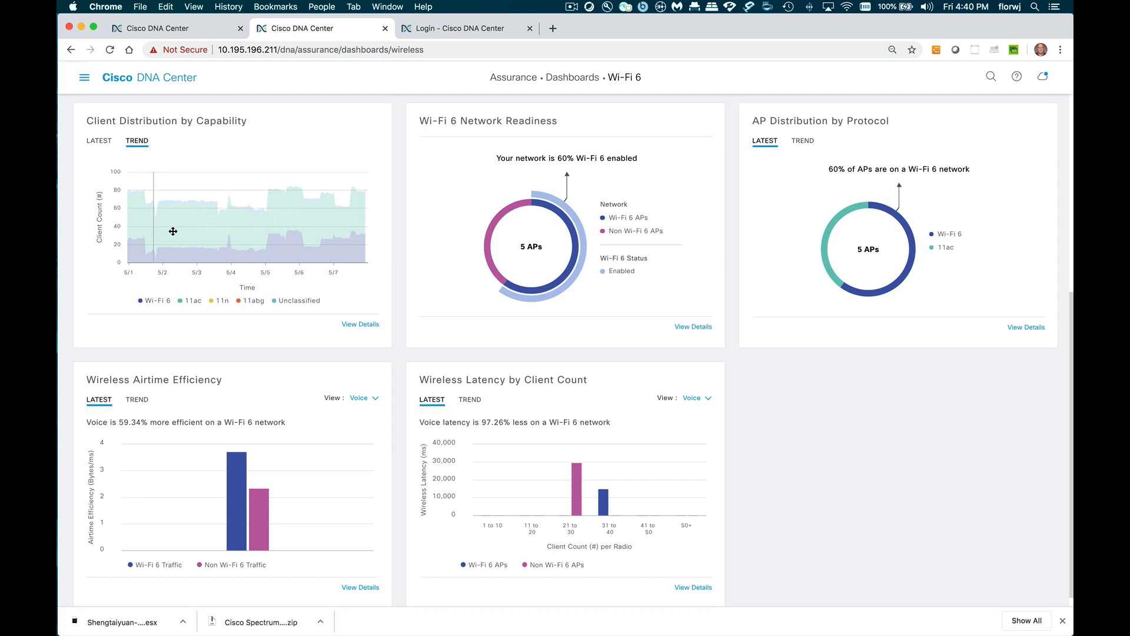
mouse_move(214, 239)
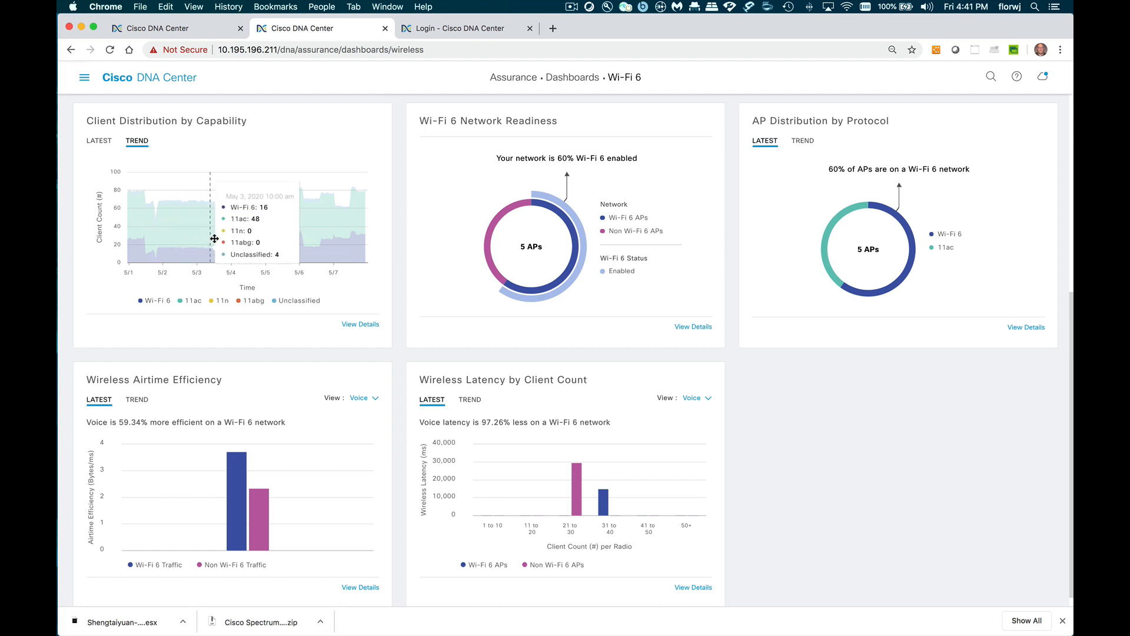
mouse_move(271, 242)
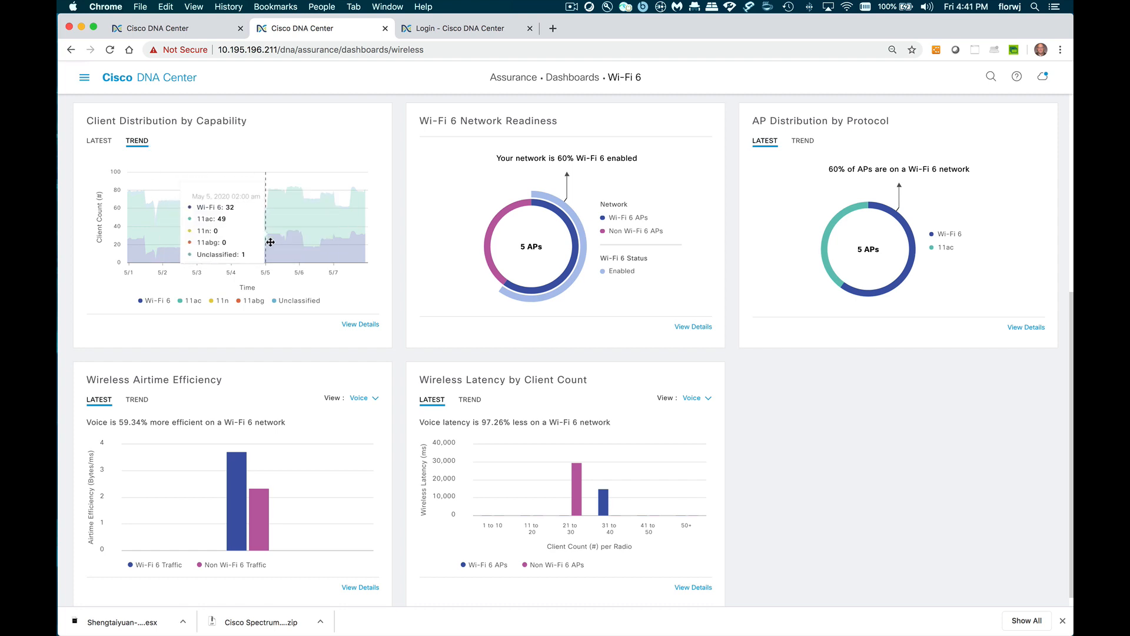
mouse_move(367, 329)
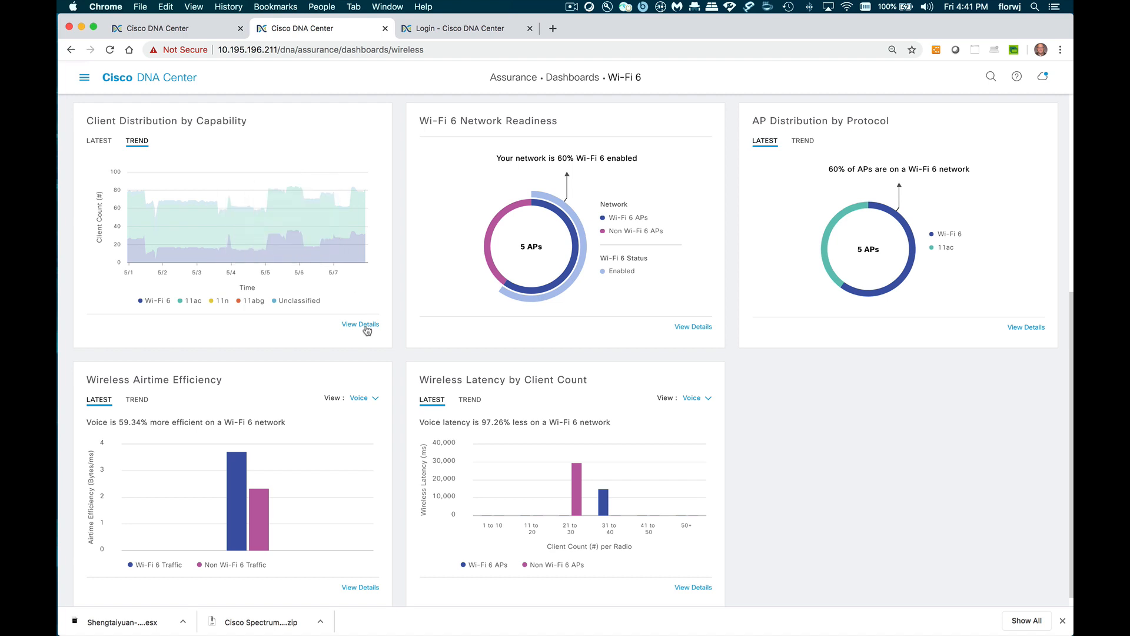
Drill the capability details into the May 03, 2:00 am trend point.
left_click(360, 324)
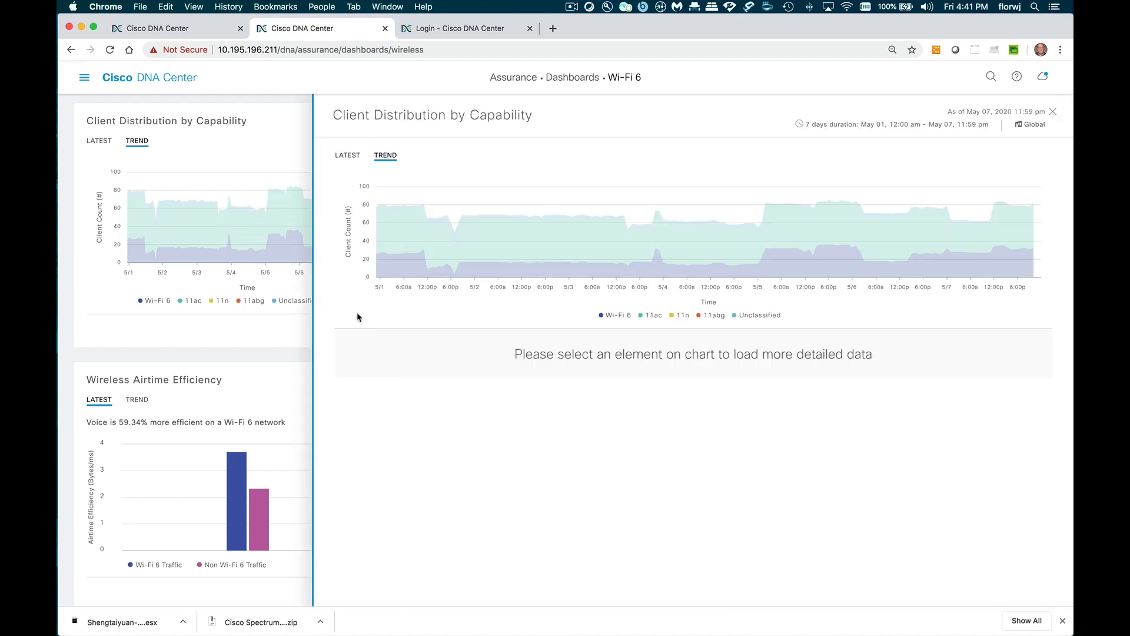
mouse_move(498, 245)
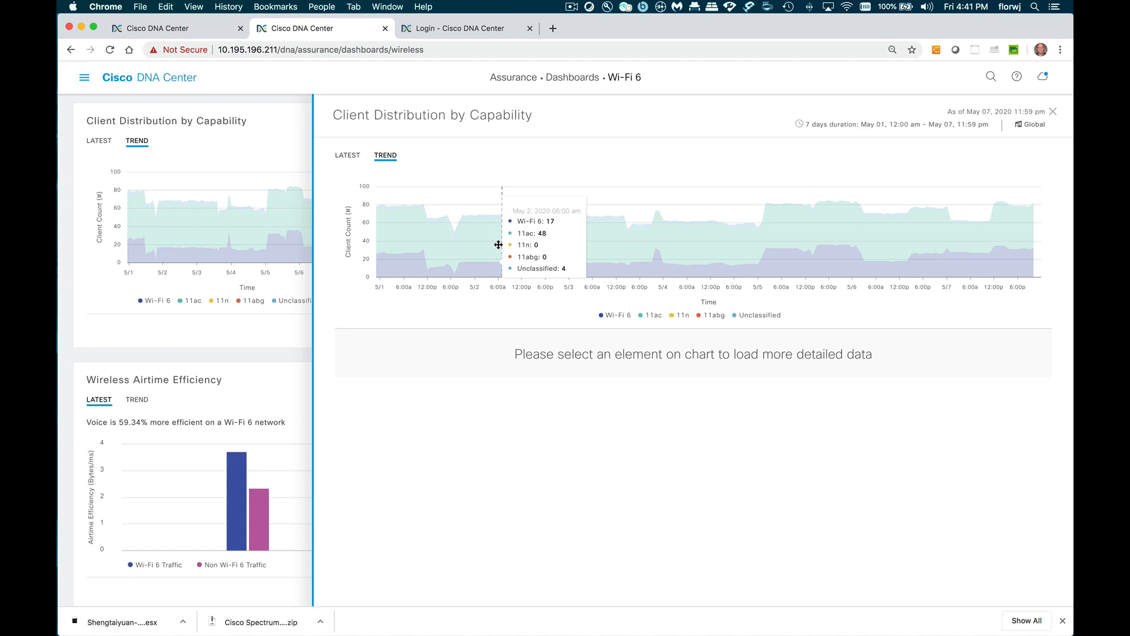
mouse_move(576, 249)
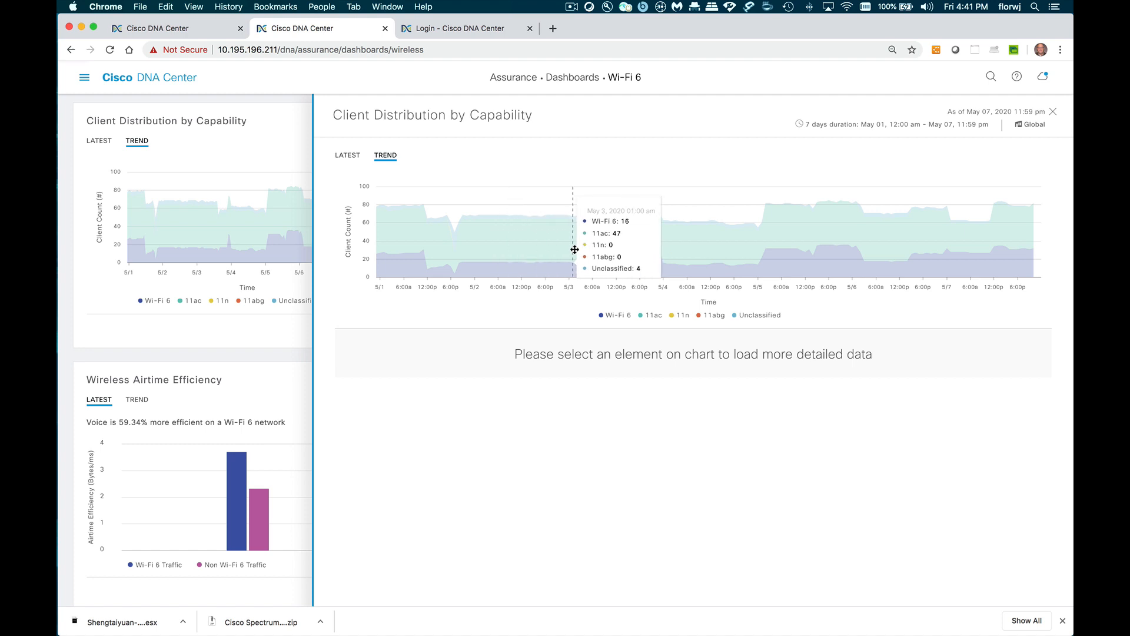
left_click(576, 249)
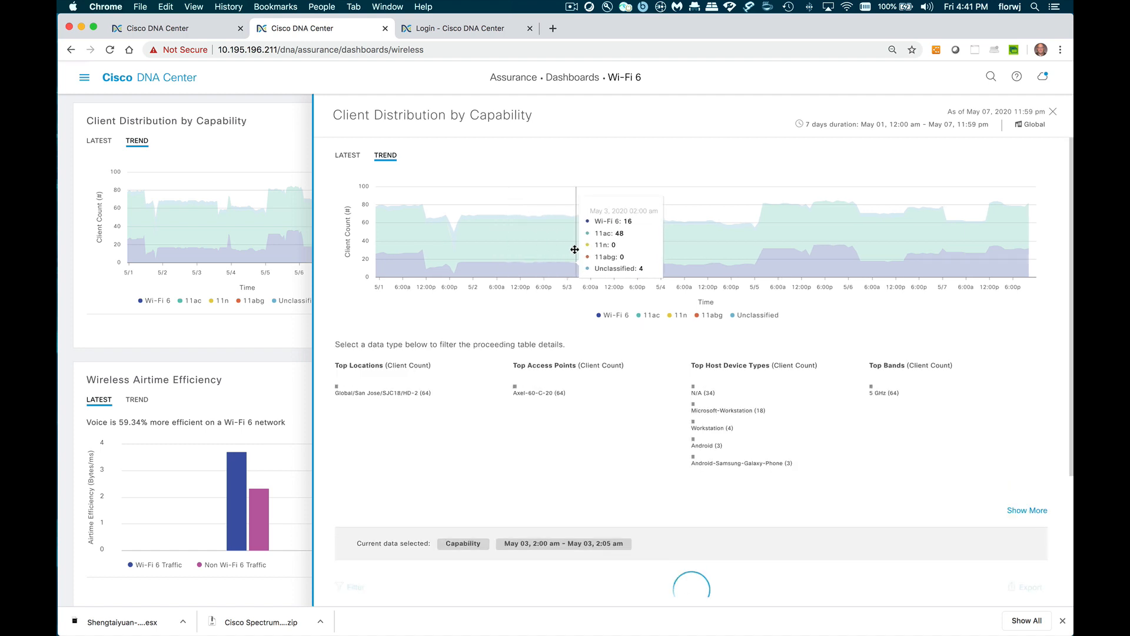
scroll("down", 3)
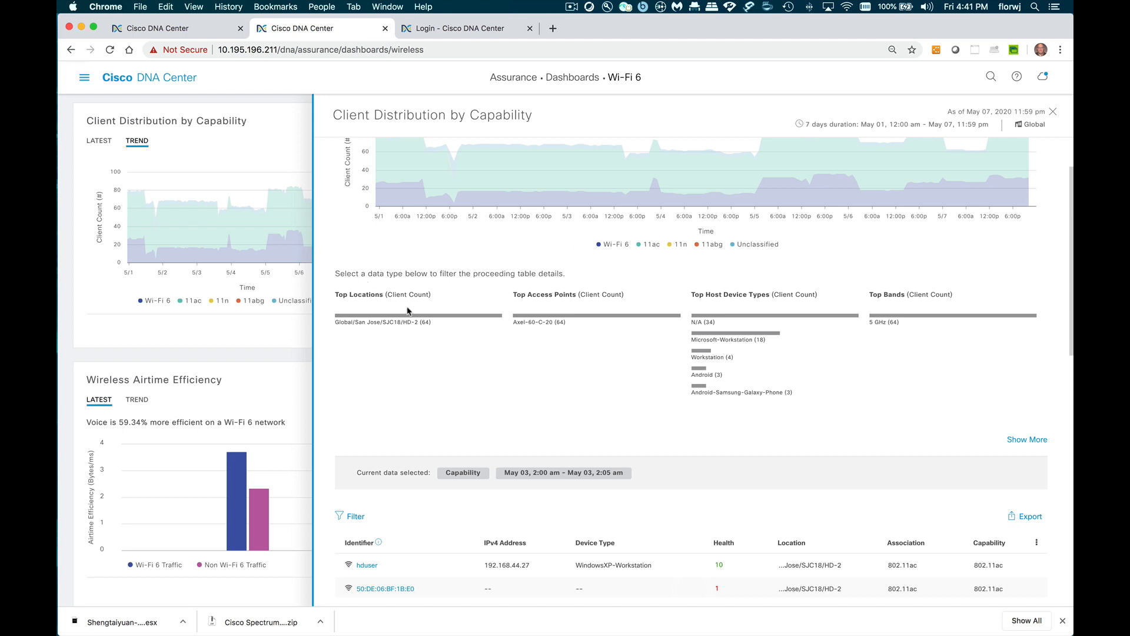
mouse_move(539, 322)
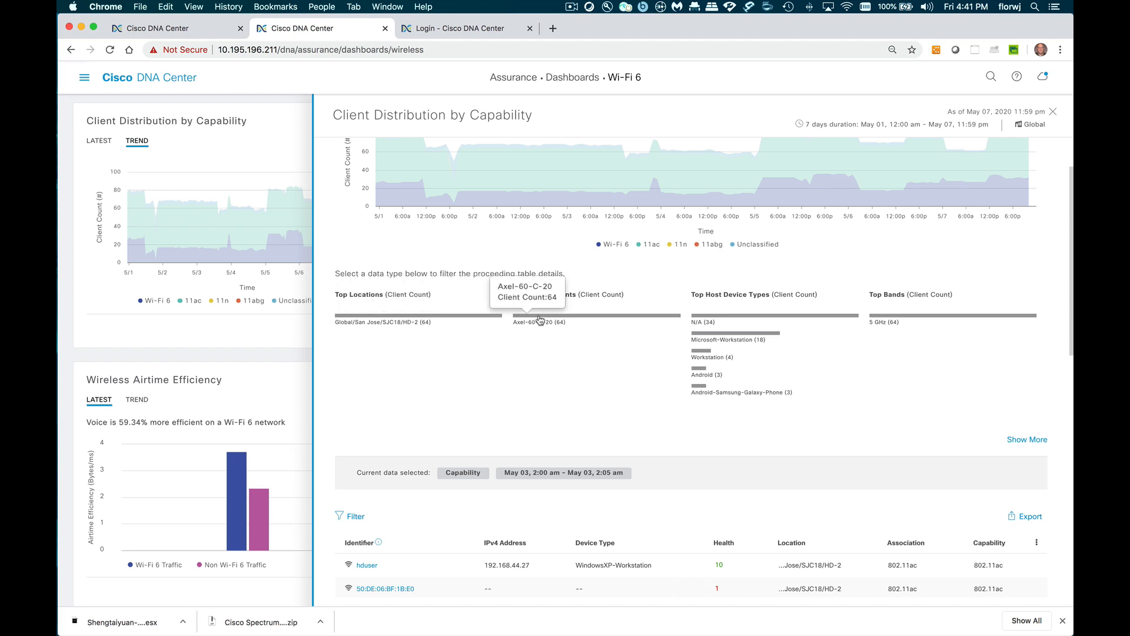
mouse_move(542, 322)
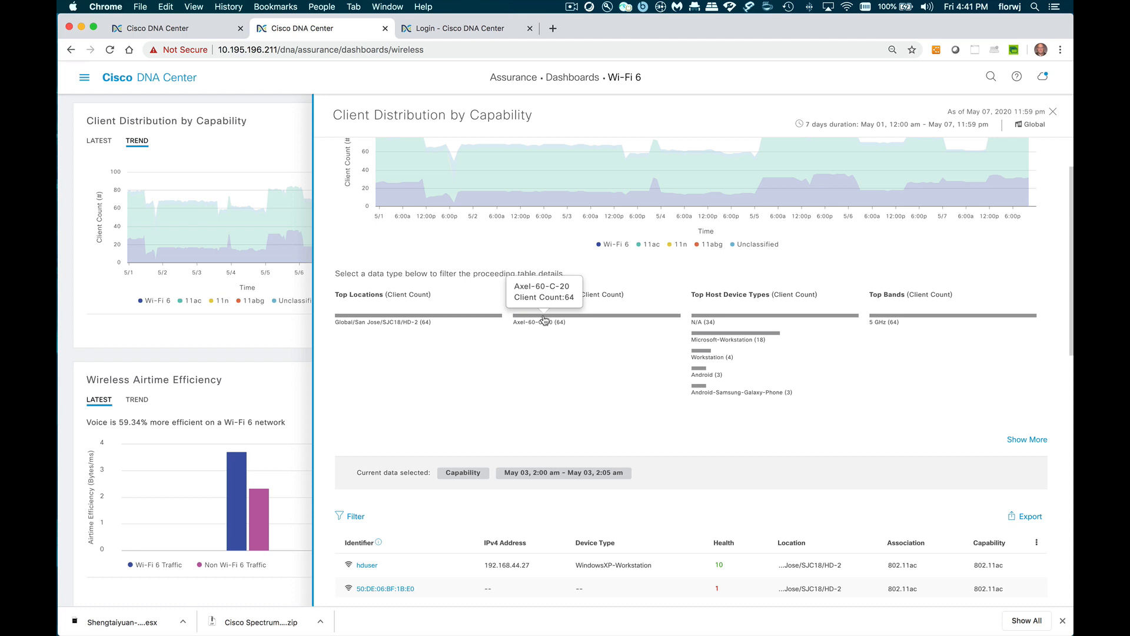
mouse_move(717, 320)
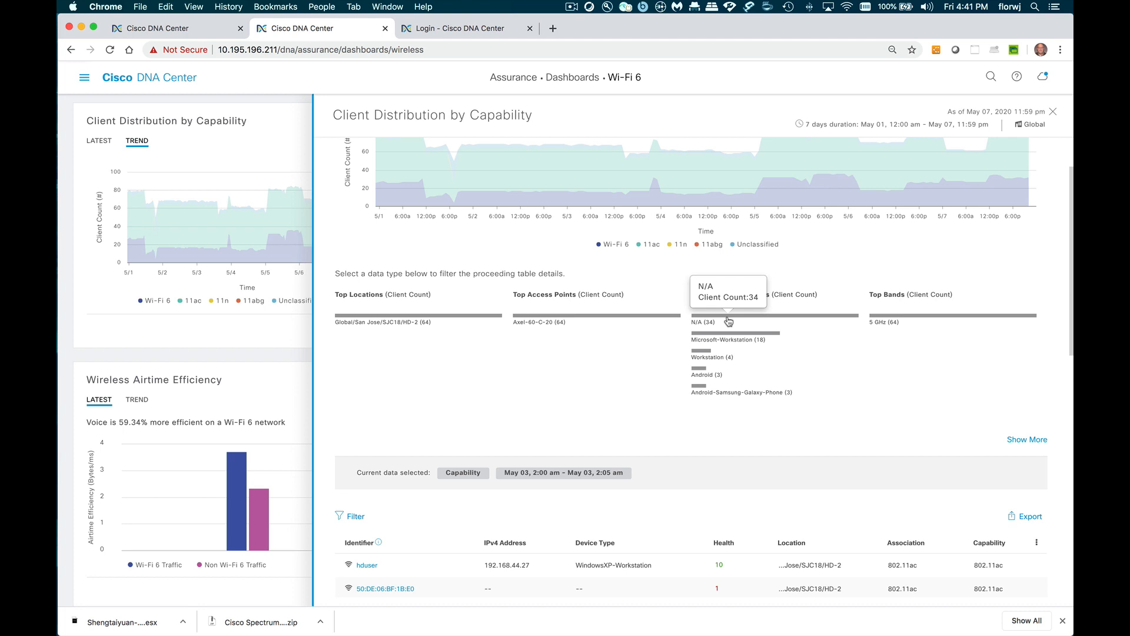
Filter the client list to access point Axel-60-C-20 and view the matching clients.
left_click(727, 322)
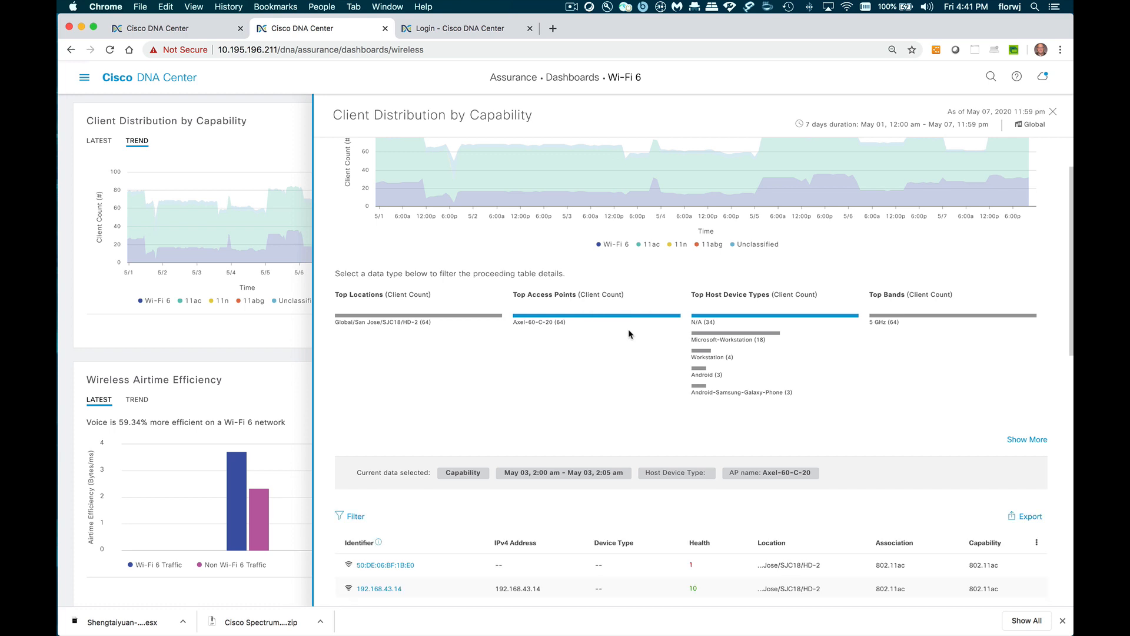
scroll("down", 3)
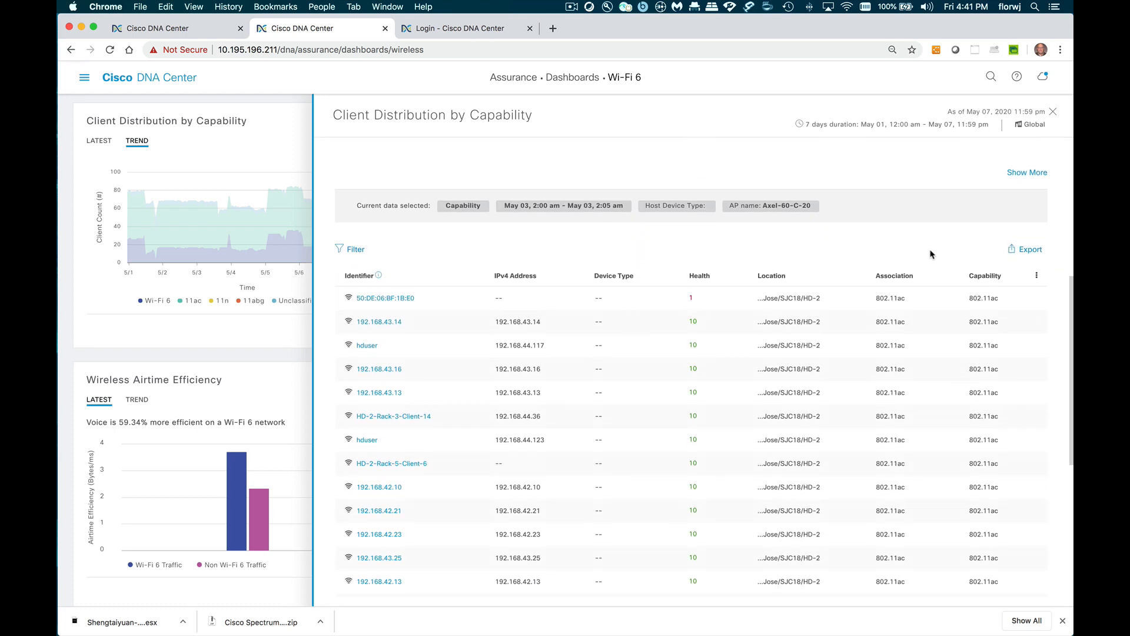
Export the filtered client table and close the capability details panel.
left_click(1028, 249)
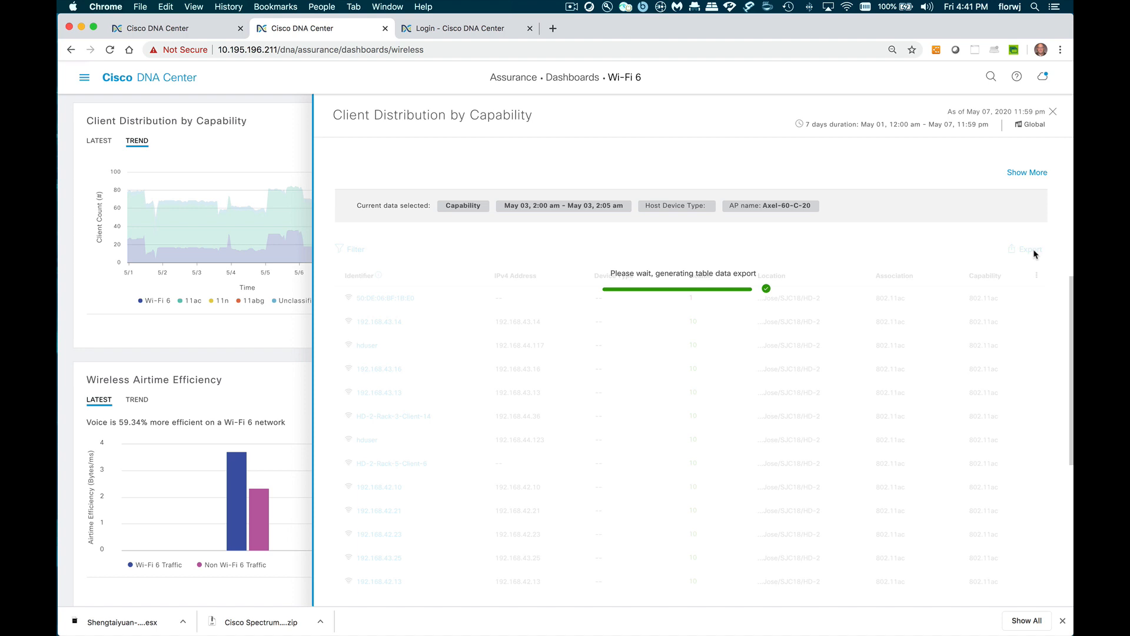
left_click(1027, 249)
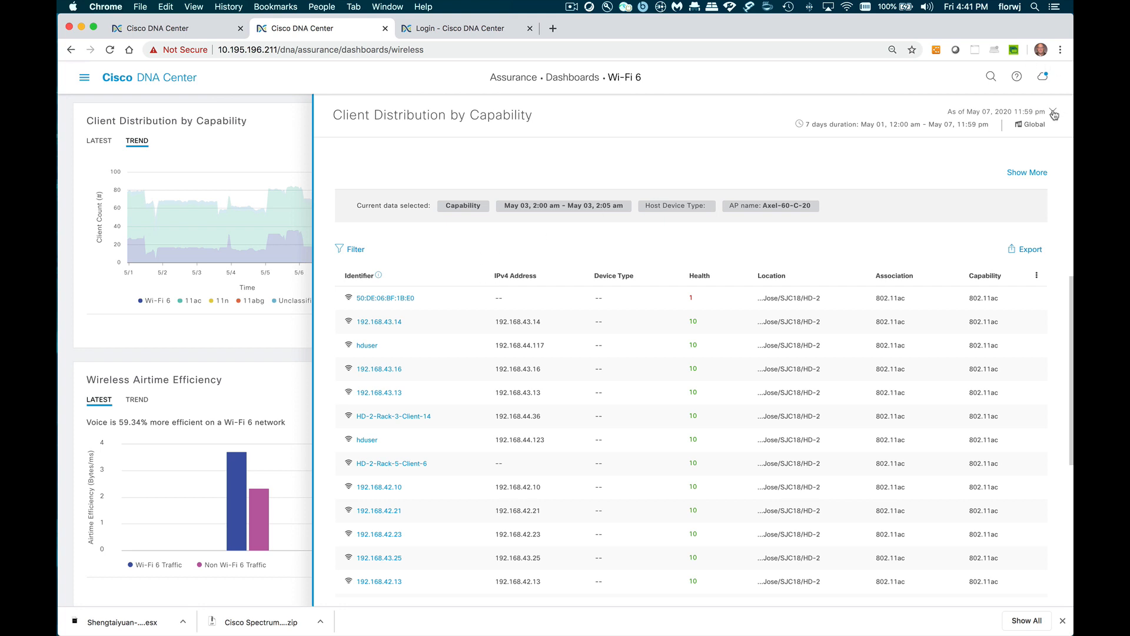
left_click(1053, 113)
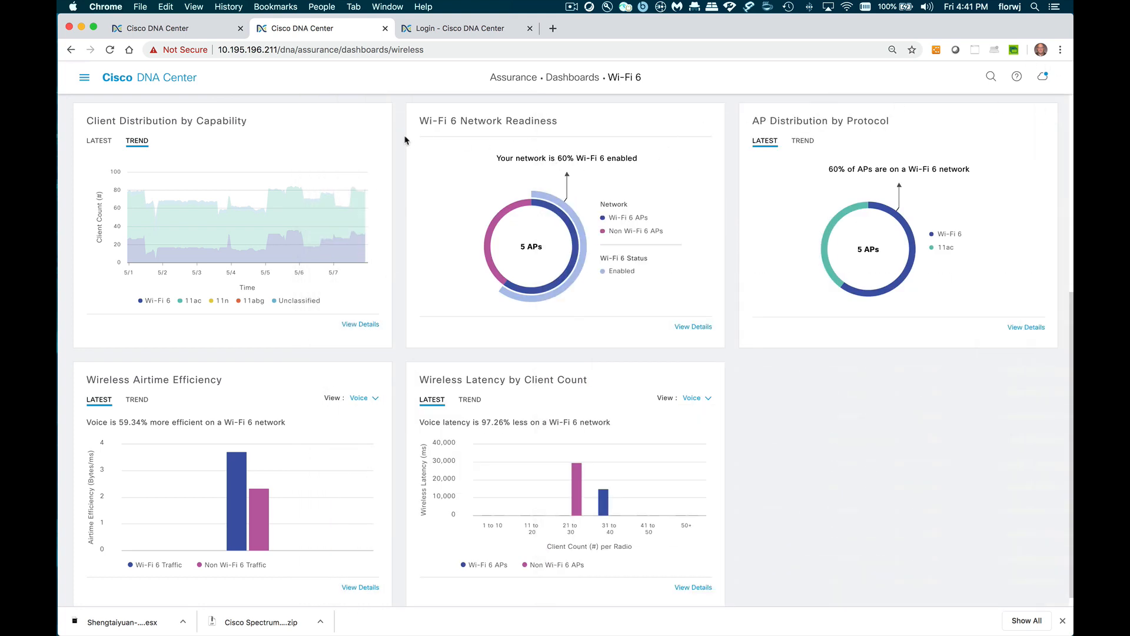
mouse_move(692, 143)
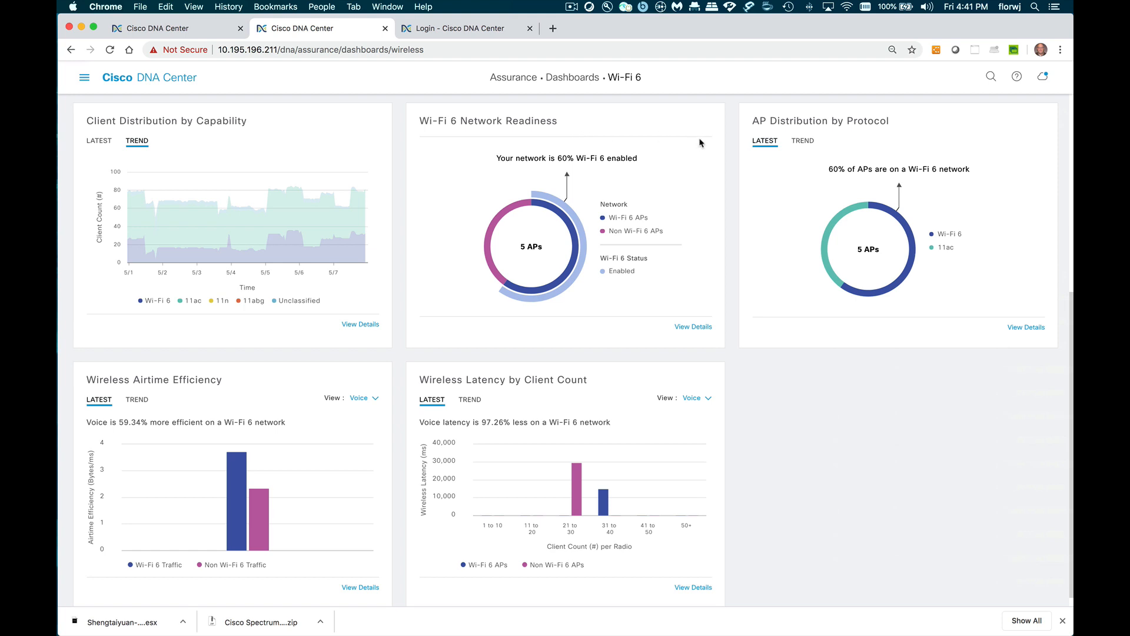
mouse_move(541, 229)
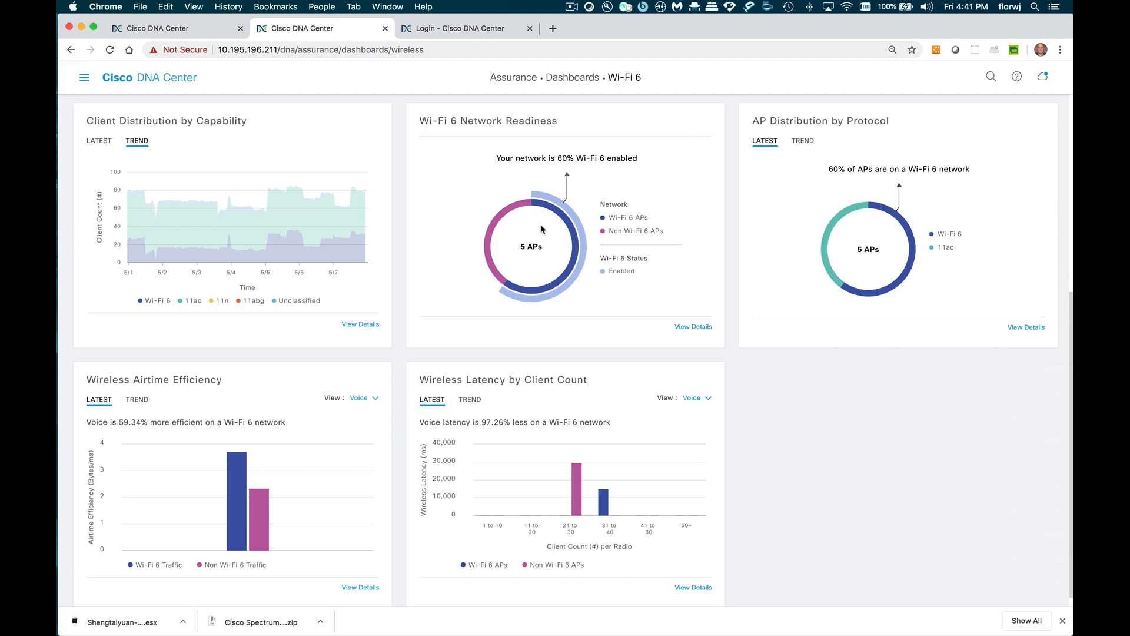
mouse_move(574, 219)
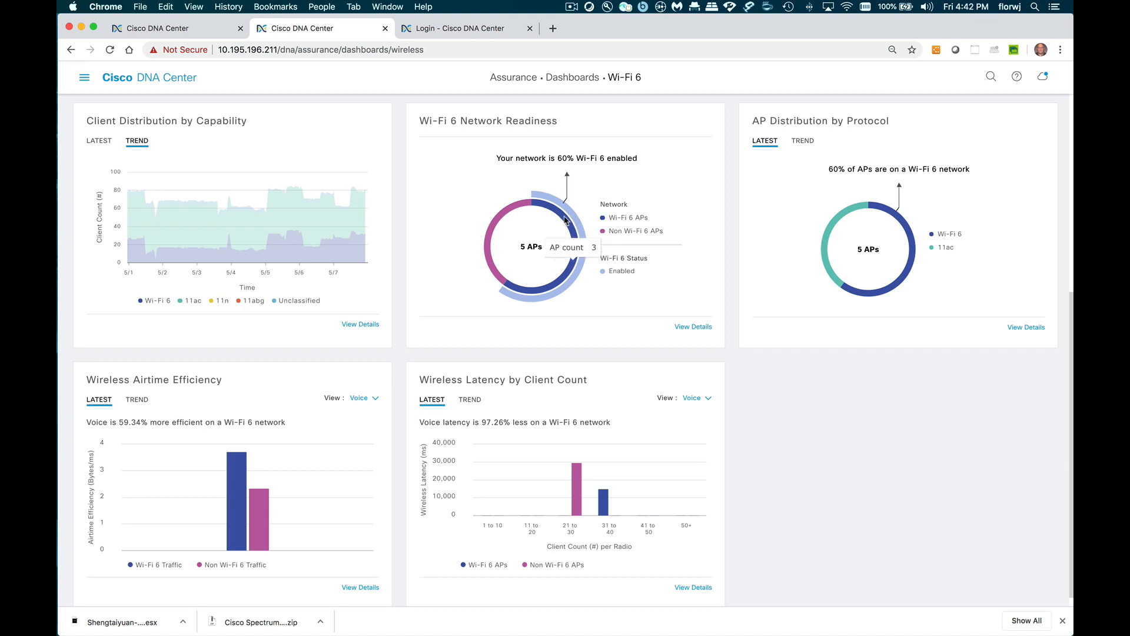
mouse_move(560, 220)
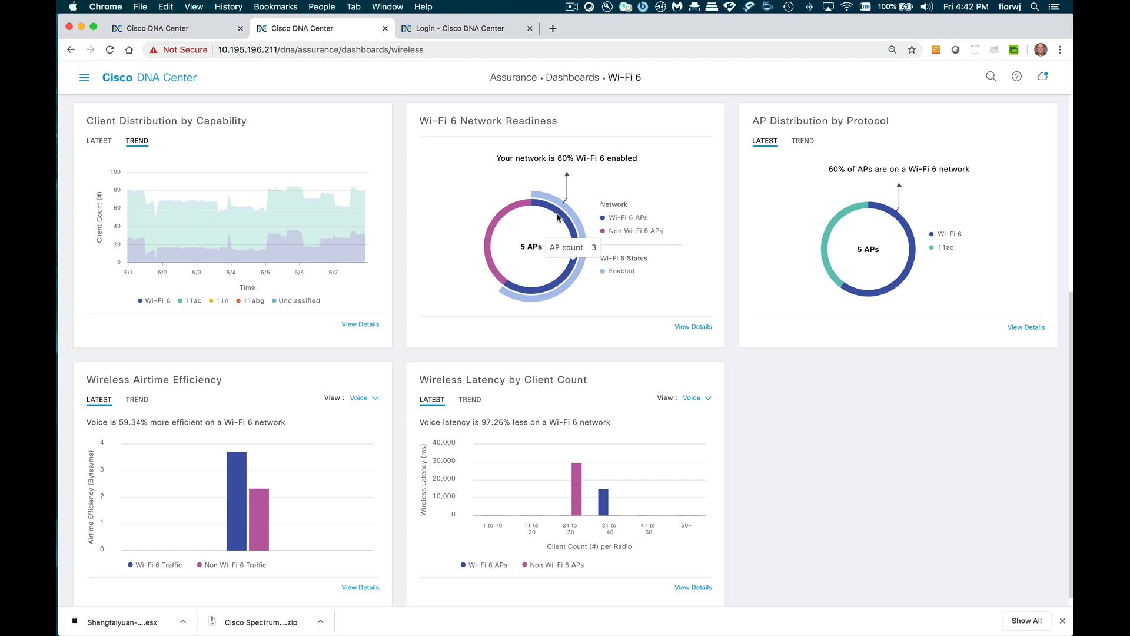
mouse_move(685, 325)
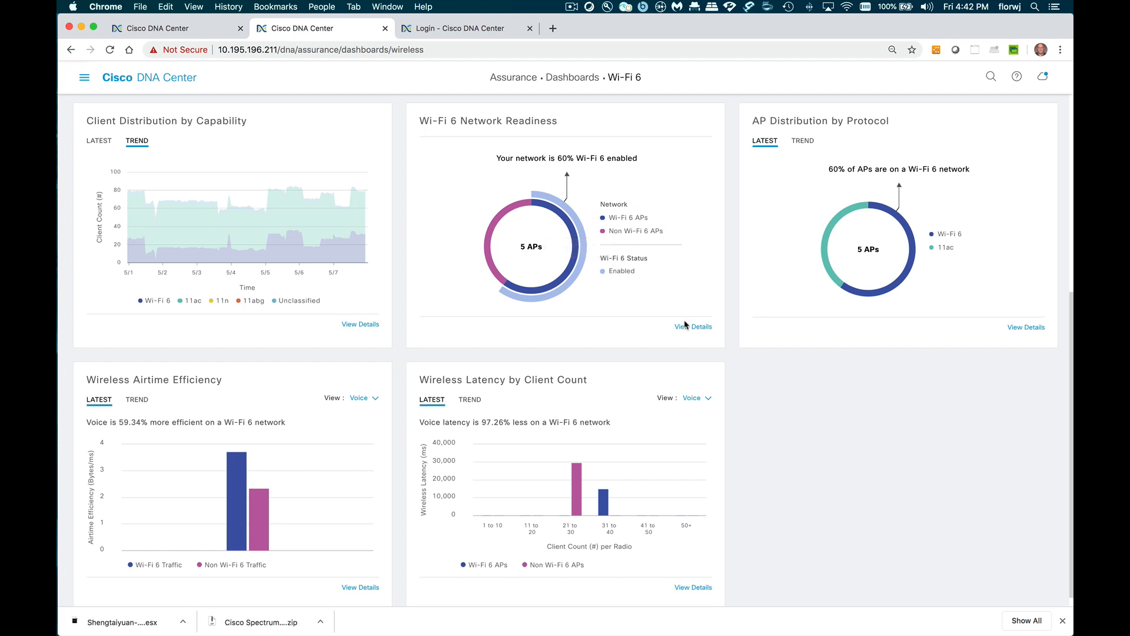
View Details on the Wi-Fi 6 Network Readiness card.
left_click(692, 326)
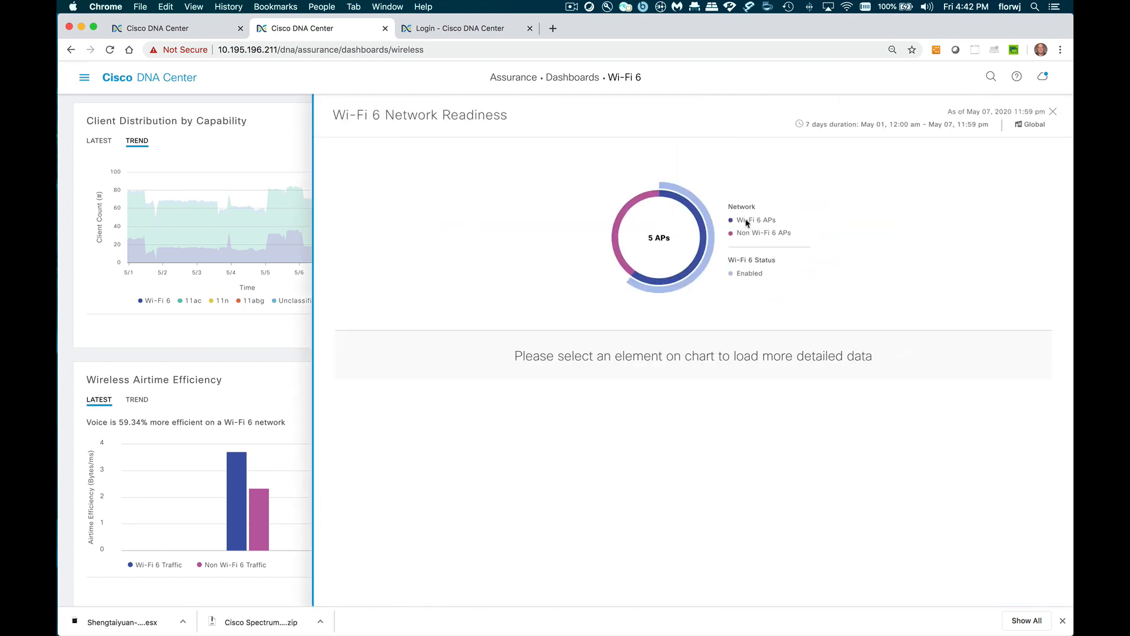
List the 3 Wi-Fi 6 enabled access points, then the wireless controller HD-2-5520 instead.
left_click(692, 216)
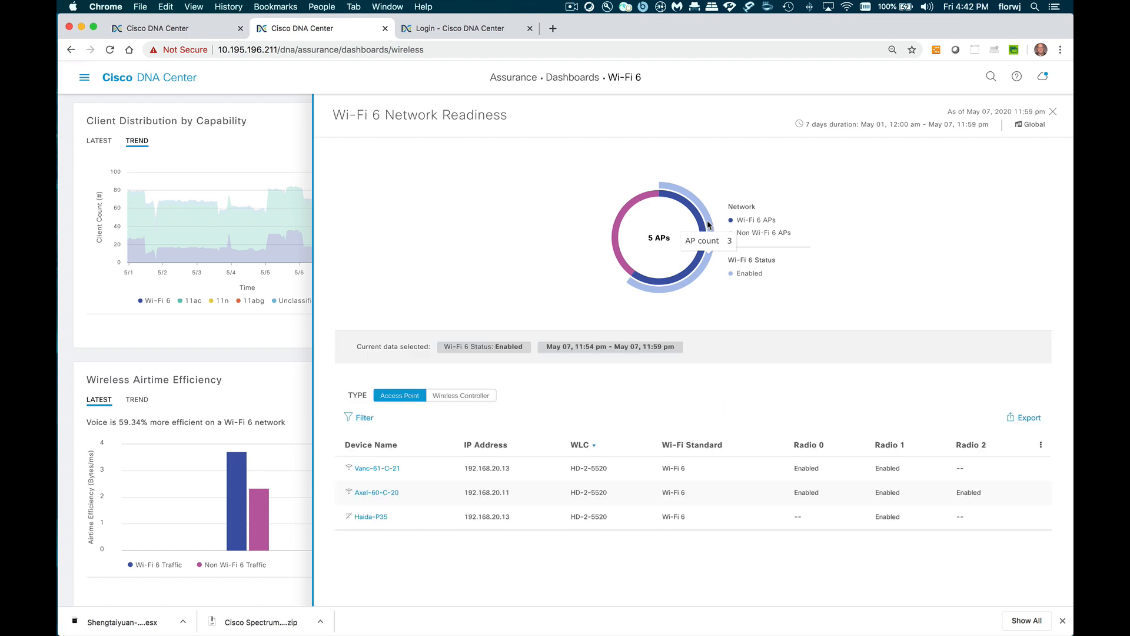
mouse_move(496, 214)
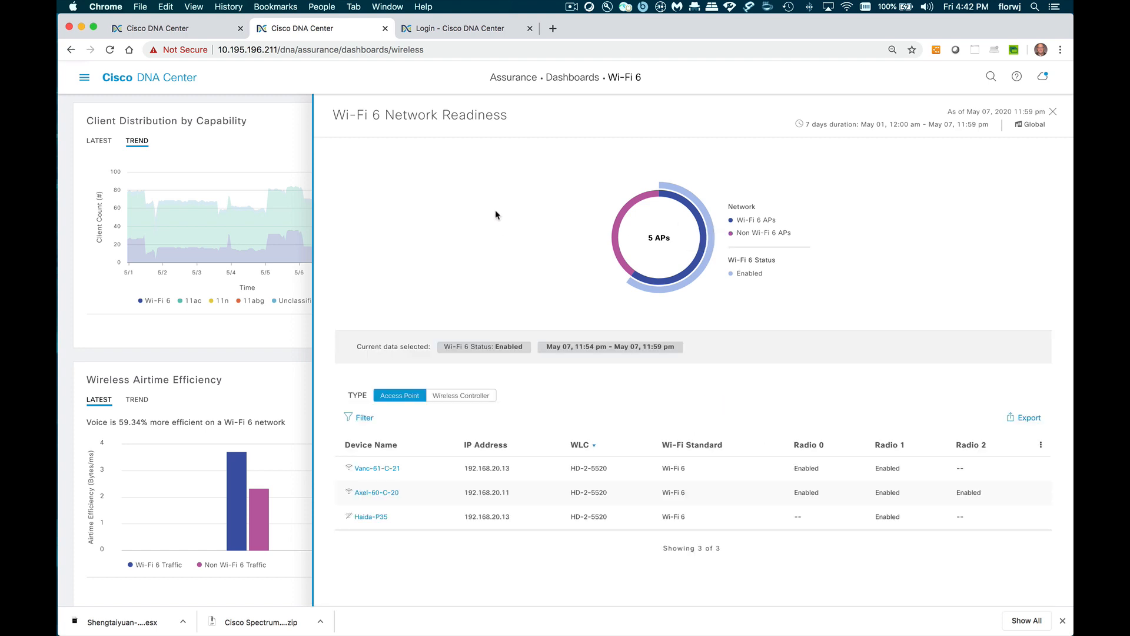
mouse_move(496, 223)
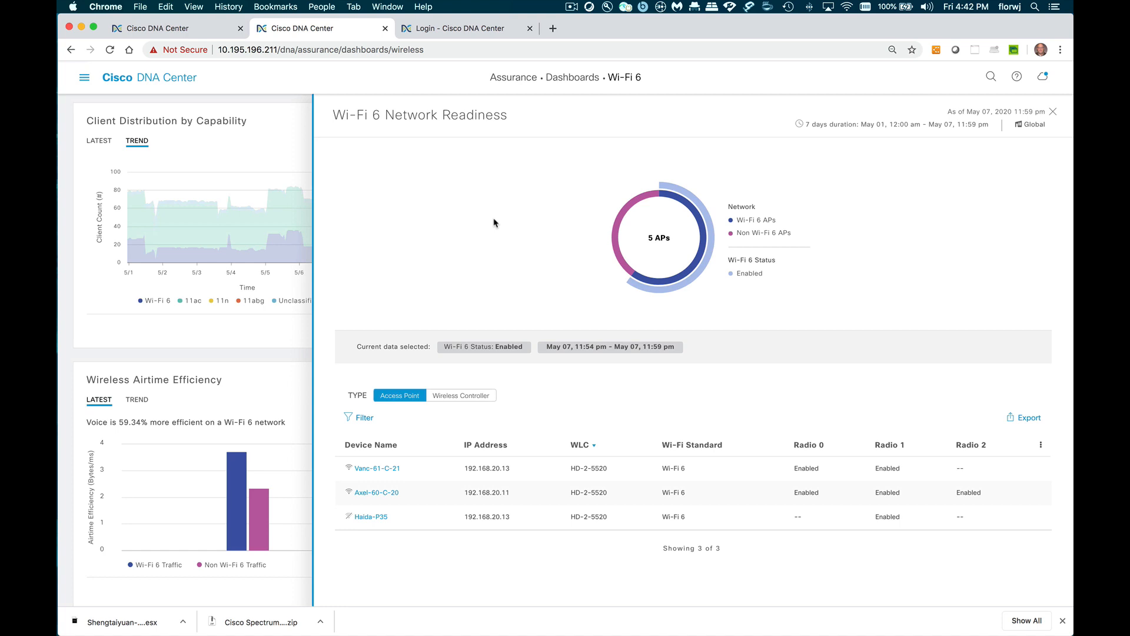
mouse_move(490, 226)
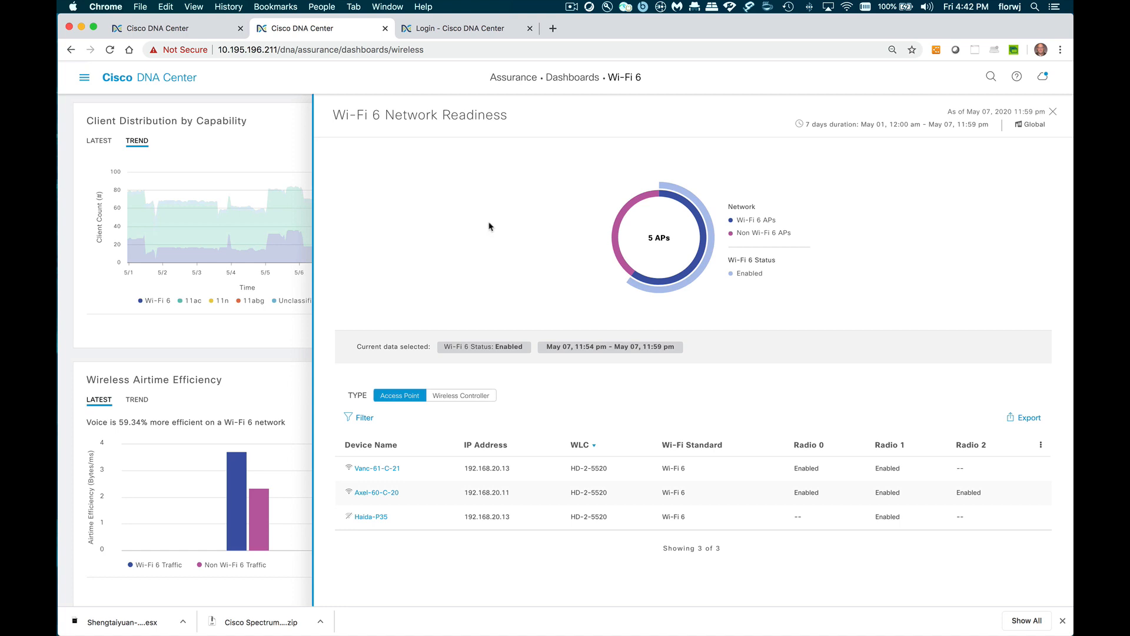
mouse_move(872, 405)
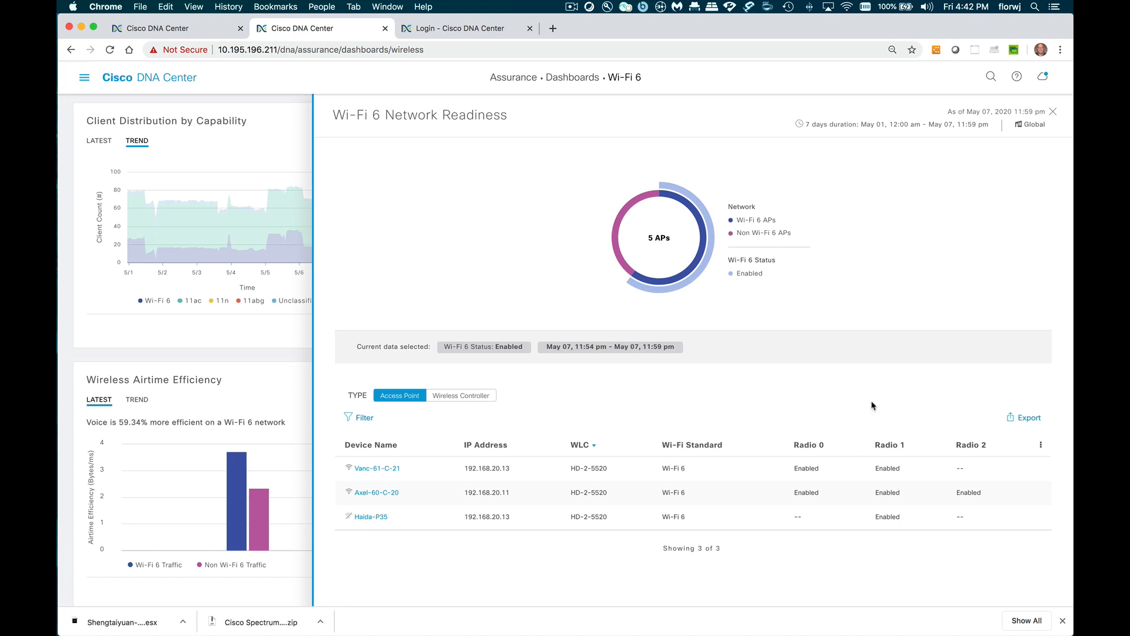
mouse_move(894, 478)
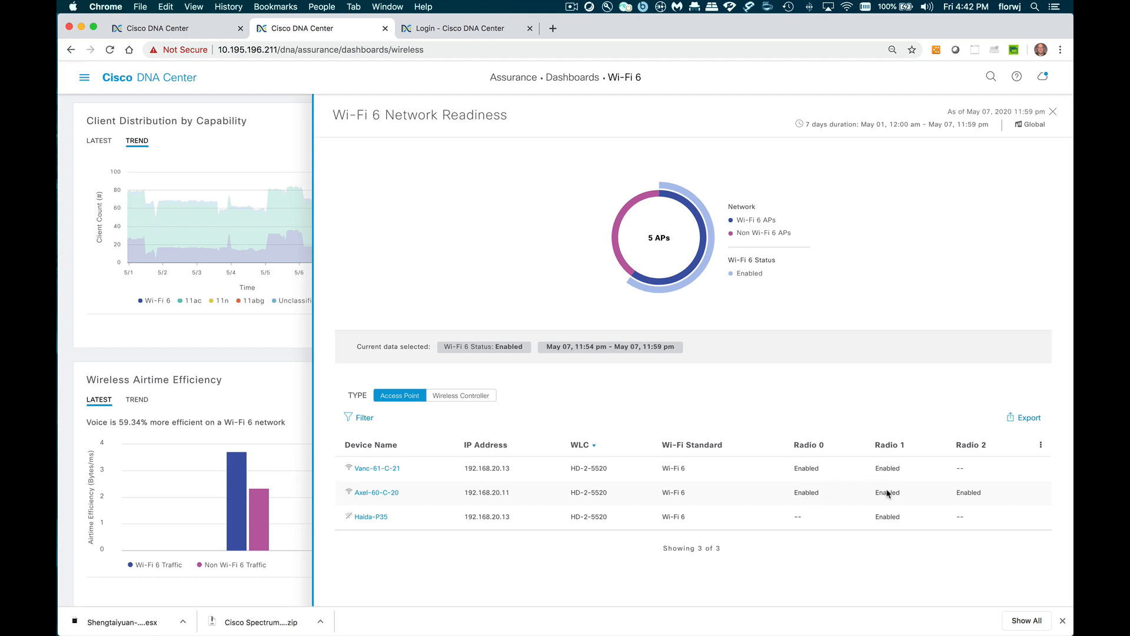
mouse_move(479, 397)
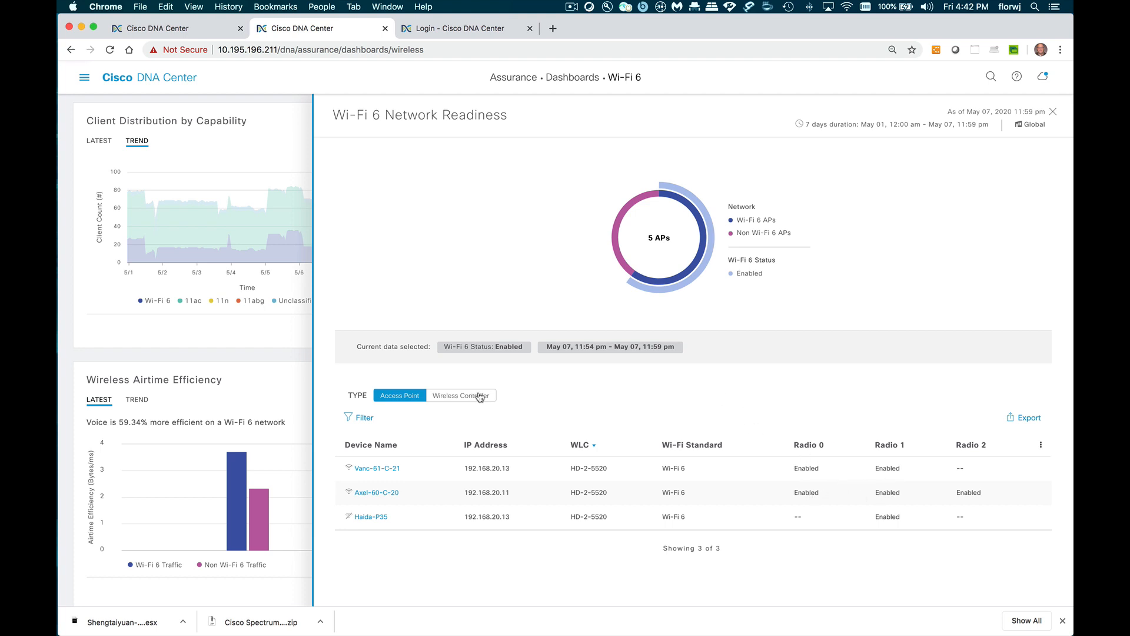
left_click(460, 395)
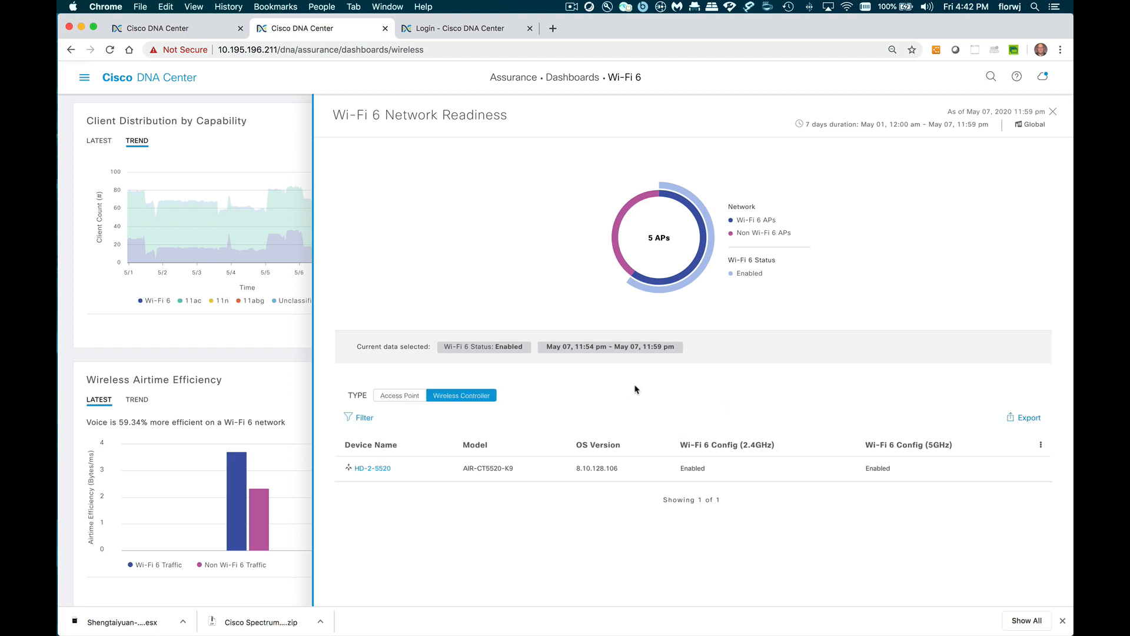
mouse_move(762, 481)
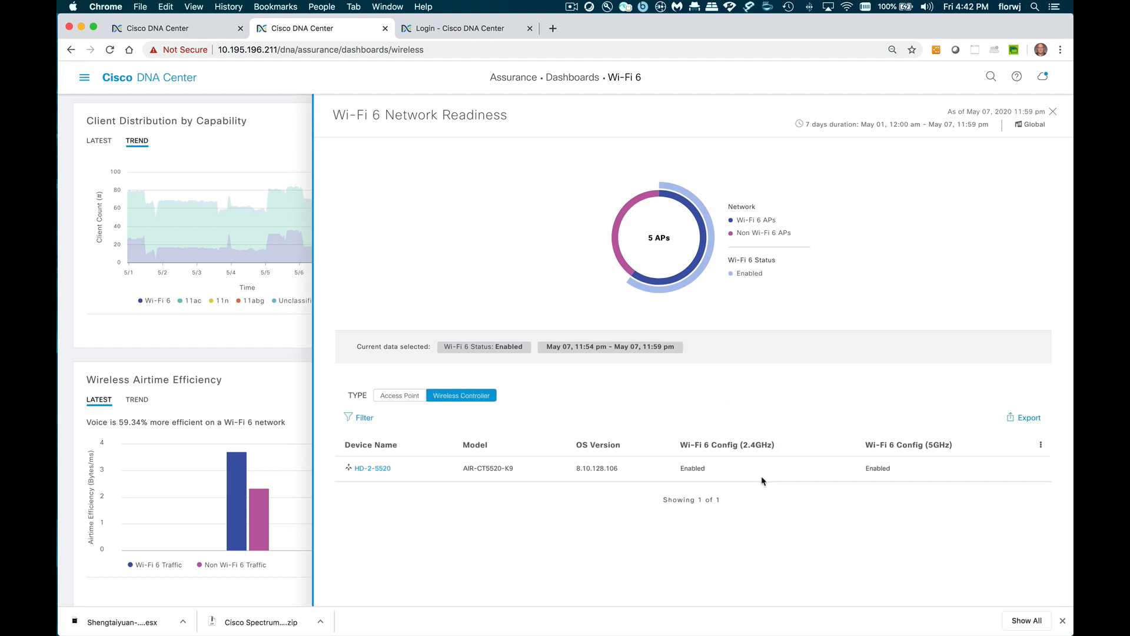
mouse_move(769, 481)
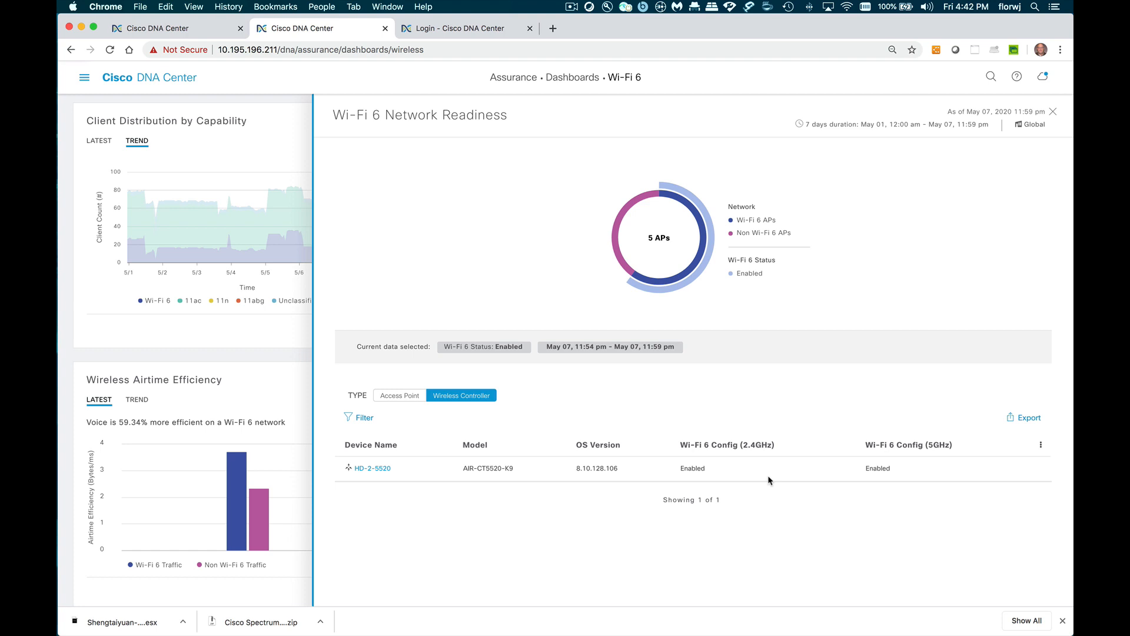
mouse_move(818, 448)
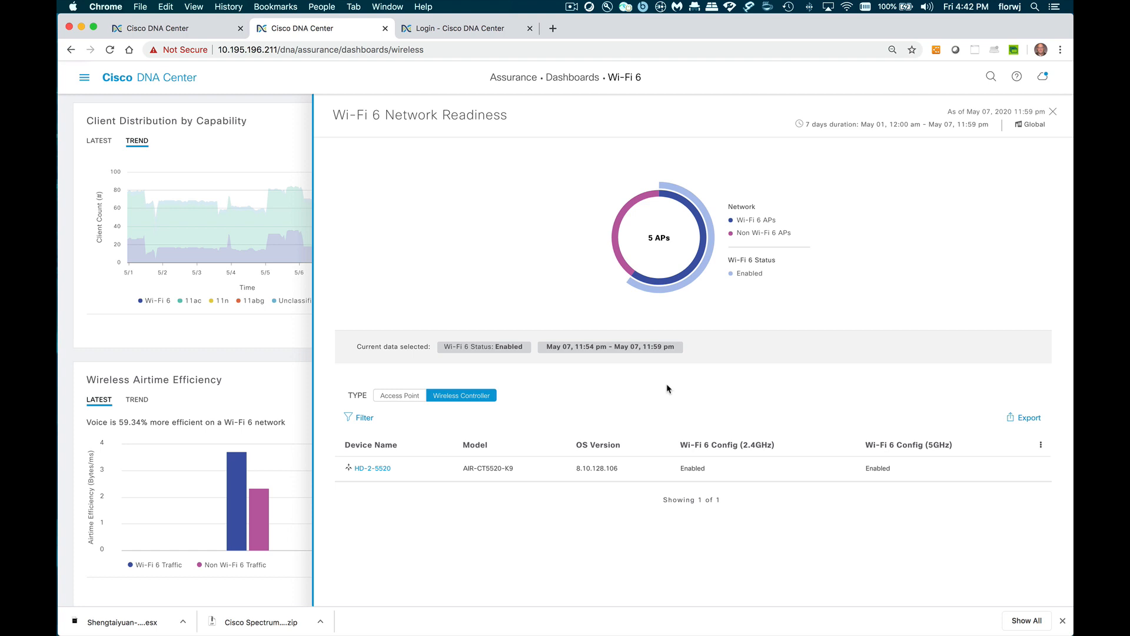
mouse_move(921, 233)
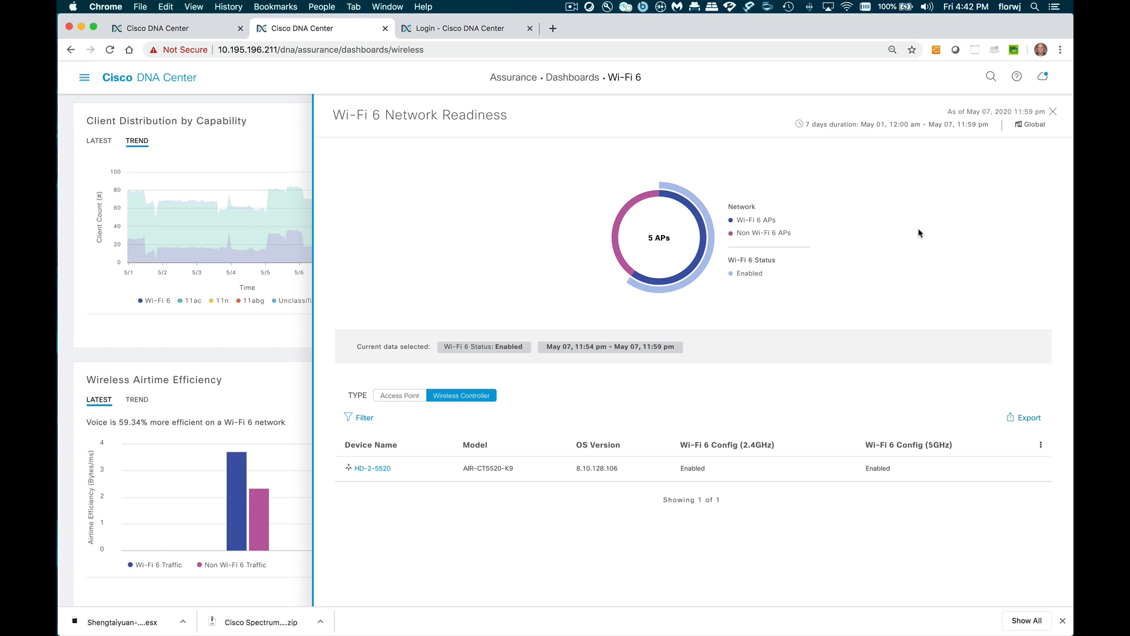
mouse_move(1053, 114)
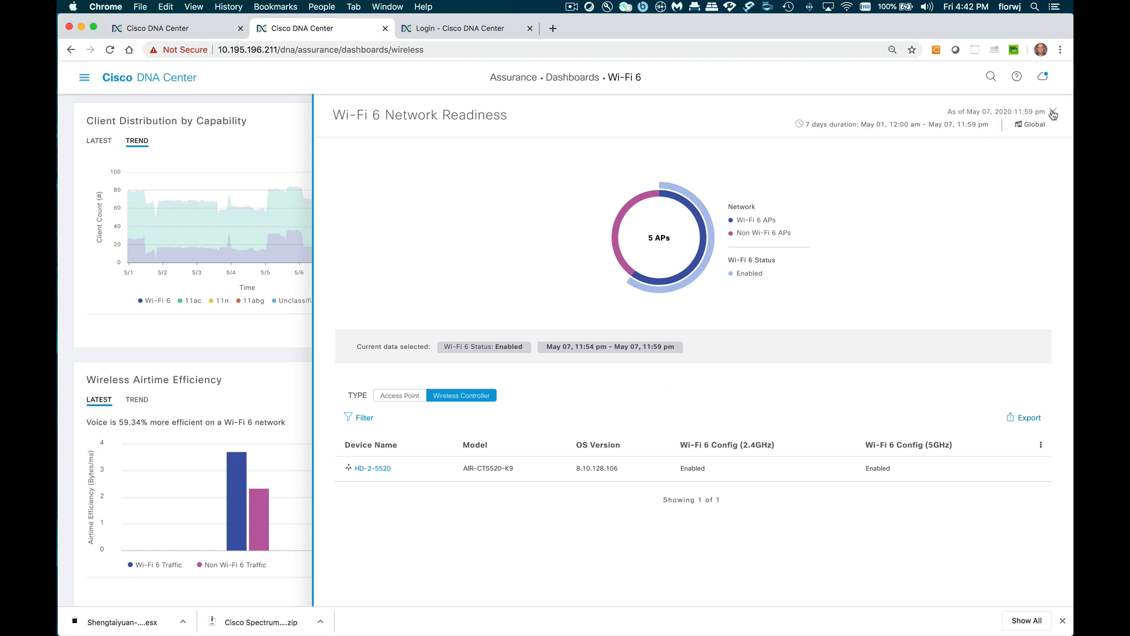
Close the Wi-Fi 6 Network Readiness side panel.
left_click(1052, 114)
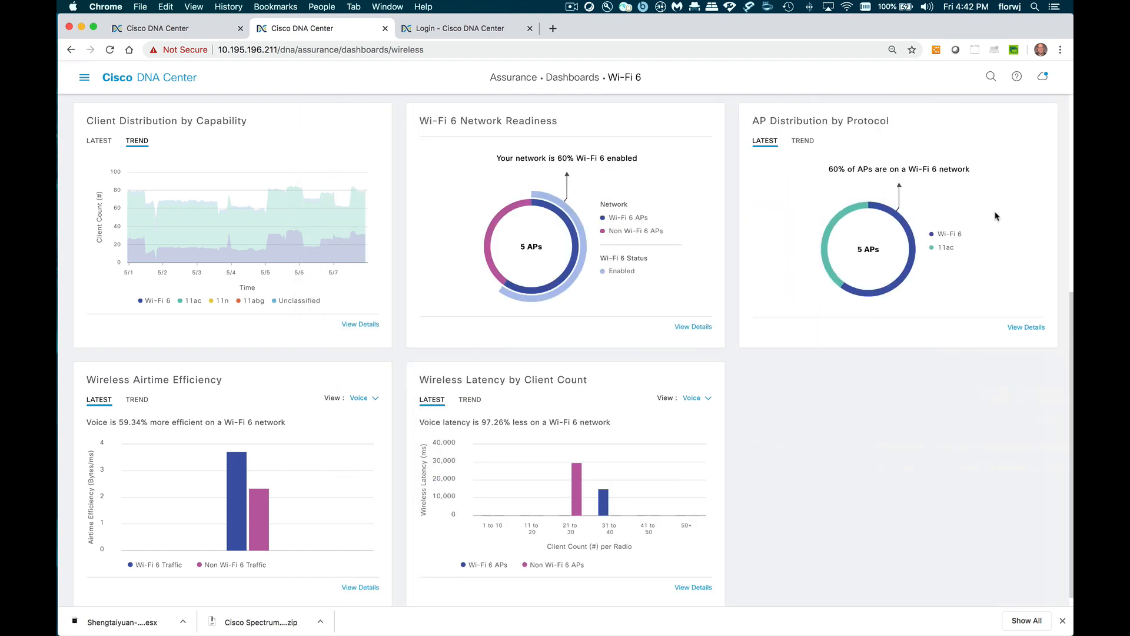
mouse_move(1027, 192)
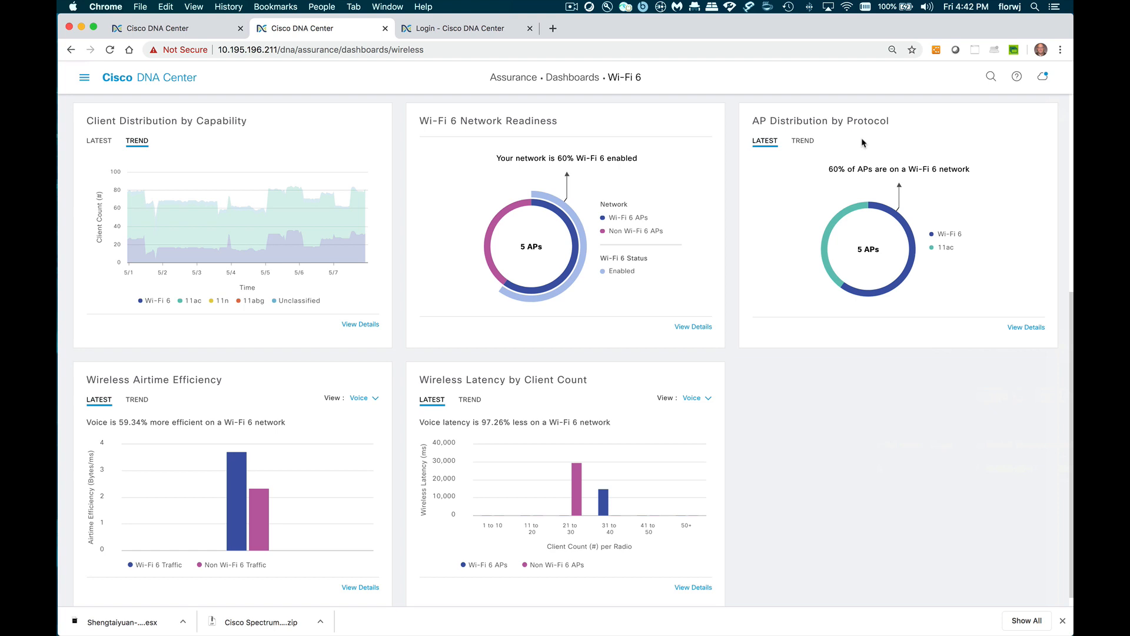
mouse_move(887, 139)
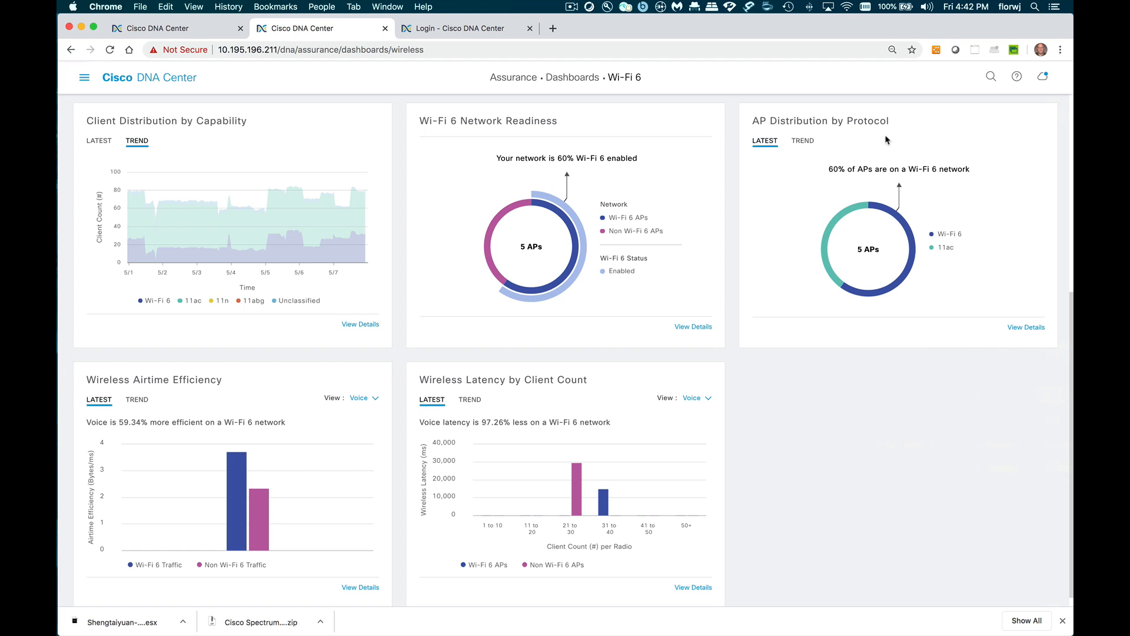
mouse_move(1006, 220)
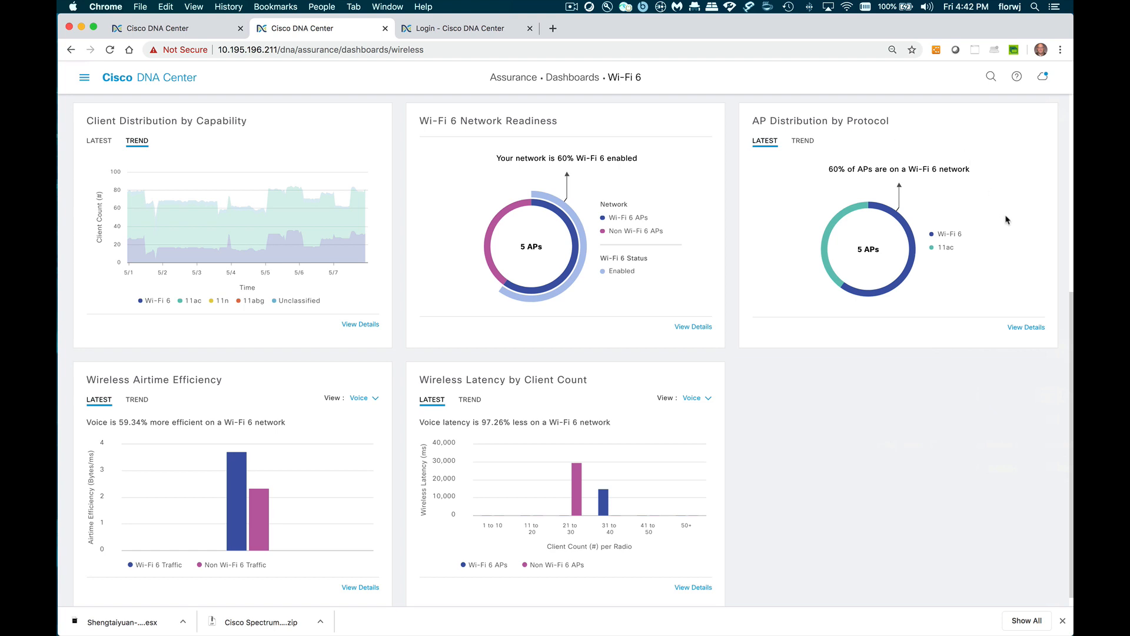
mouse_move(904, 229)
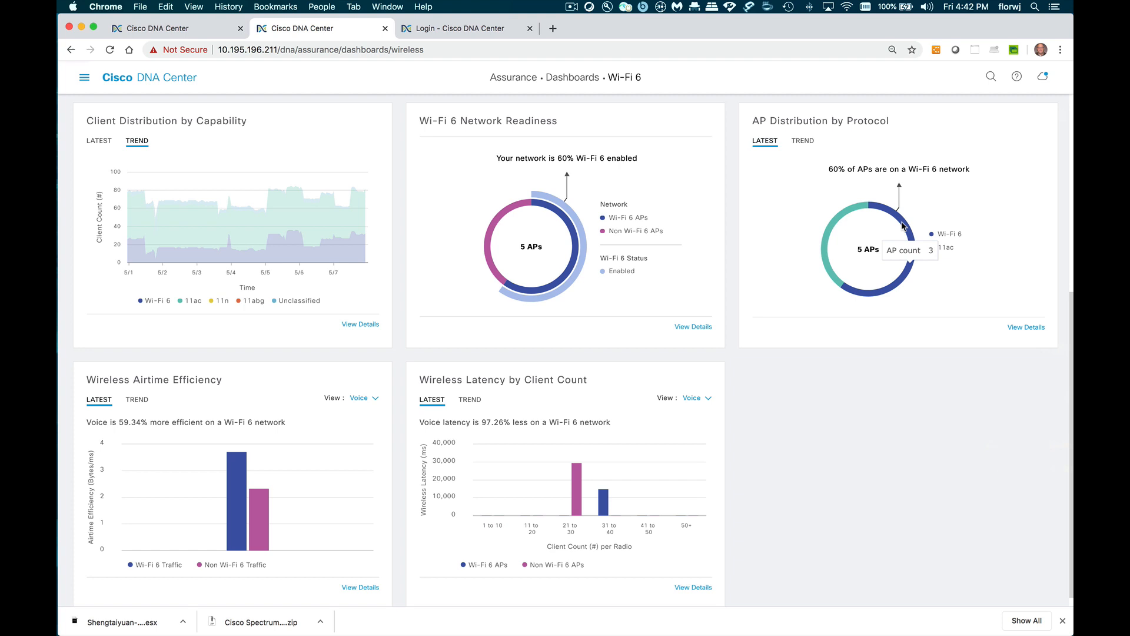
mouse_move(855, 217)
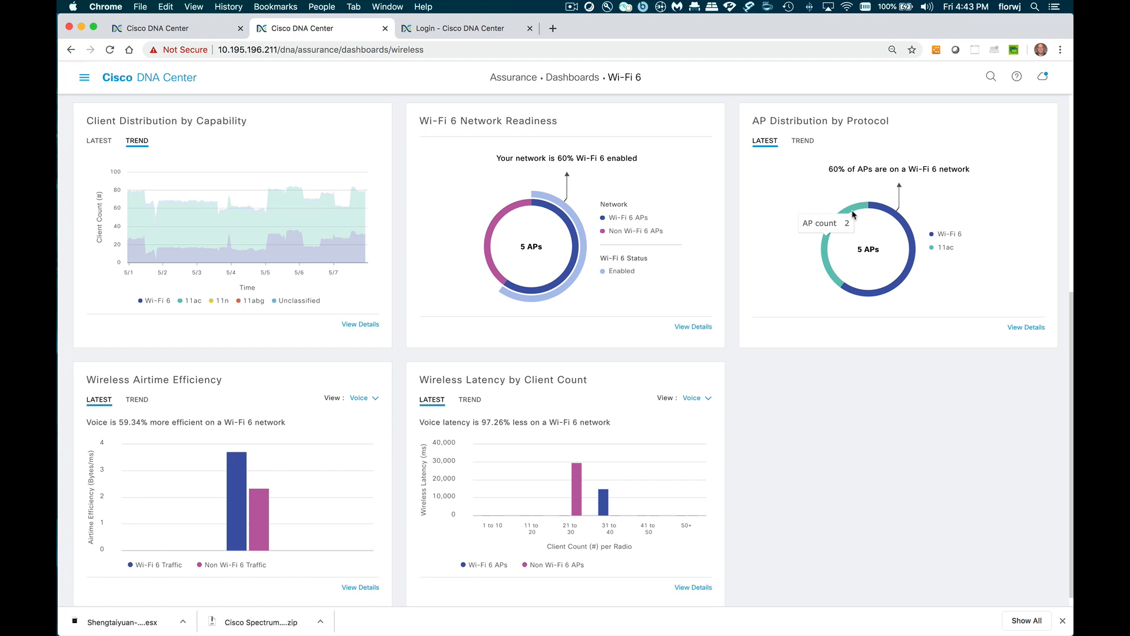
mouse_move(1043, 302)
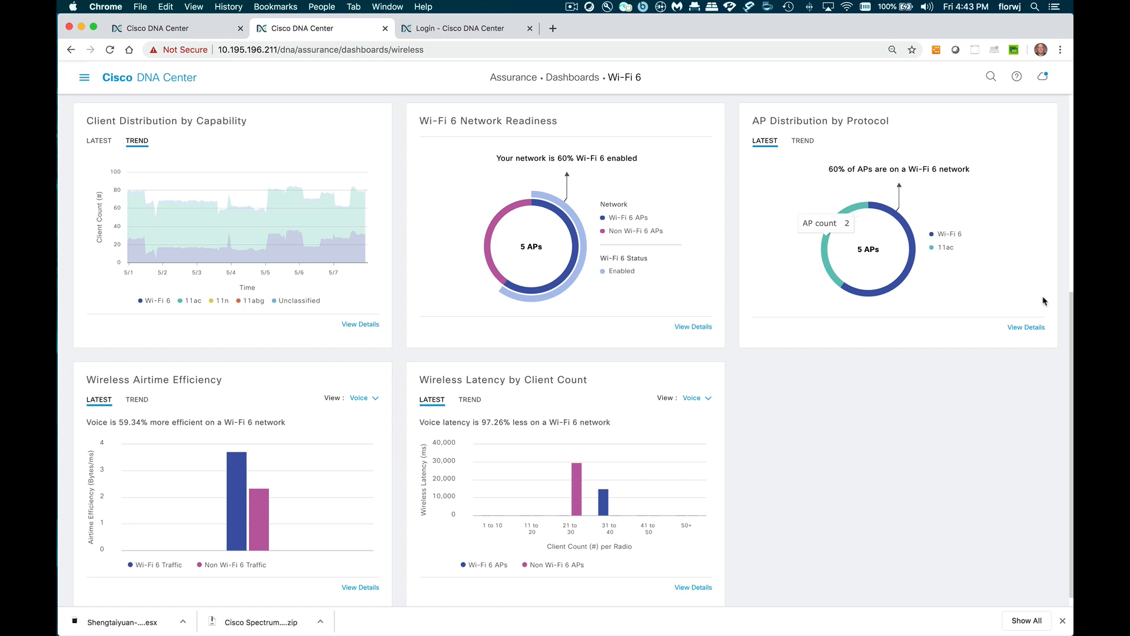
mouse_move(1025, 328)
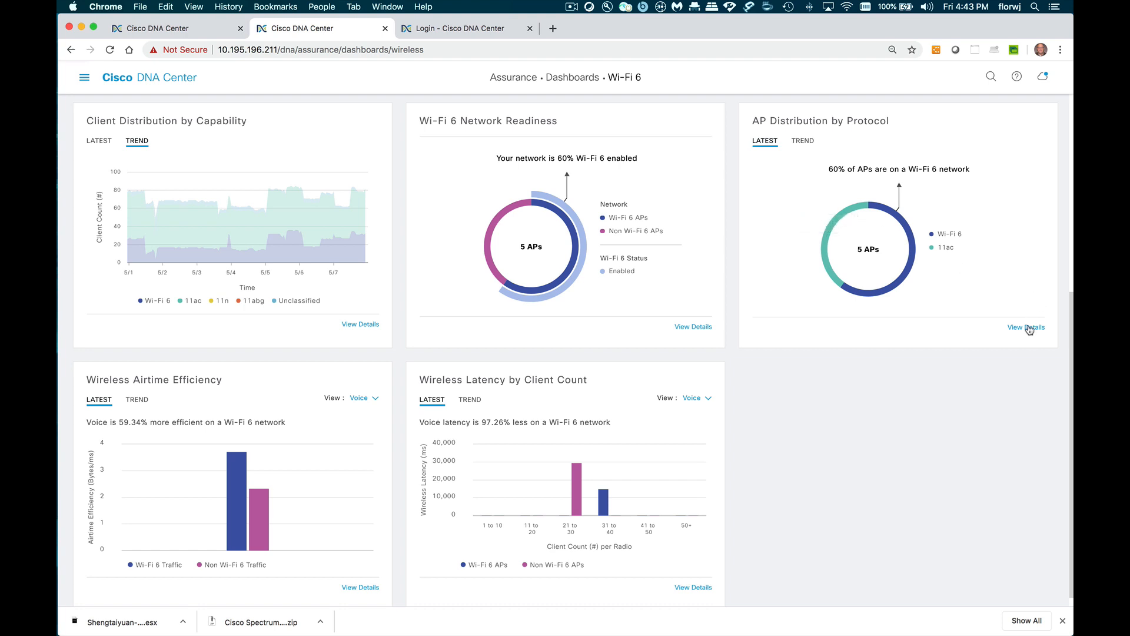
View details of the AP Distribution by Protocol card showing 5 APs split between Wi-Fi 6 and 11ac.
left_click(1025, 328)
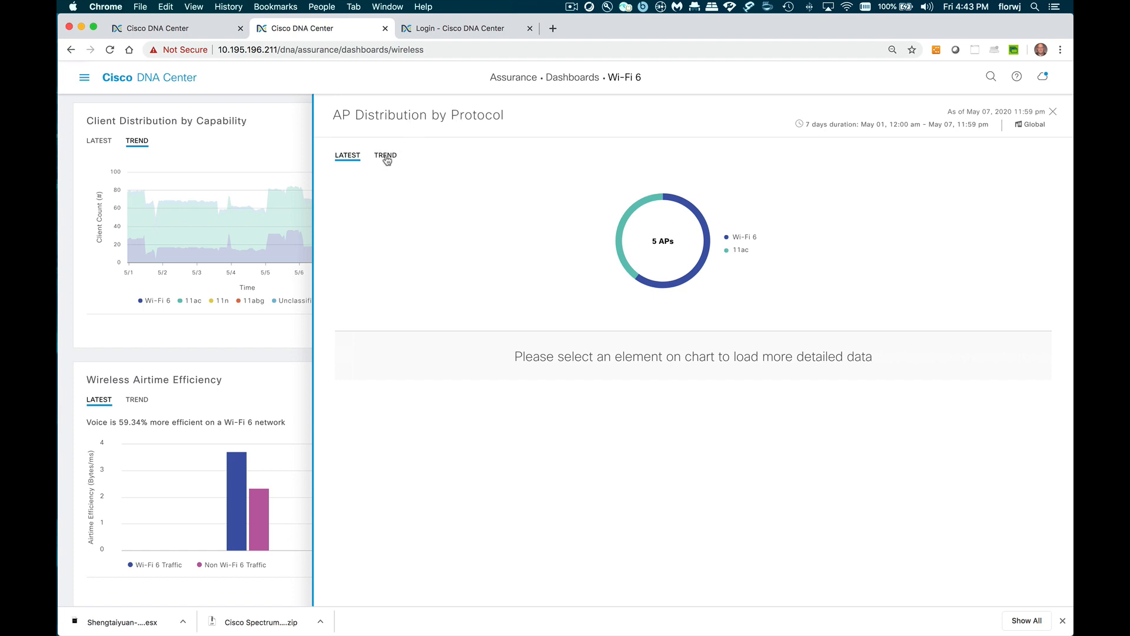
Show the weekly AP protocol trend and list the five access points for May 03, 8:05 pm.
left_click(385, 156)
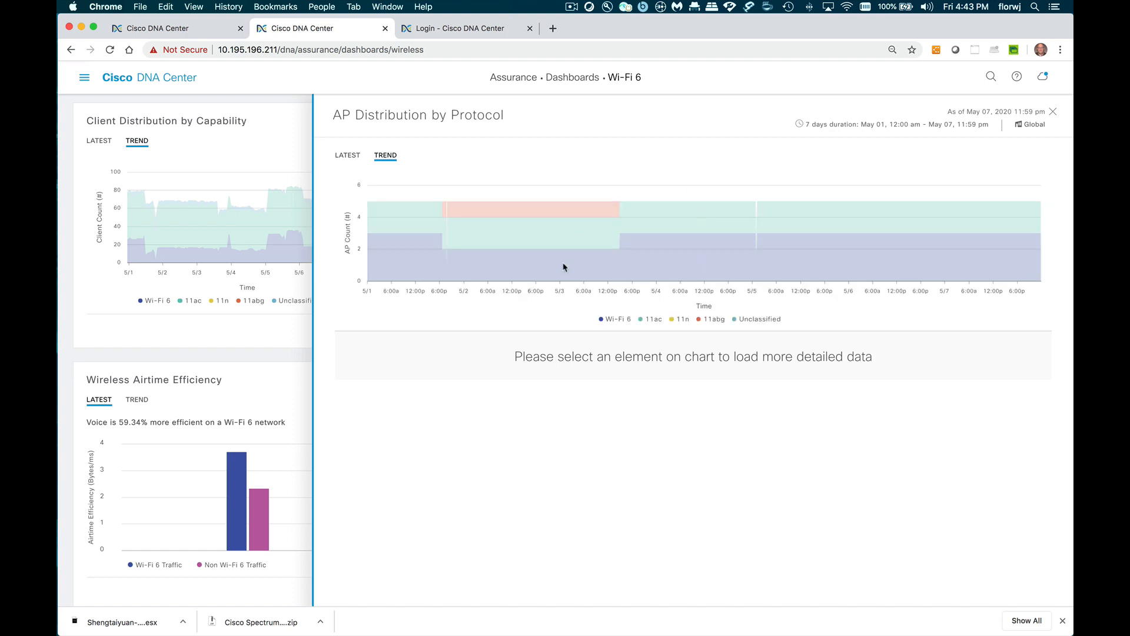
mouse_move(640, 271)
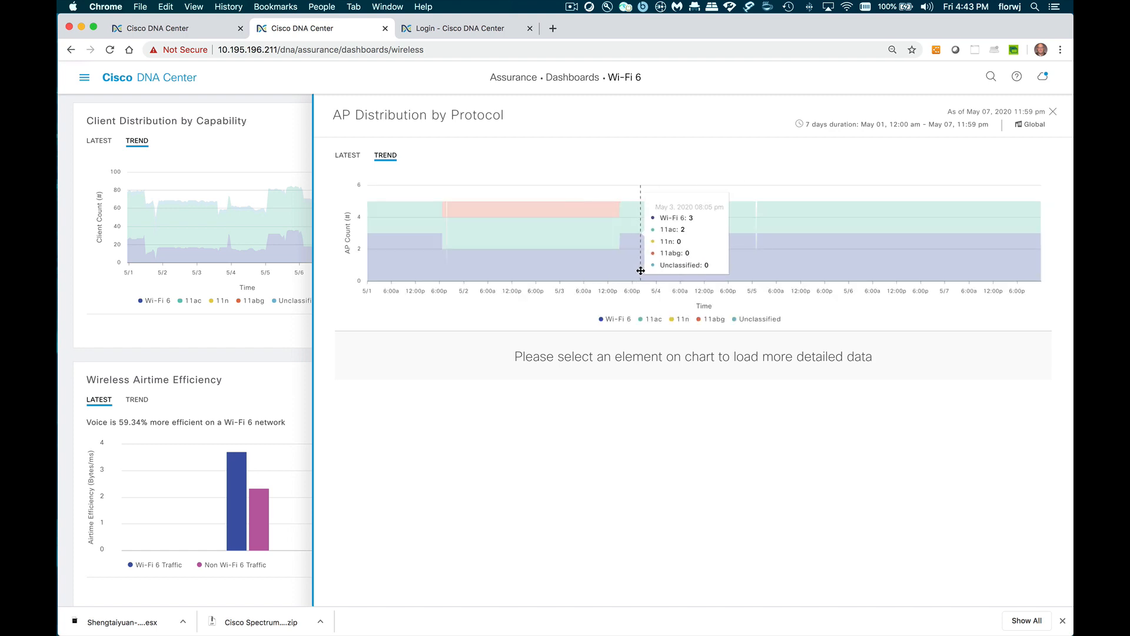
left_click(640, 271)
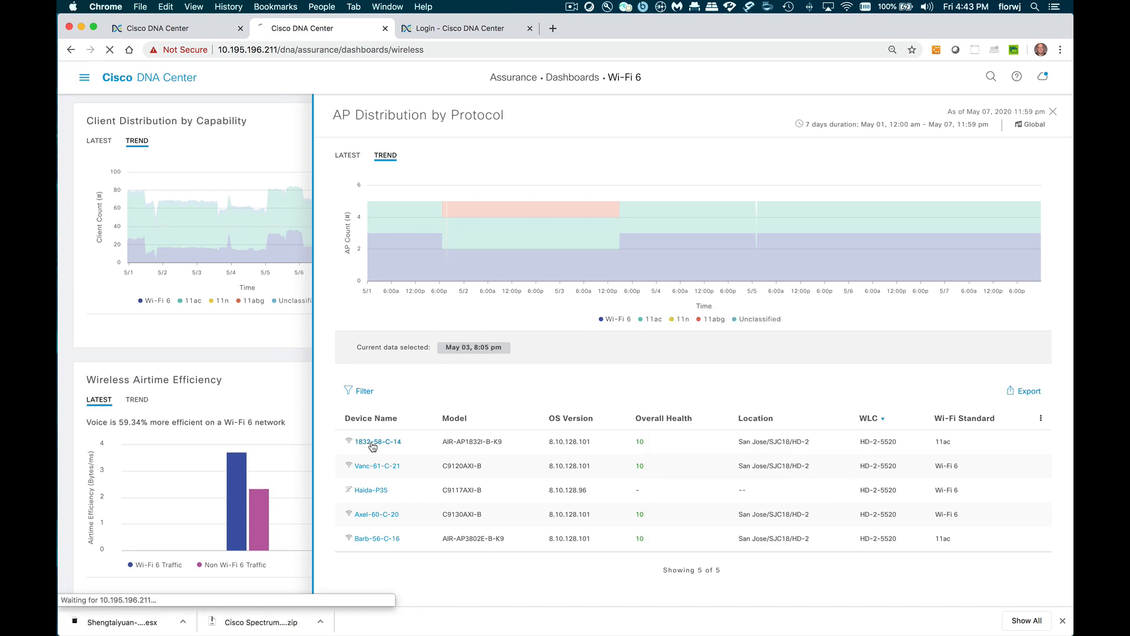
View Device 360 for AP 1832-58-C-14-HD2, showing 10/10 health and zero issues.
left_click(377, 441)
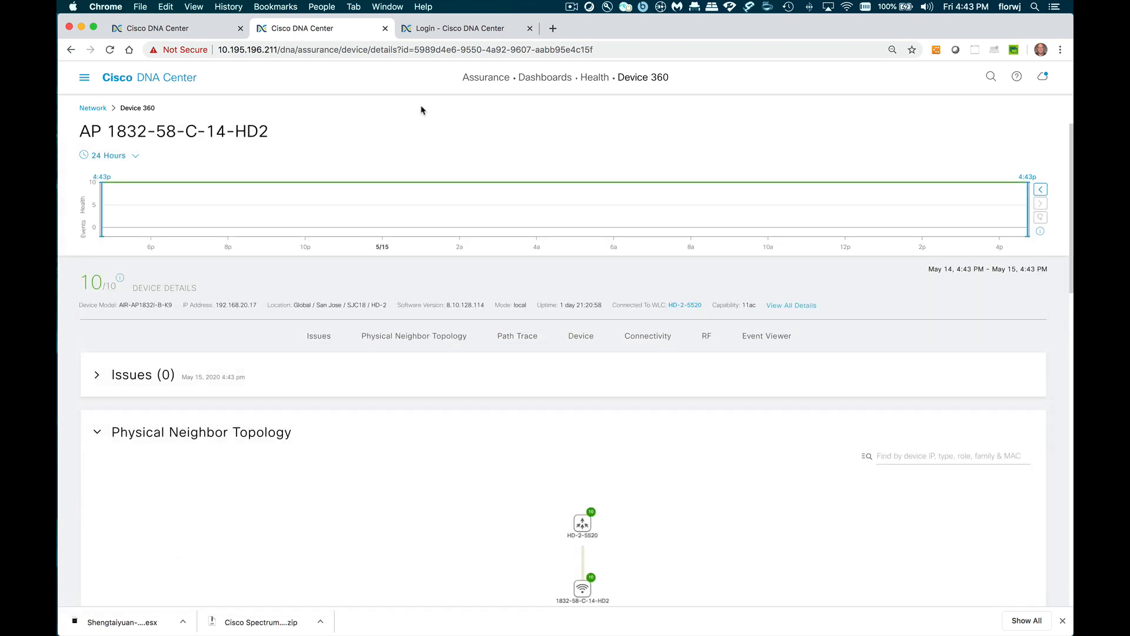
mouse_move(497, 139)
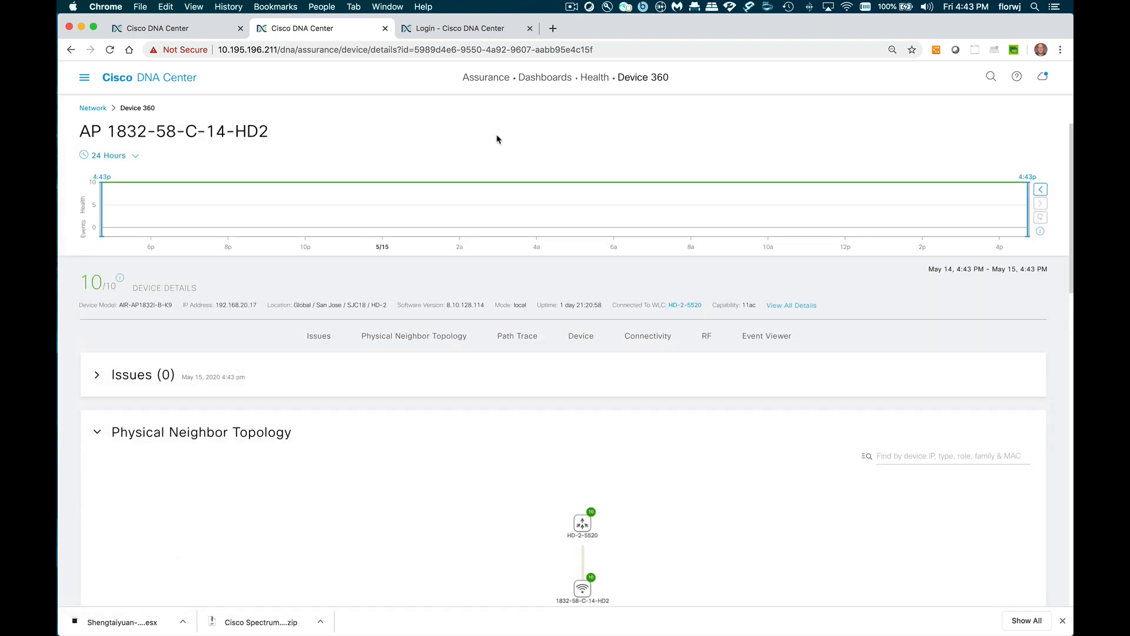
scroll("down", 3)
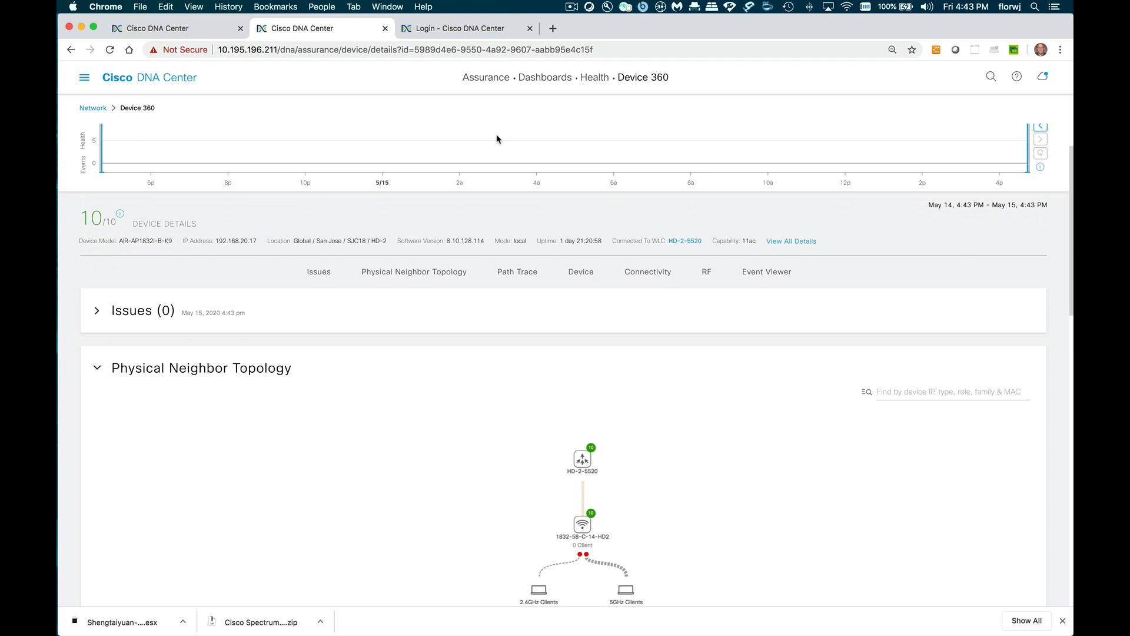
scroll("down", 3)
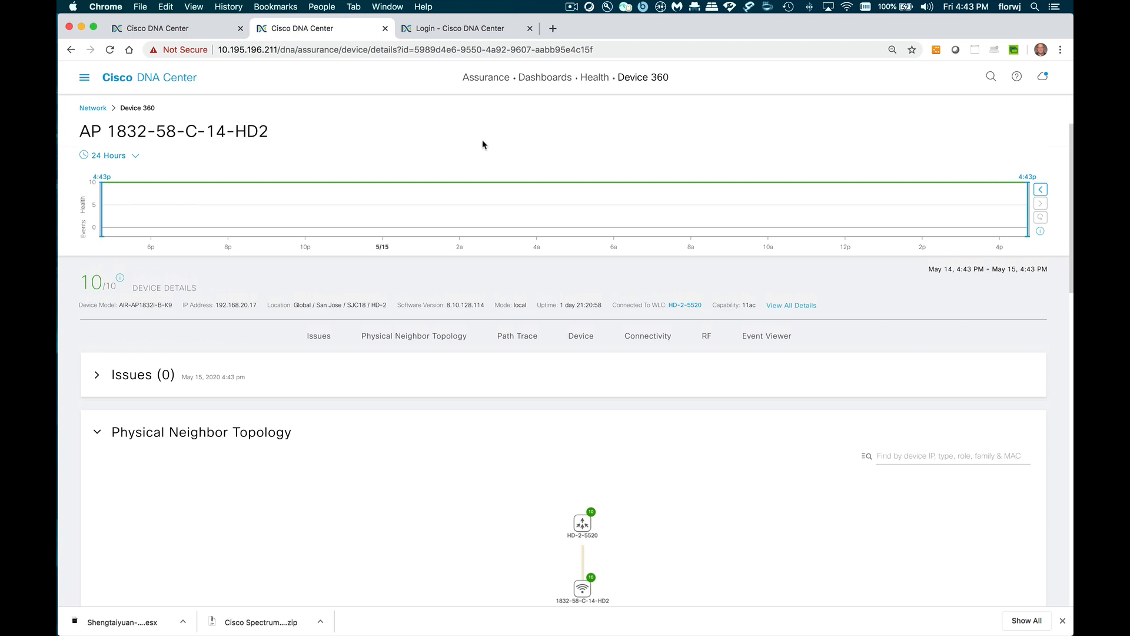
mouse_move(422, 132)
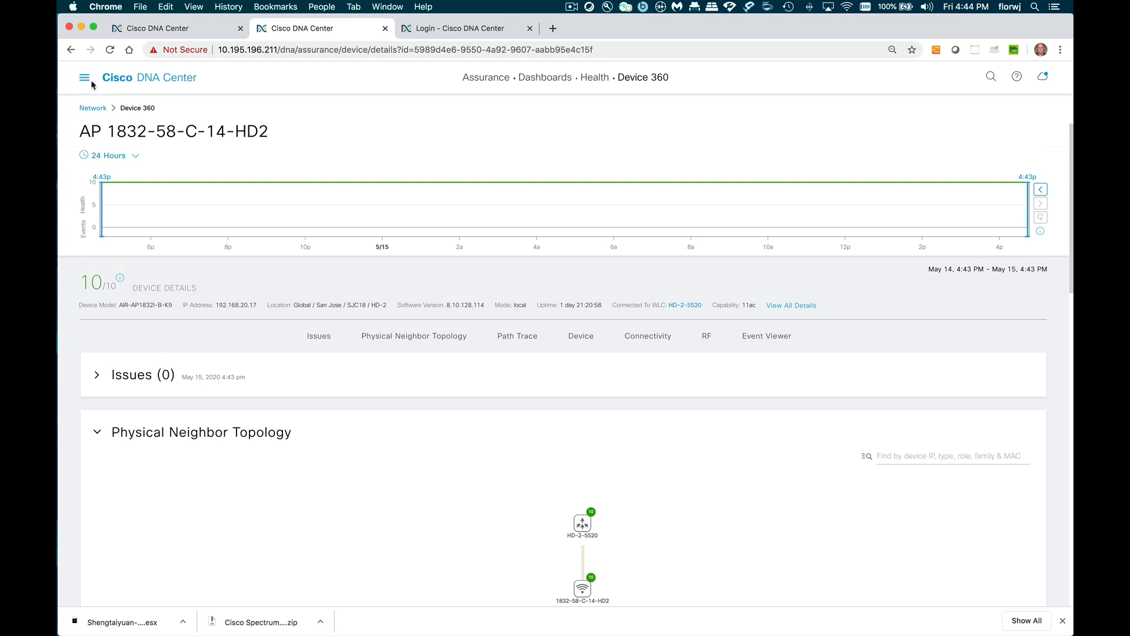
Return to the Wi-Fi 6 dashboard via Assurance, showing 83 clients and 60% Wi-Fi 6-ready APs.
left_click(84, 78)
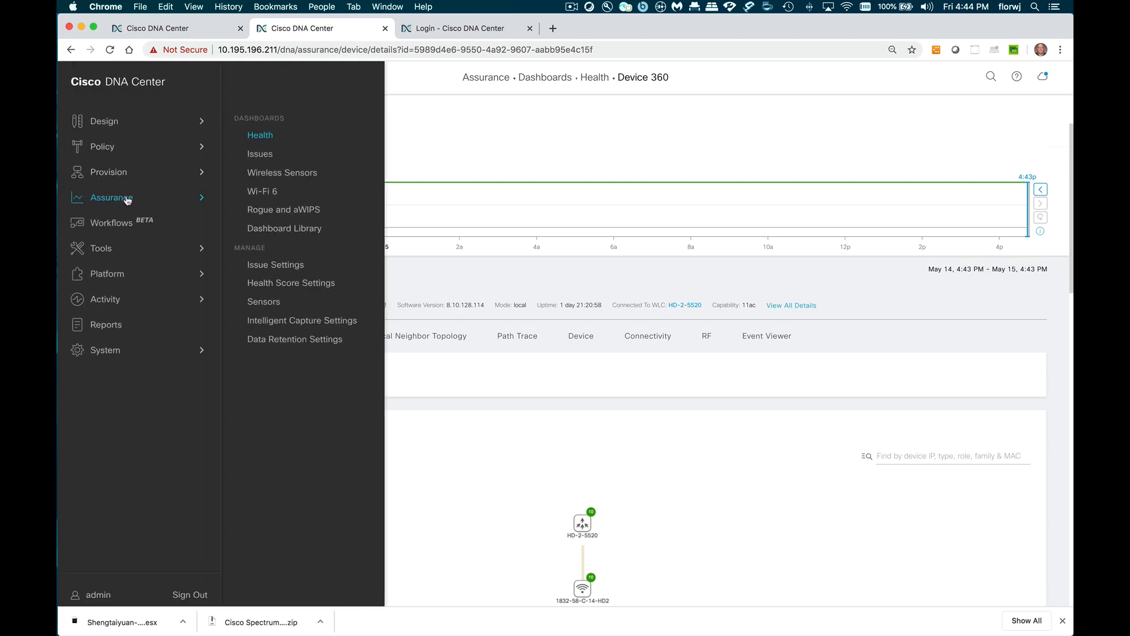
left_click(263, 191)
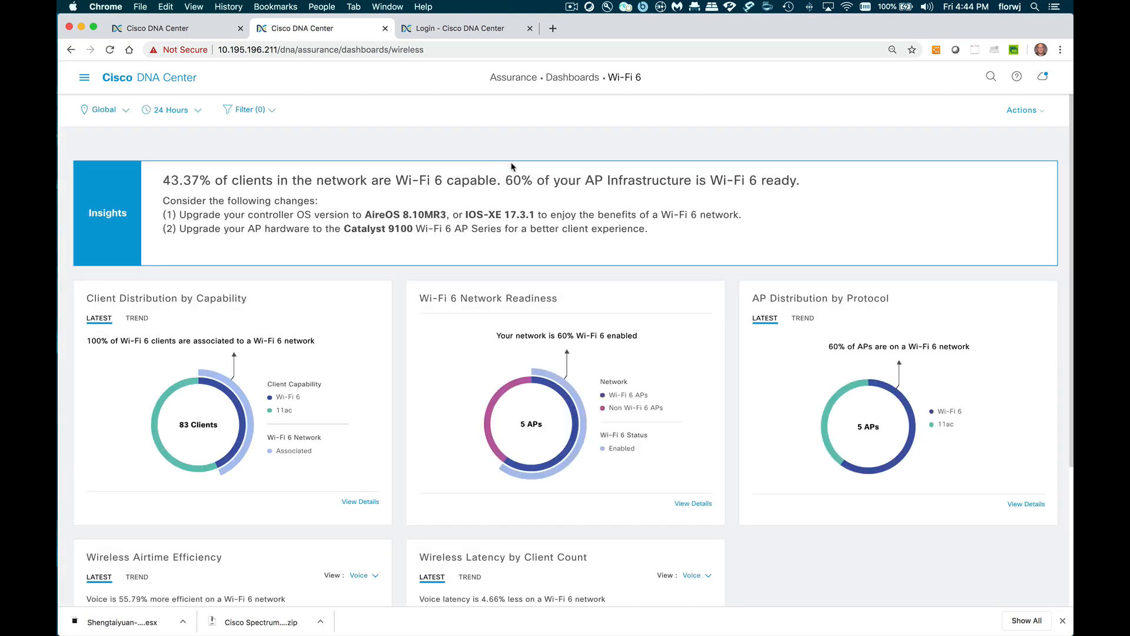
scroll("down", 3)
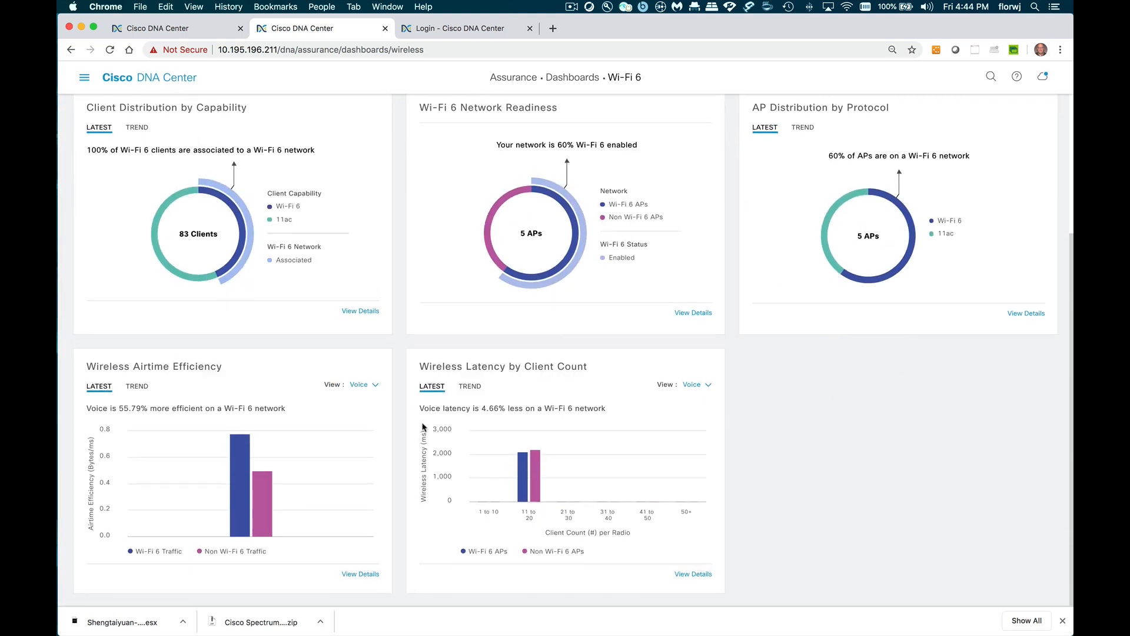
mouse_move(233, 390)
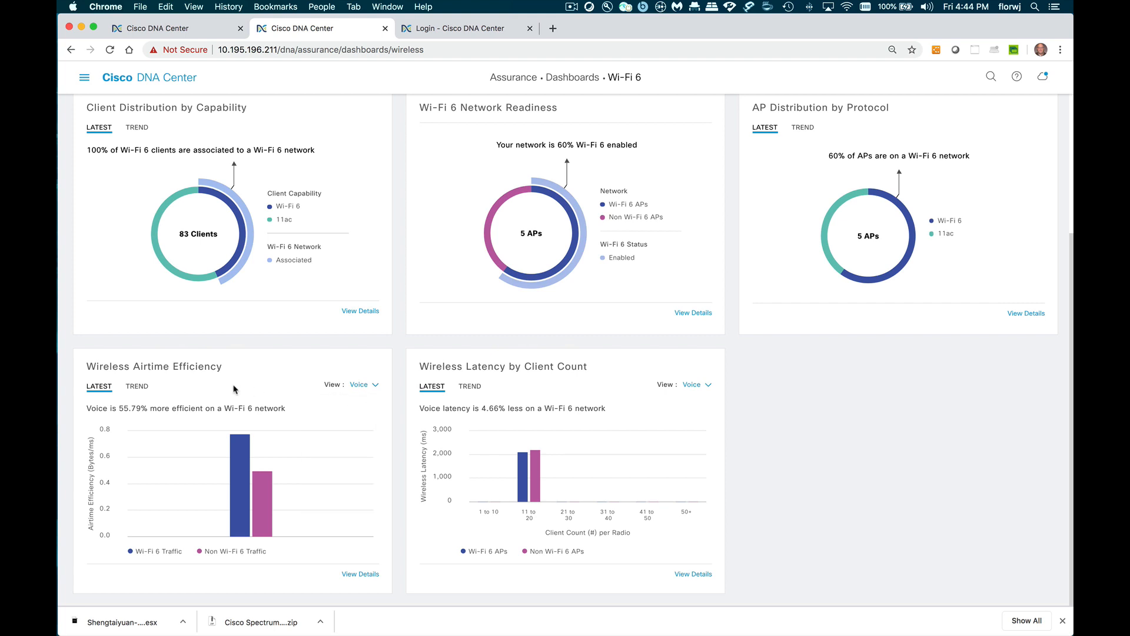
mouse_move(271, 378)
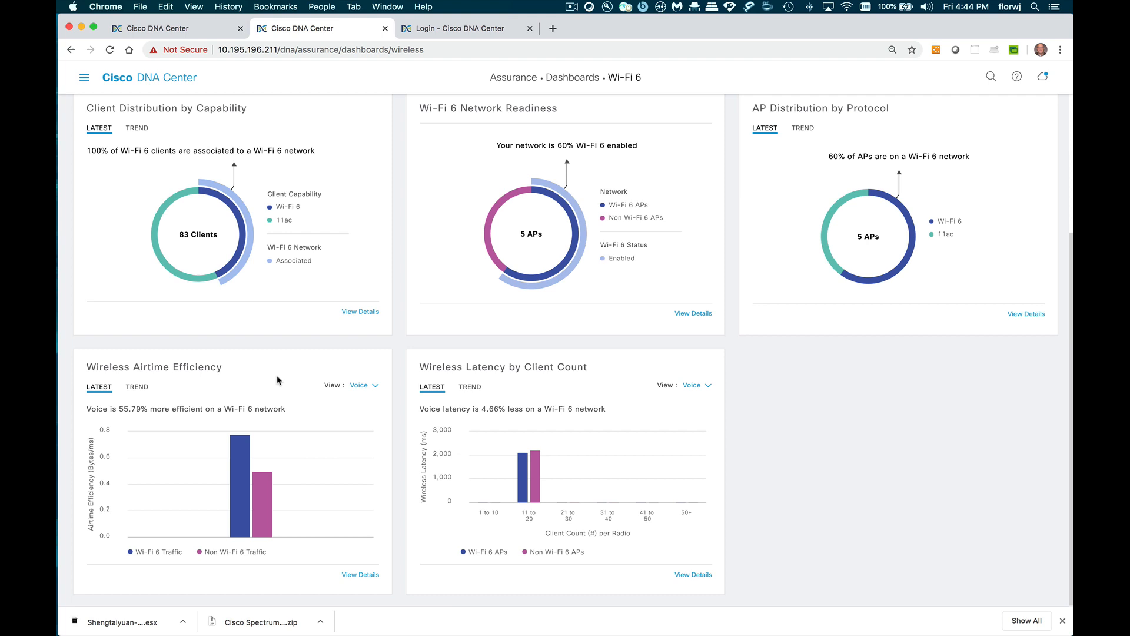
mouse_move(241, 439)
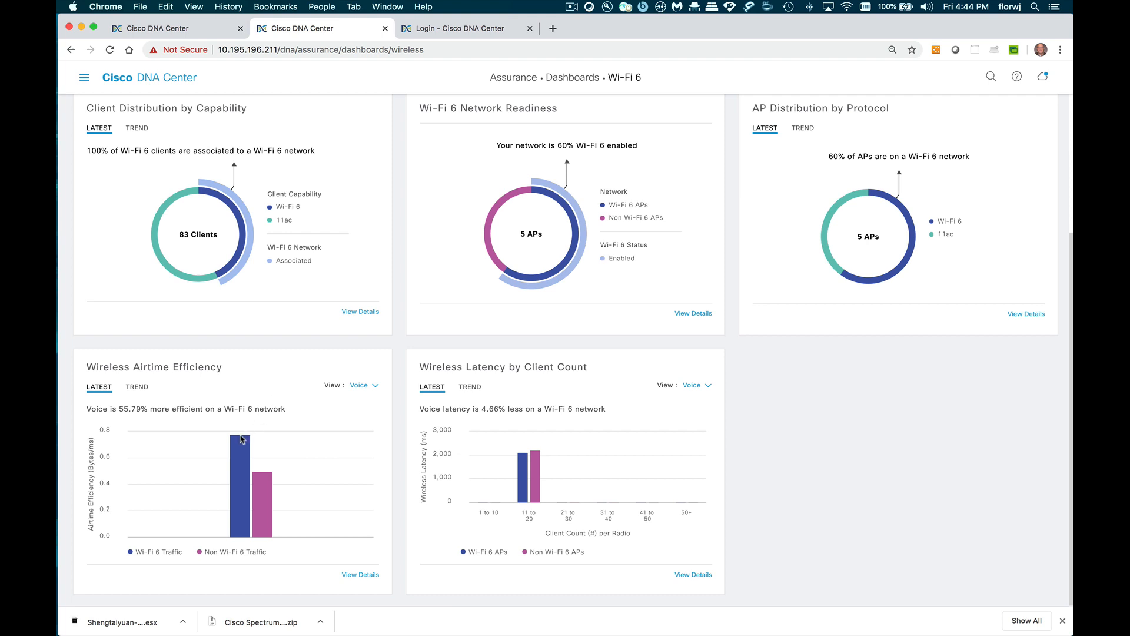
mouse_move(240, 447)
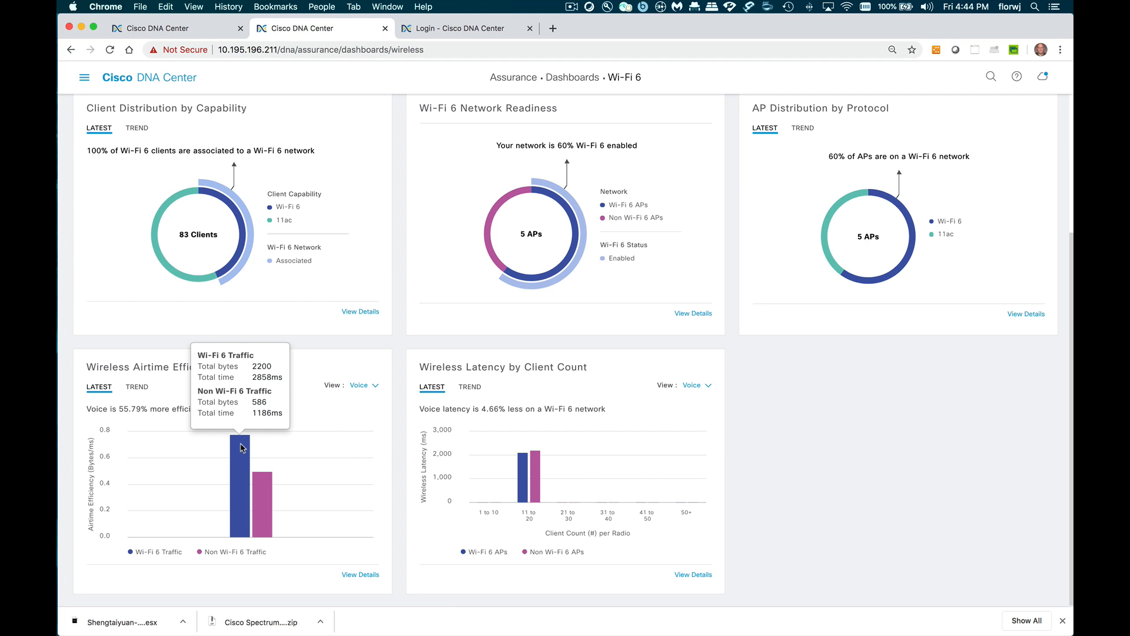
mouse_move(263, 494)
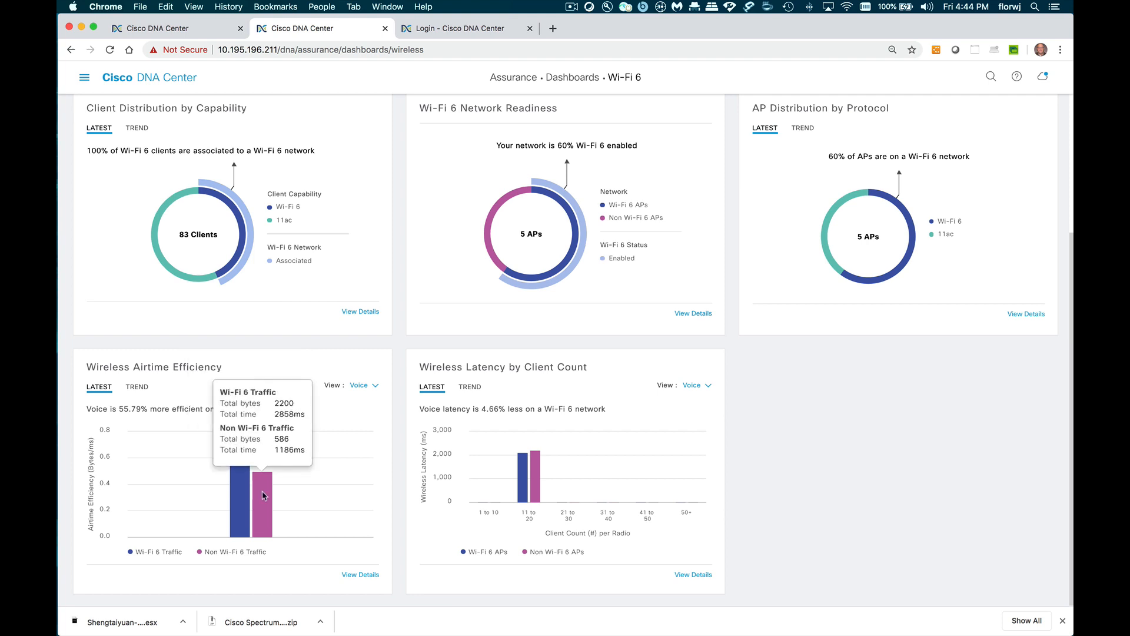
mouse_move(144, 396)
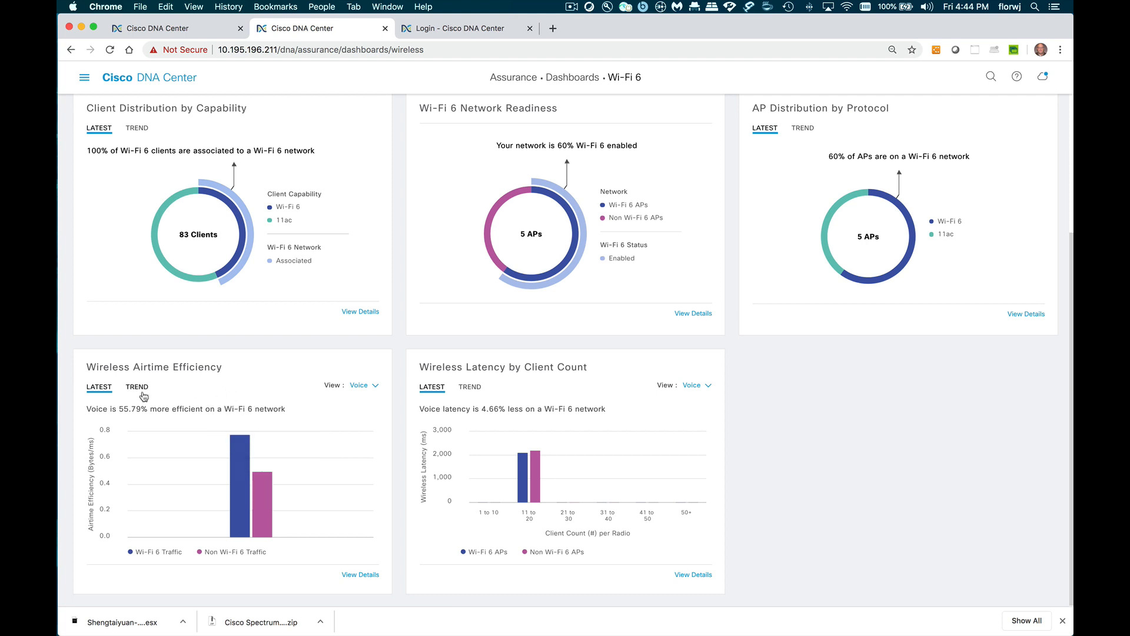
mouse_move(99, 417)
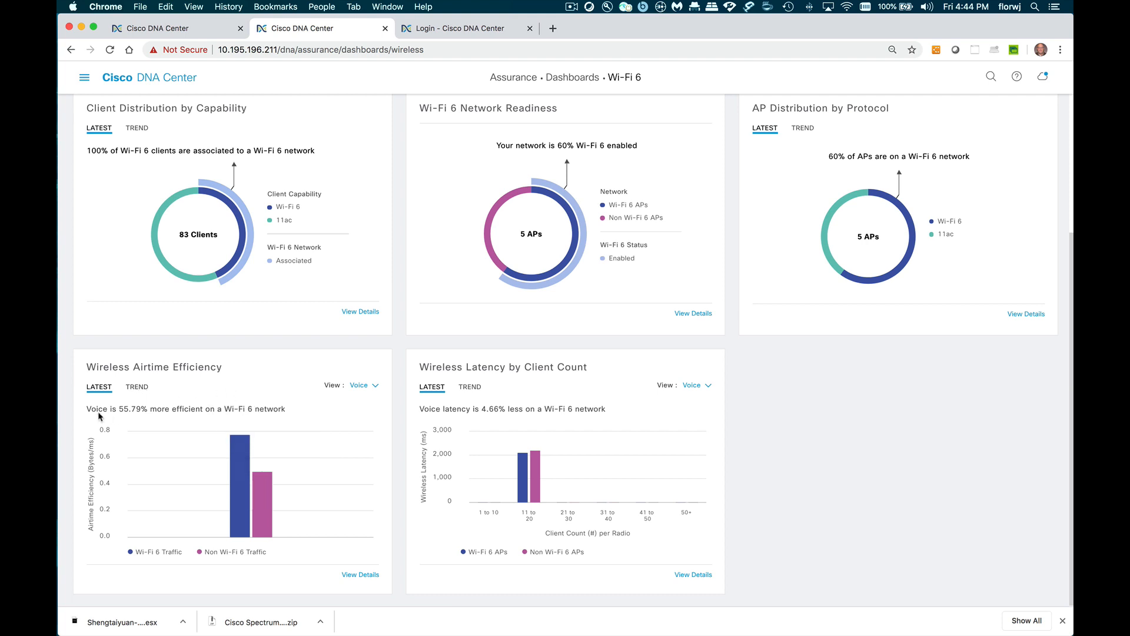
mouse_move(143, 418)
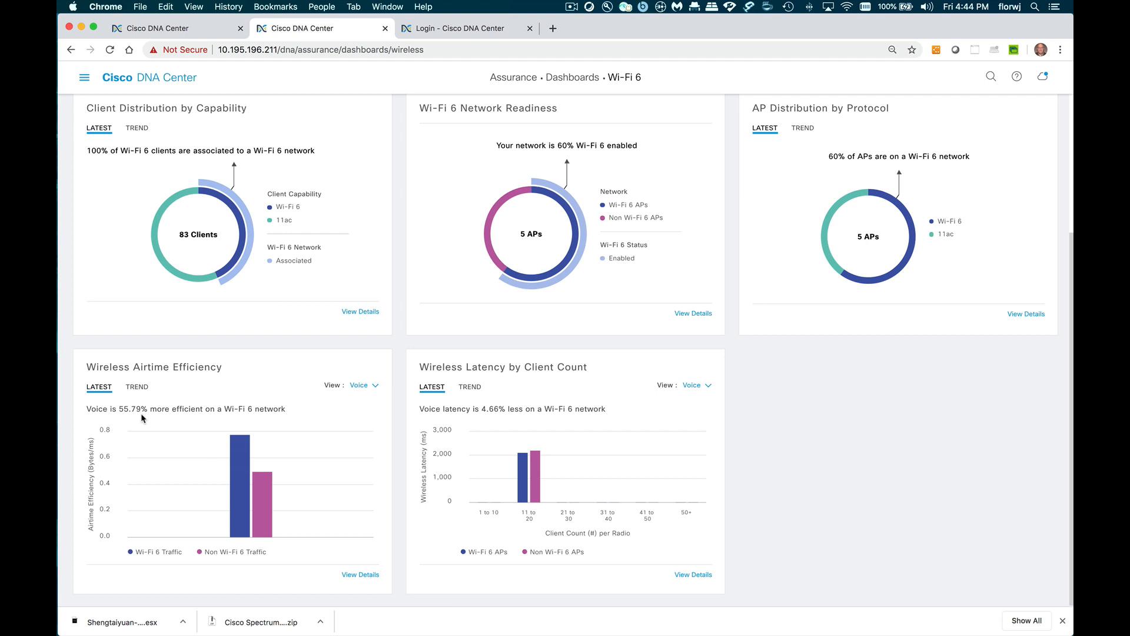
mouse_move(246, 420)
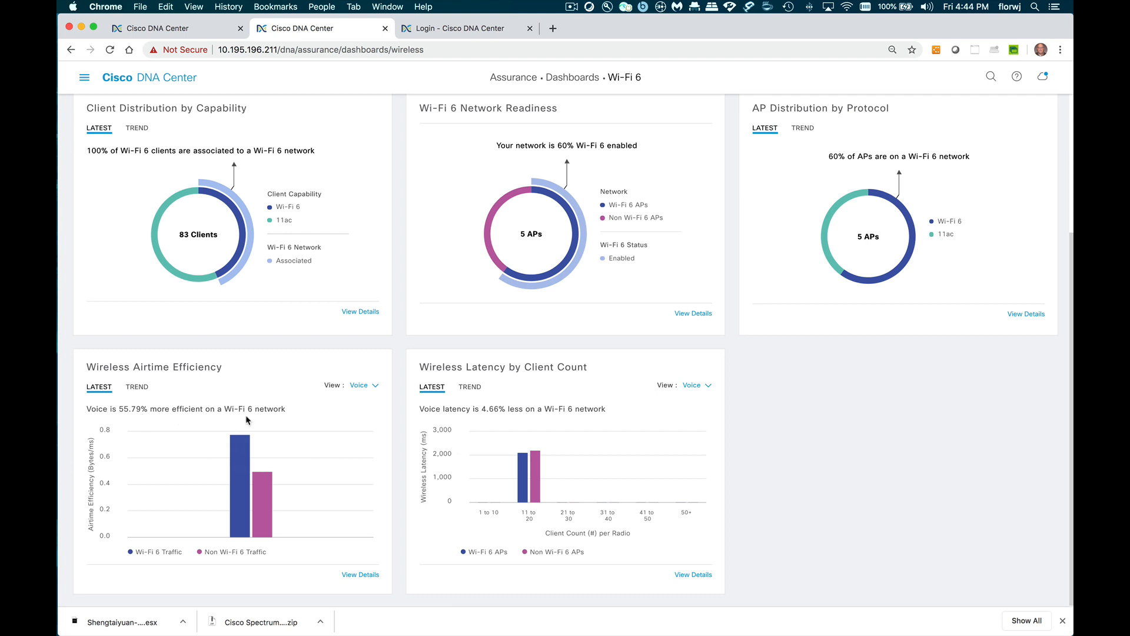
mouse_move(381, 396)
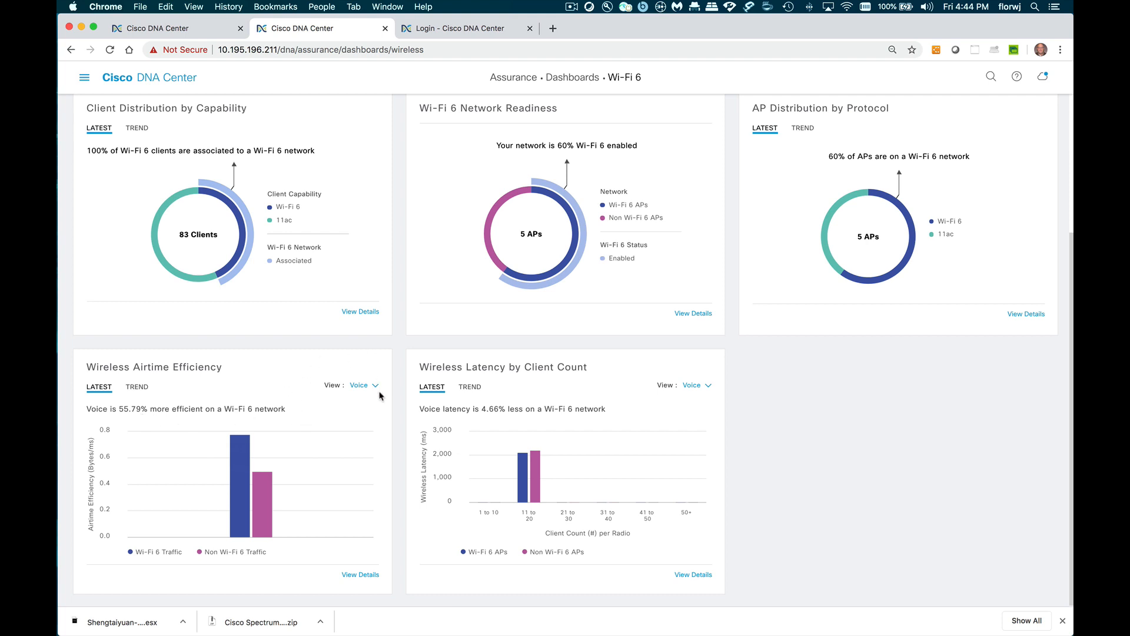
Switch Wireless Airtime Efficiency from Video to Best Effort traffic and show it as a 24-hour trend.
left_click(363, 384)
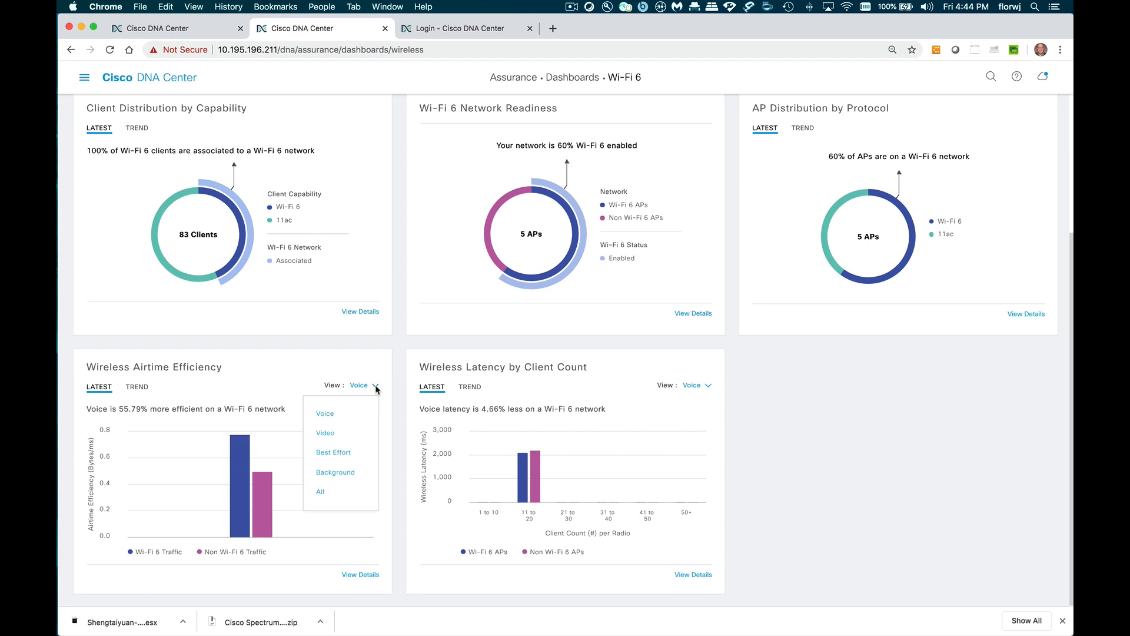
mouse_move(355, 406)
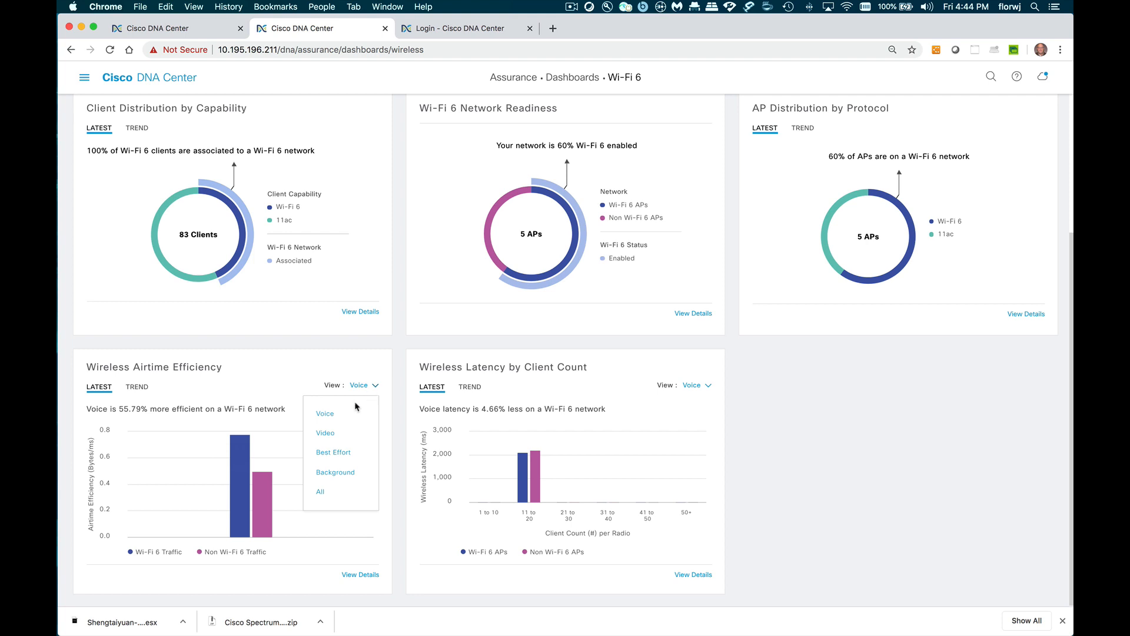
left_click(325, 432)
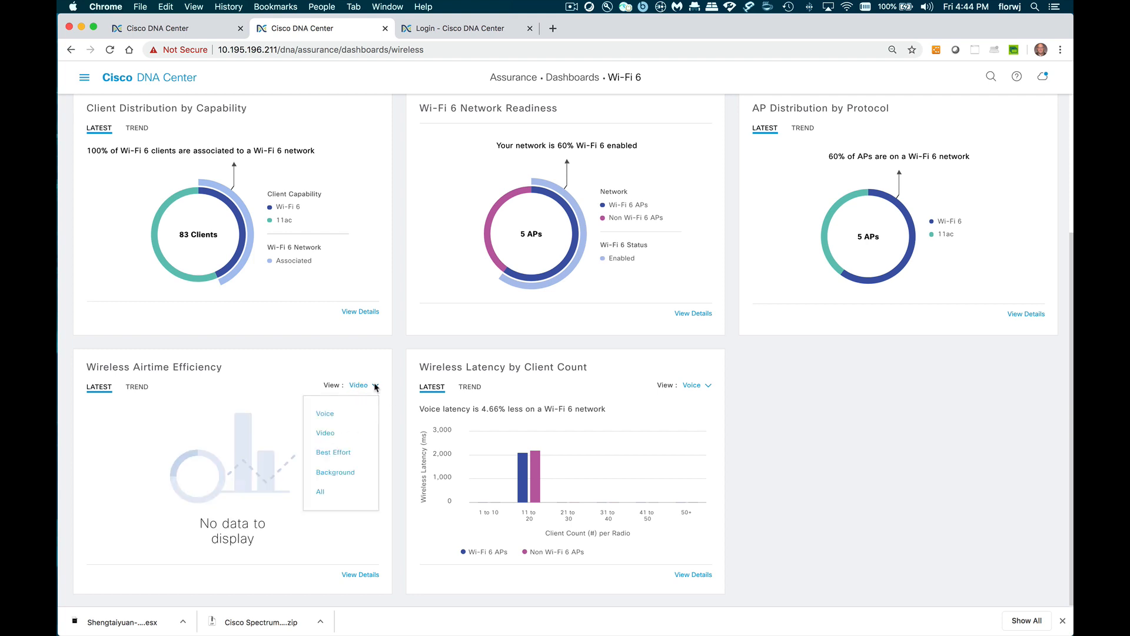
left_click(333, 453)
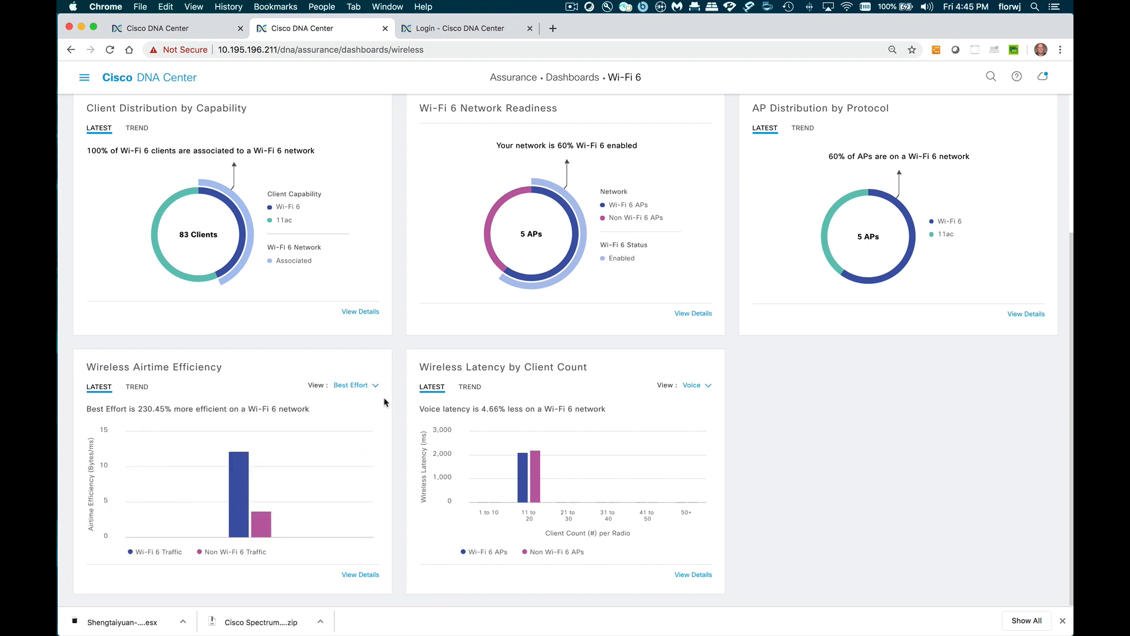
left_click(137, 386)
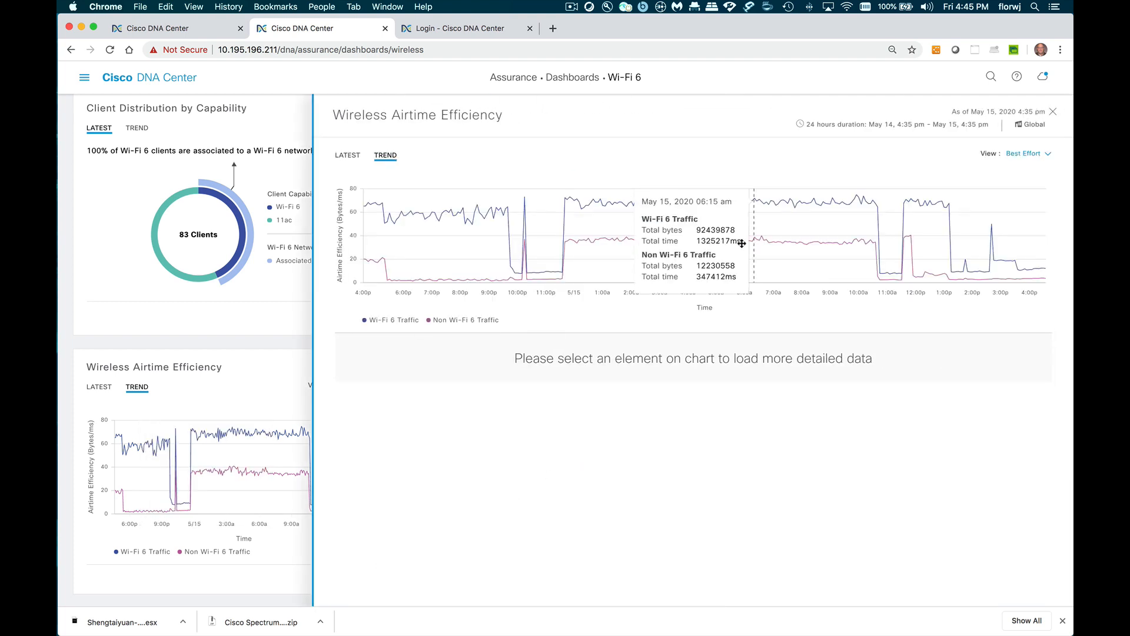
mouse_move(772, 245)
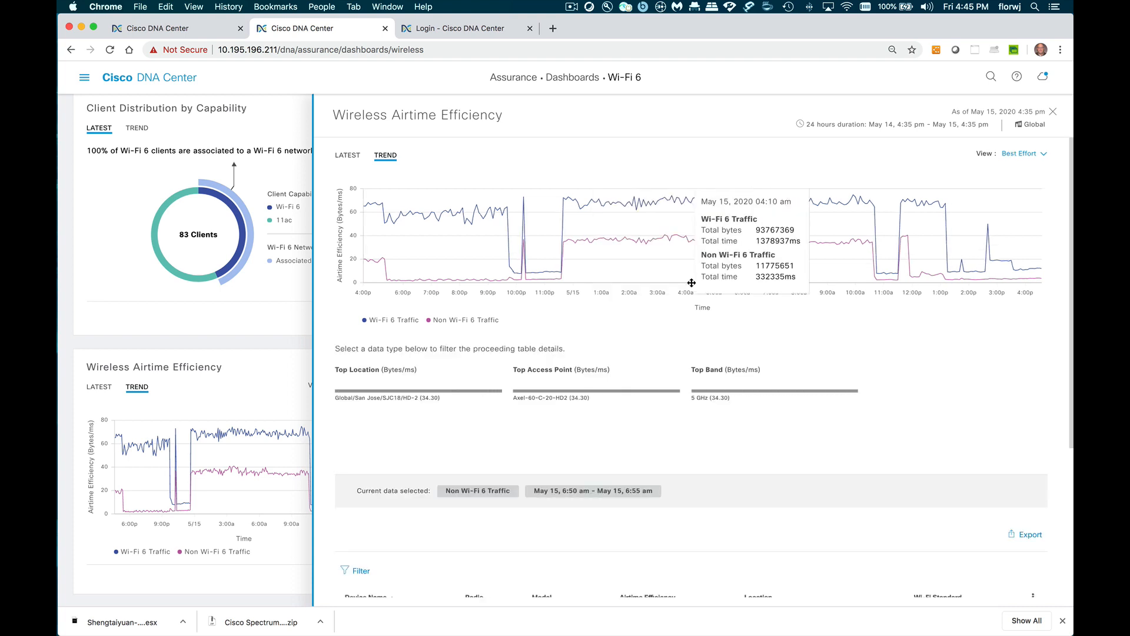
Review AP Axel-60-C-20-HD2 behind the non-Wi-Fi 6 airtime point, then close the details panel.
scroll("down", 3)
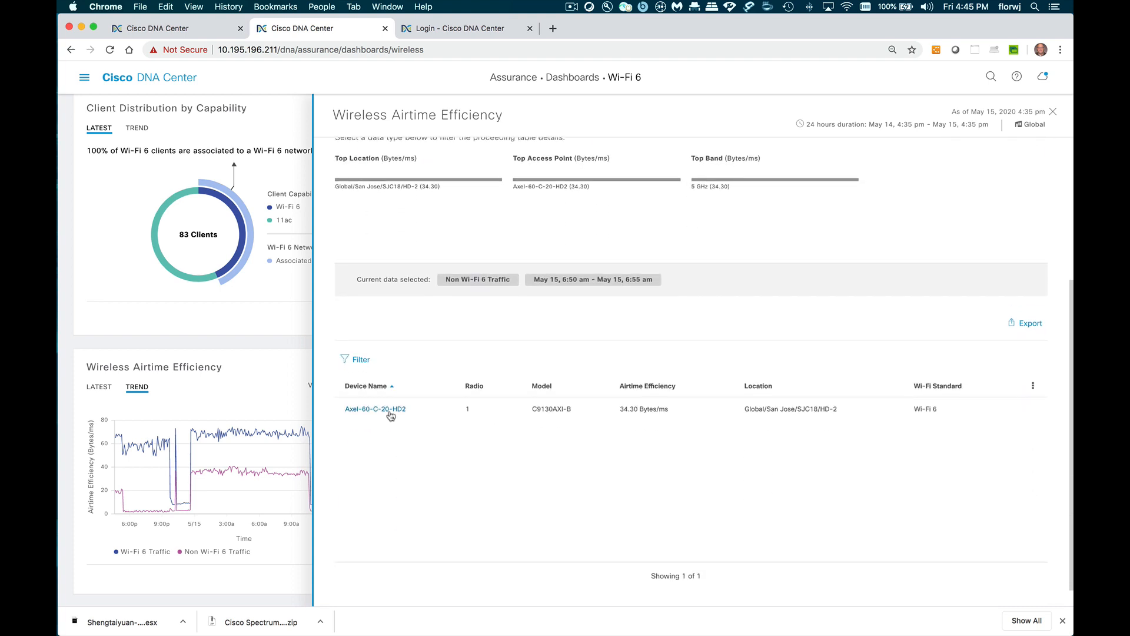
mouse_move(446, 352)
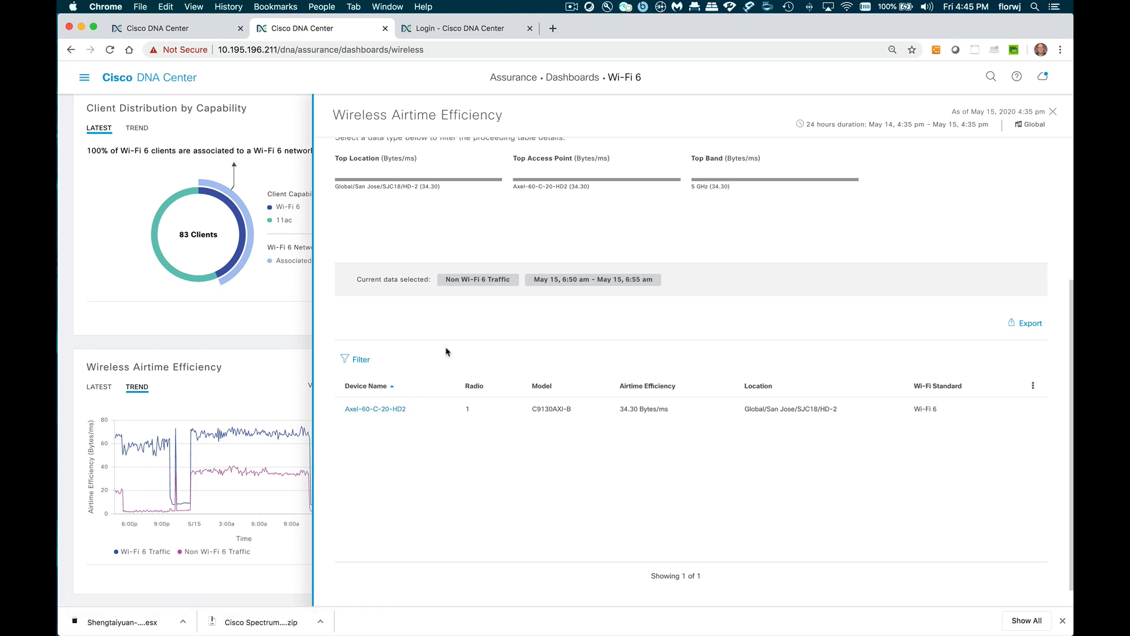
left_click(1052, 112)
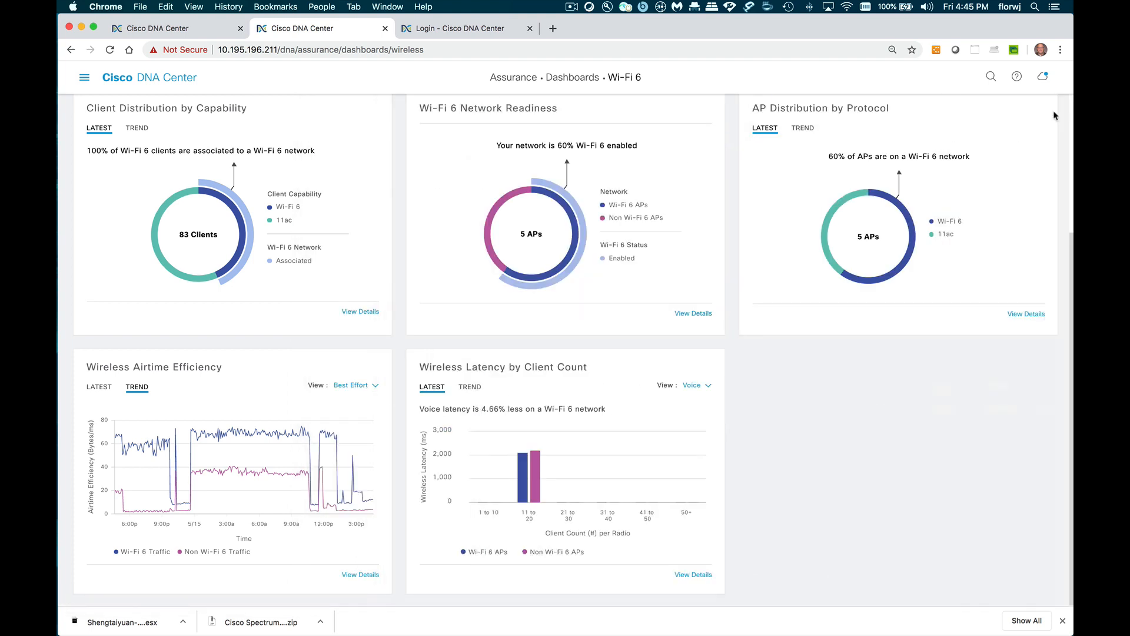
mouse_move(631, 366)
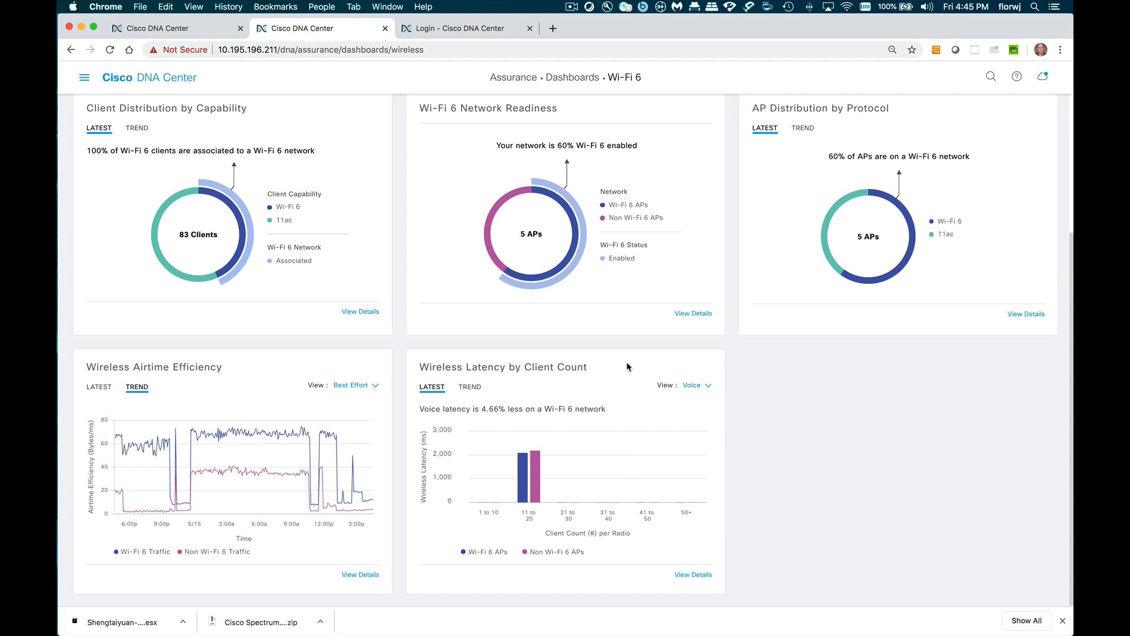
mouse_move(512, 427)
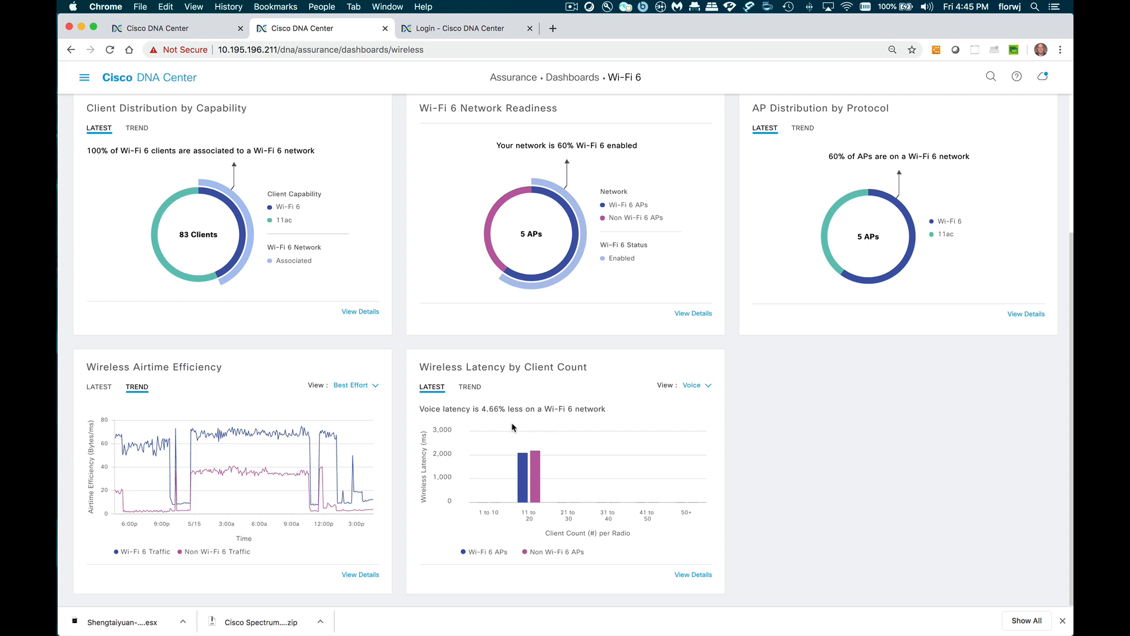
mouse_move(505, 451)
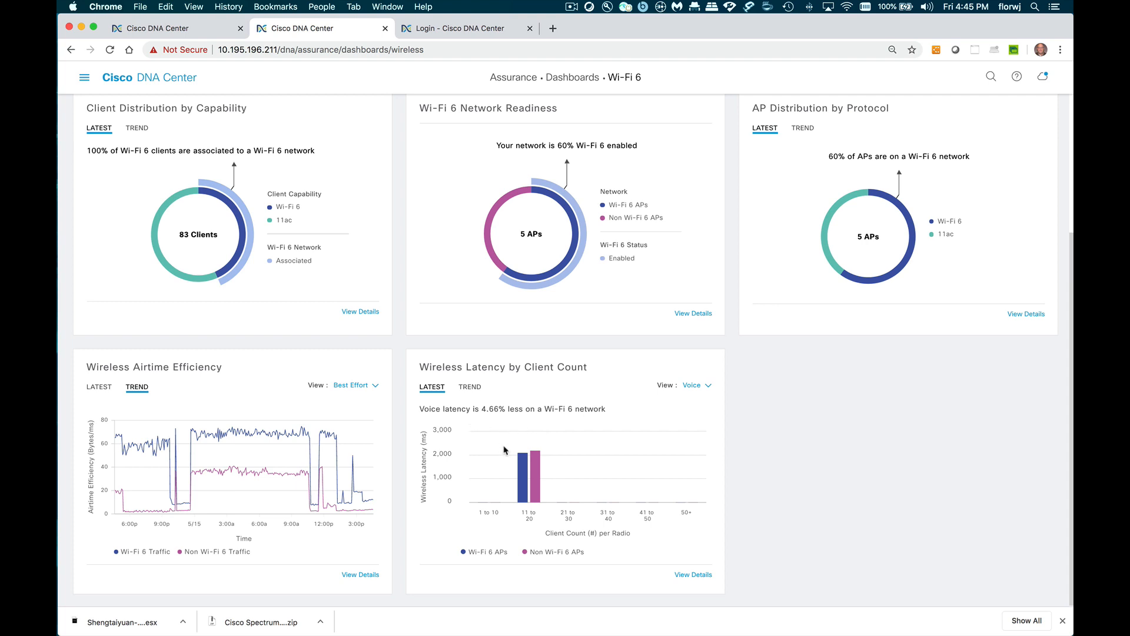
mouse_move(525, 461)
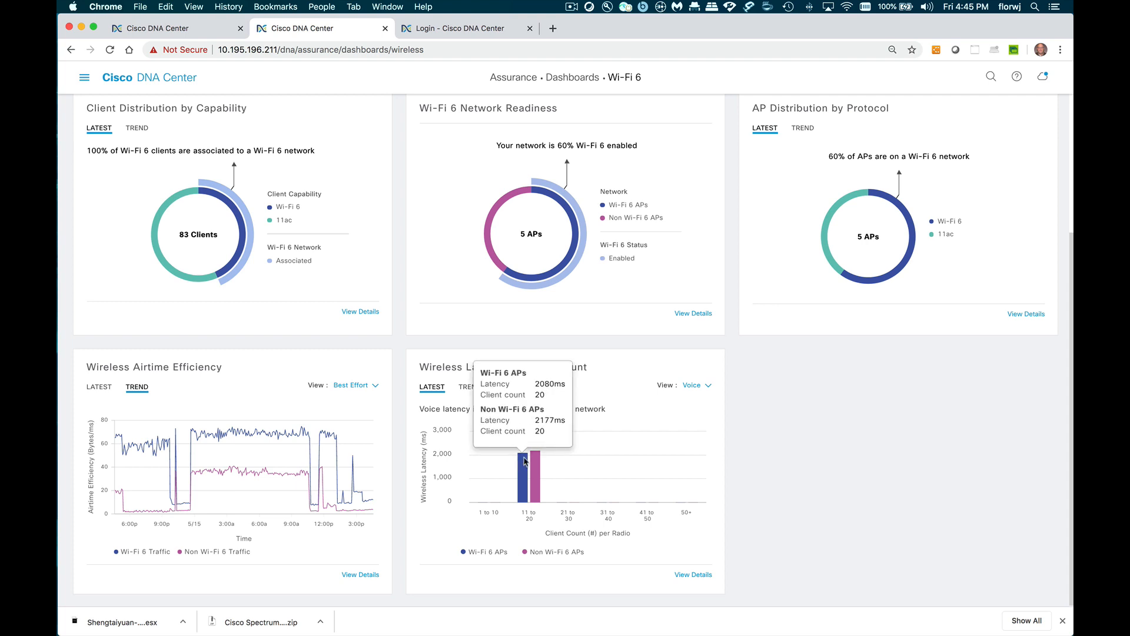
mouse_move(503, 419)
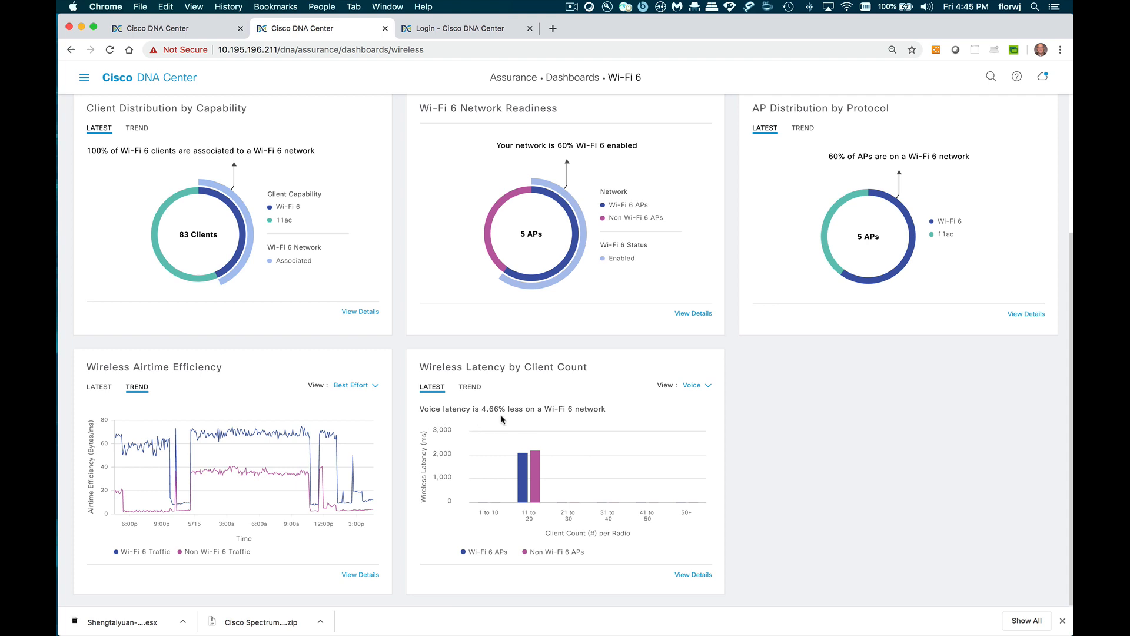
mouse_move(564, 422)
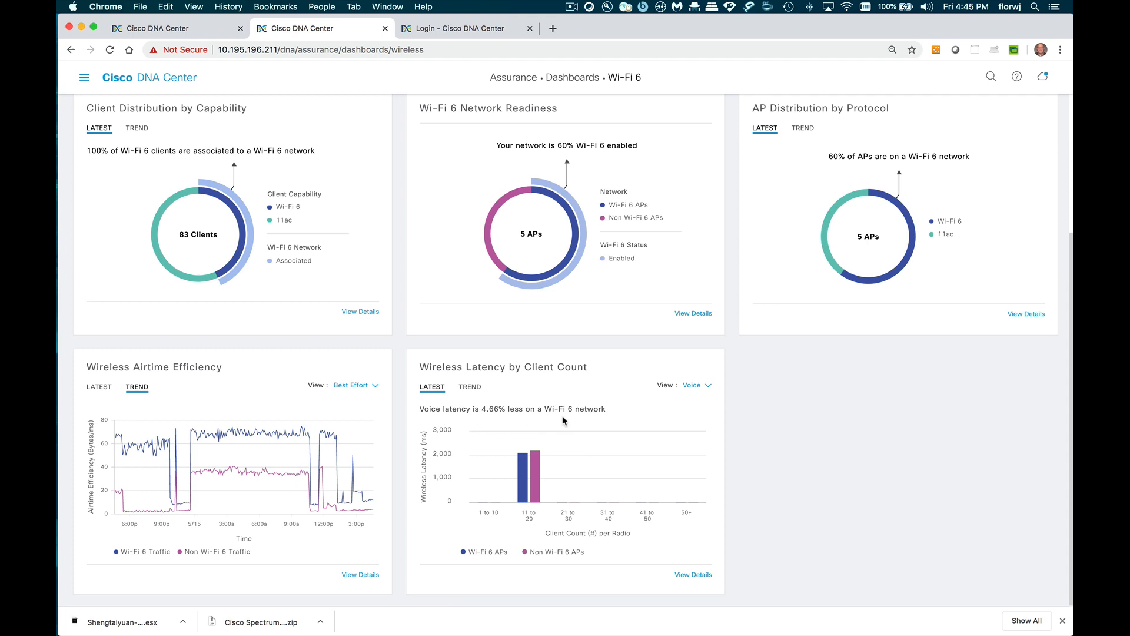
mouse_move(696, 397)
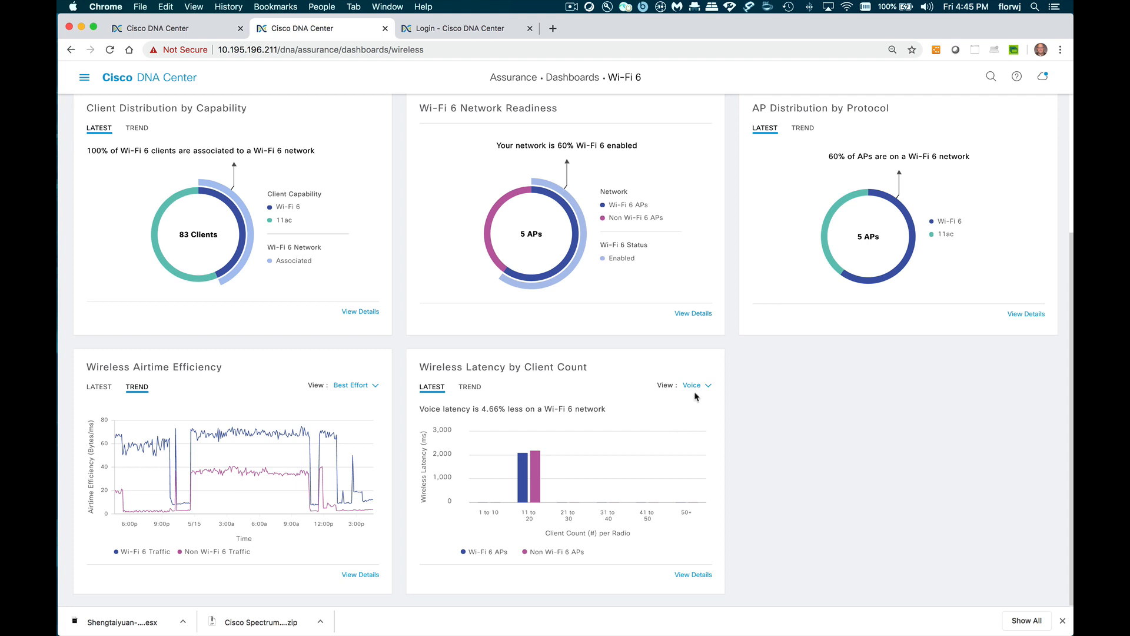
Set Wireless Latency by Client Count to Best Effort traffic and view its latency details.
left_click(693, 384)
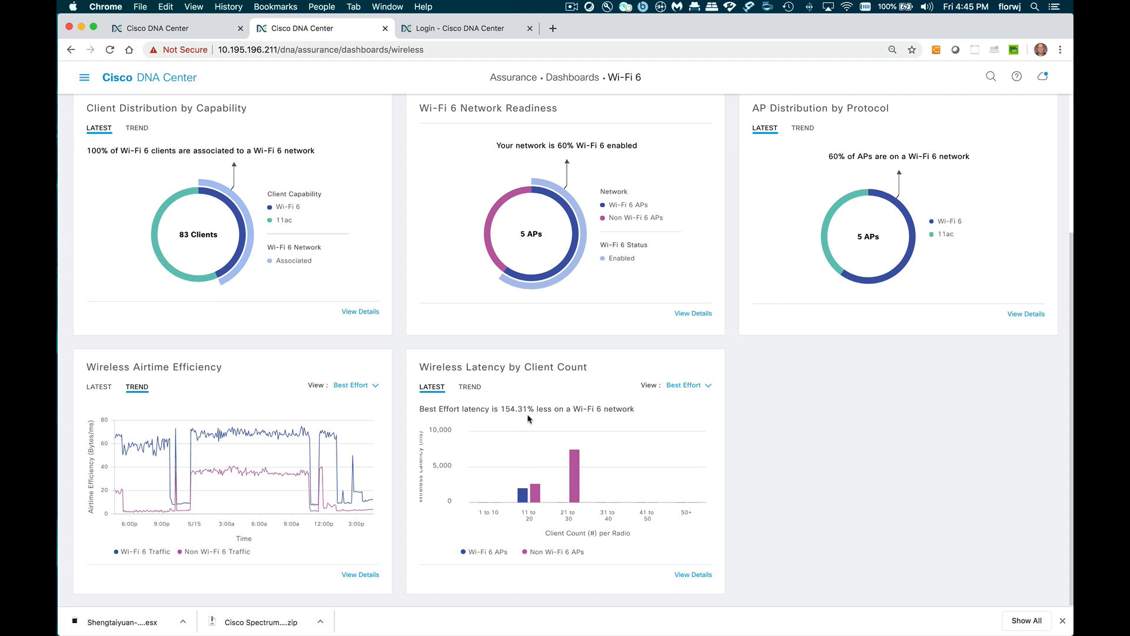
mouse_move(521, 489)
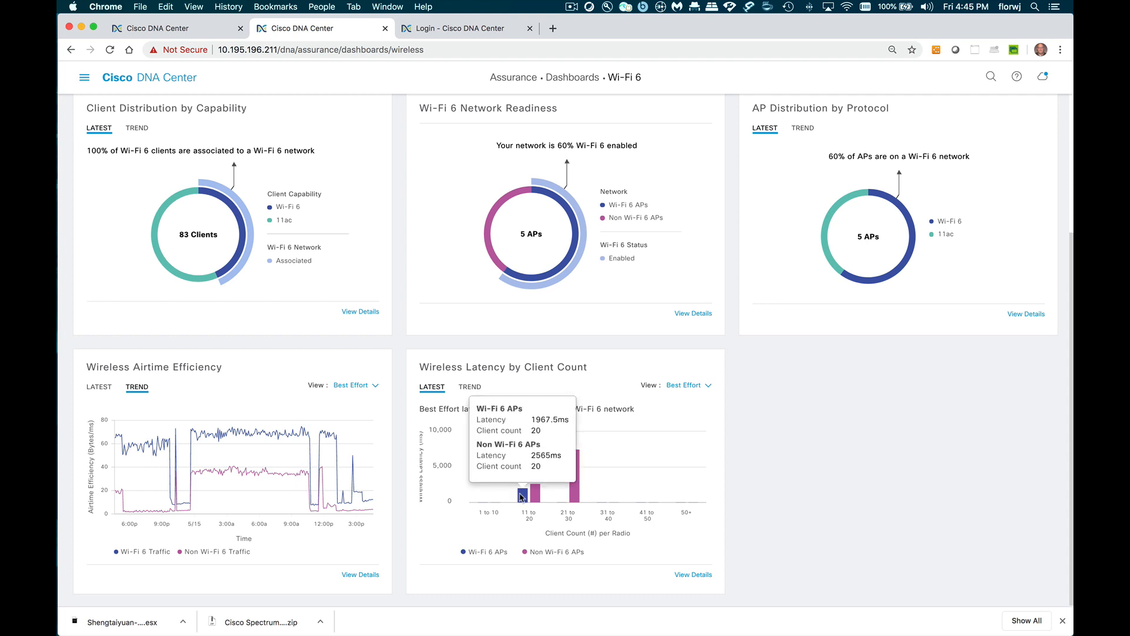
mouse_move(532, 497)
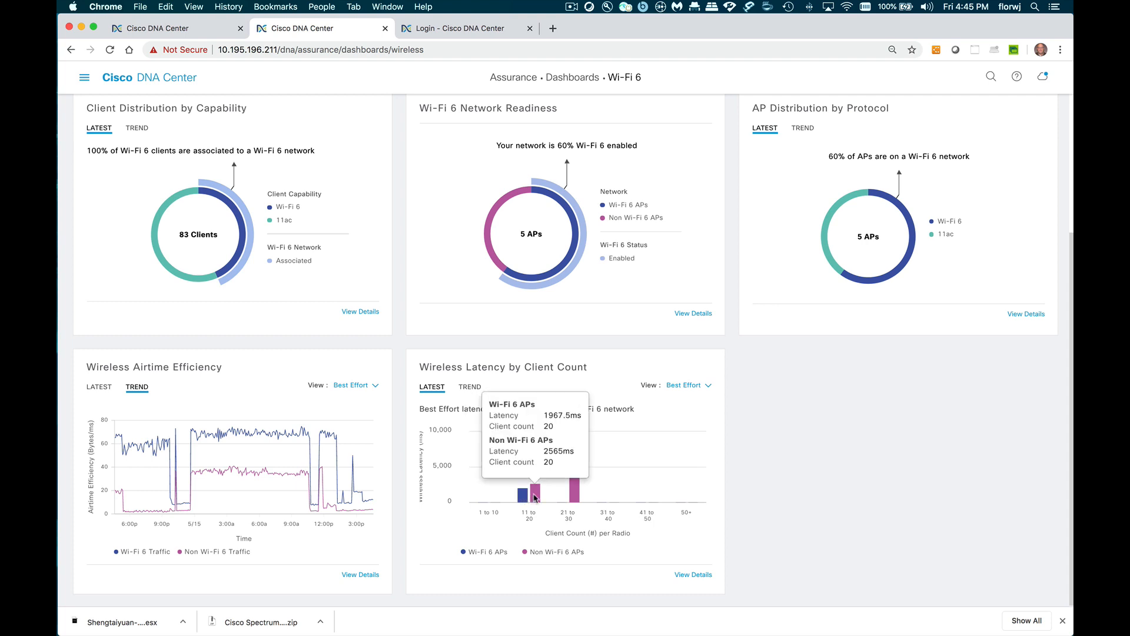
mouse_move(705, 405)
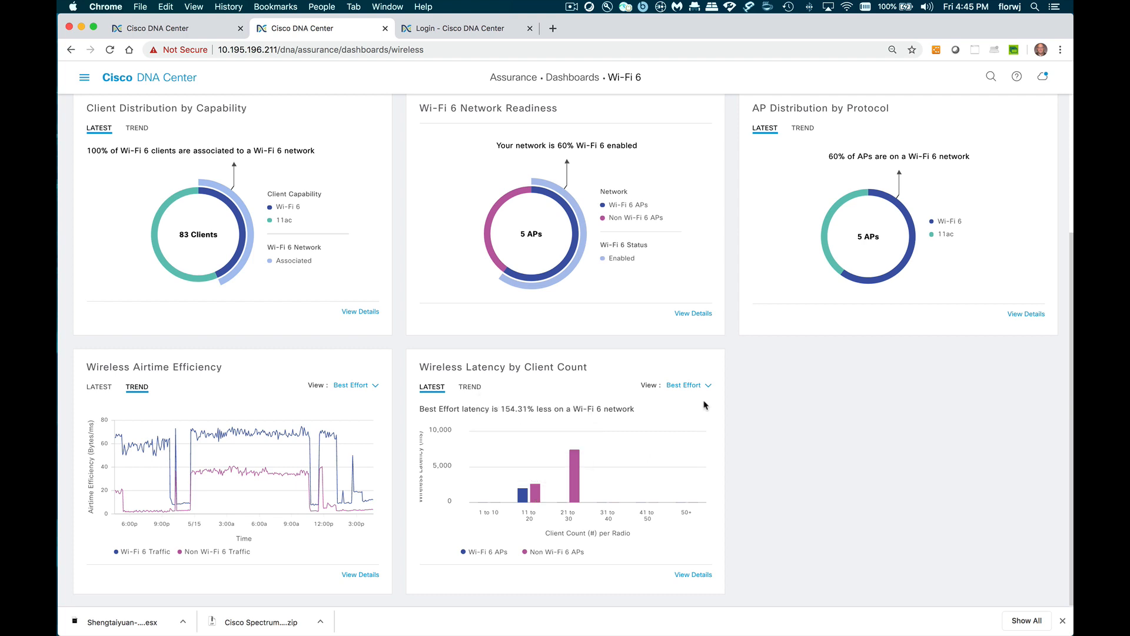
left_click(692, 575)
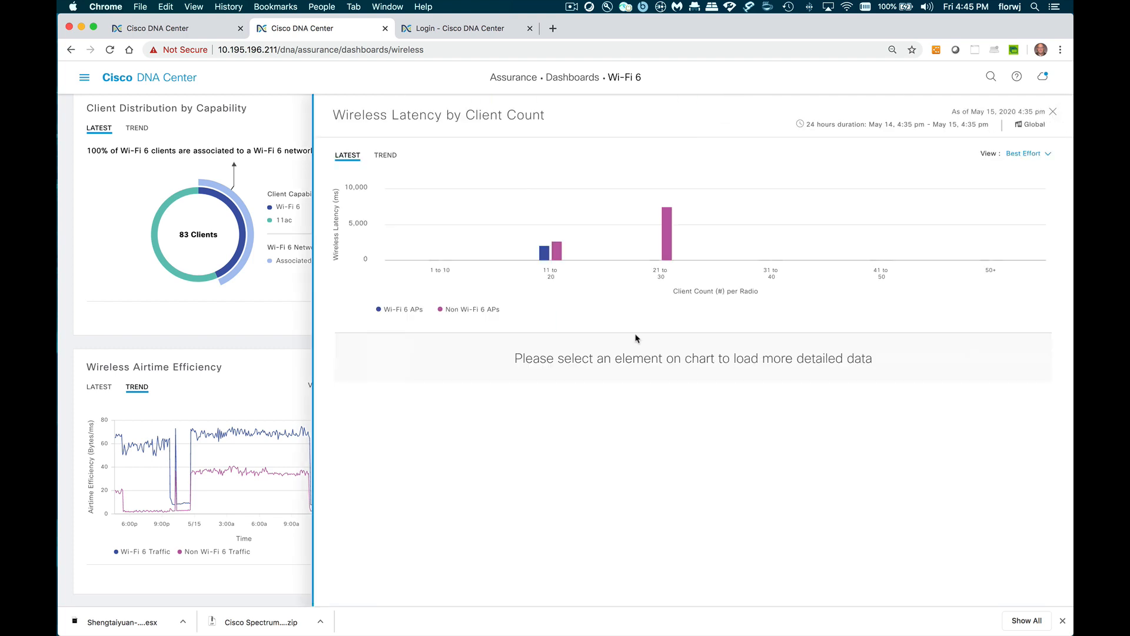
Show the 24-hour Best Effort latency trend and load non-Wi-Fi 6 AP data for May 14, 7:40 pm.
left_click(385, 155)
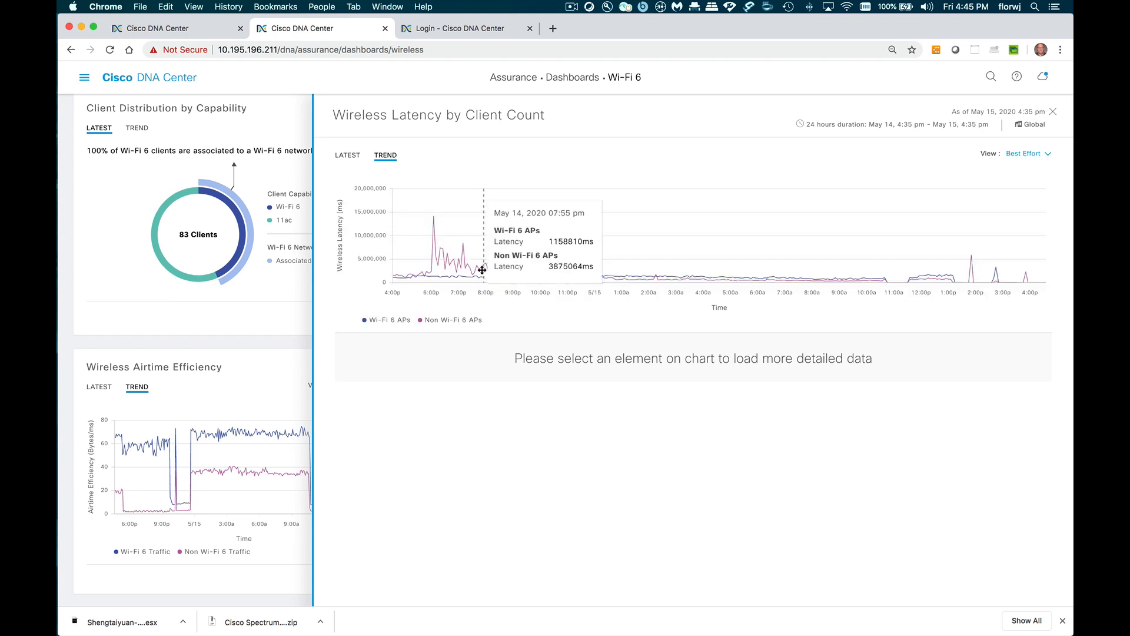
left_click(480, 272)
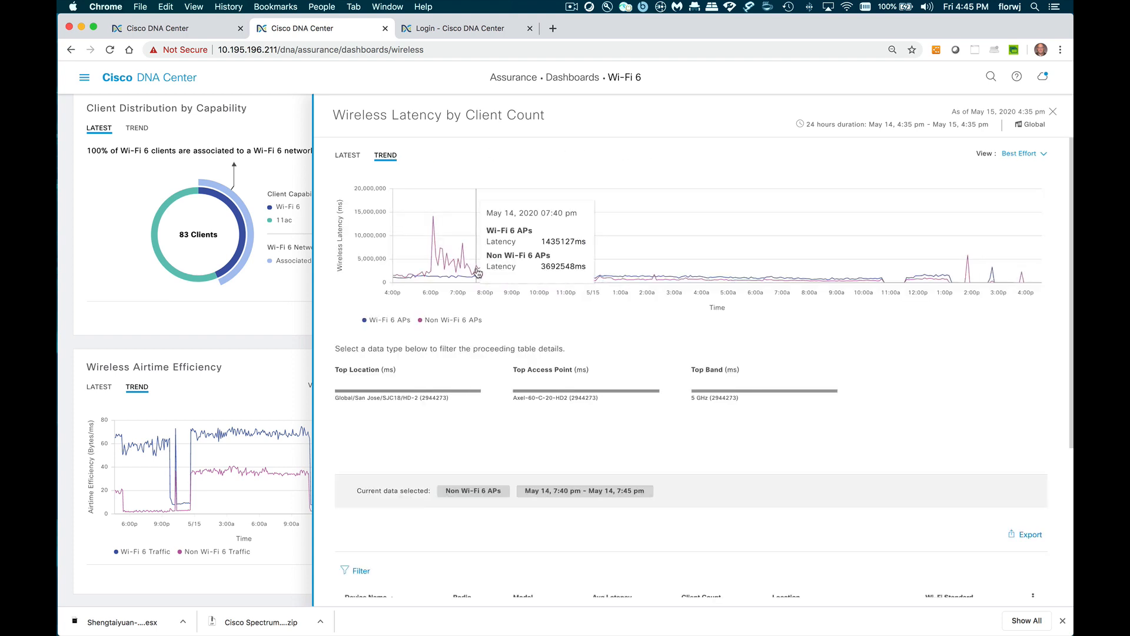